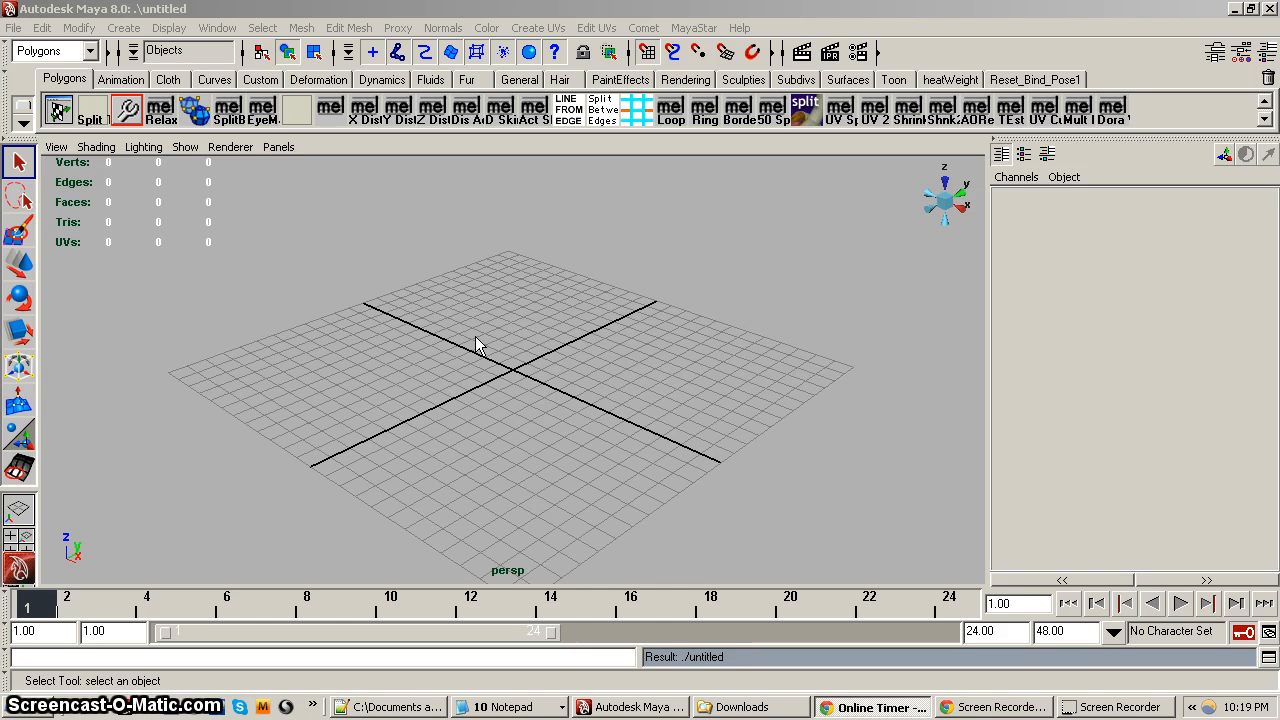
mouse_move(716, 40)
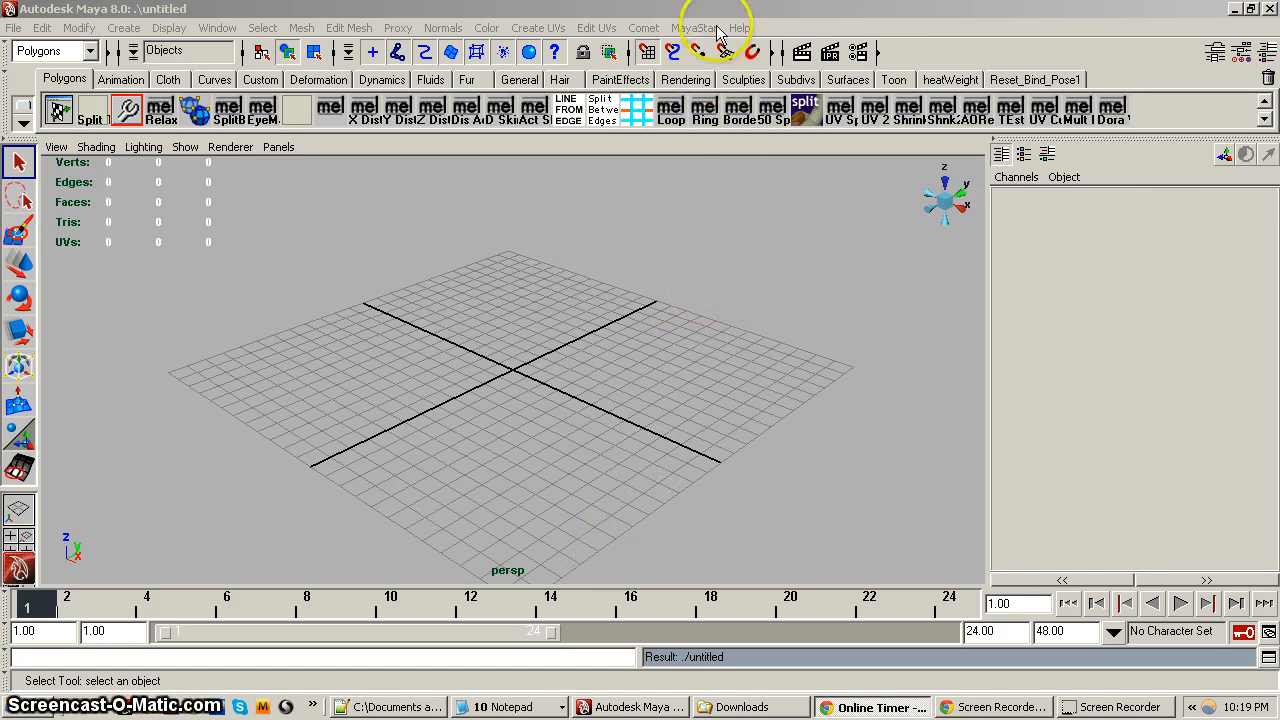
mouse_move(482, 342)
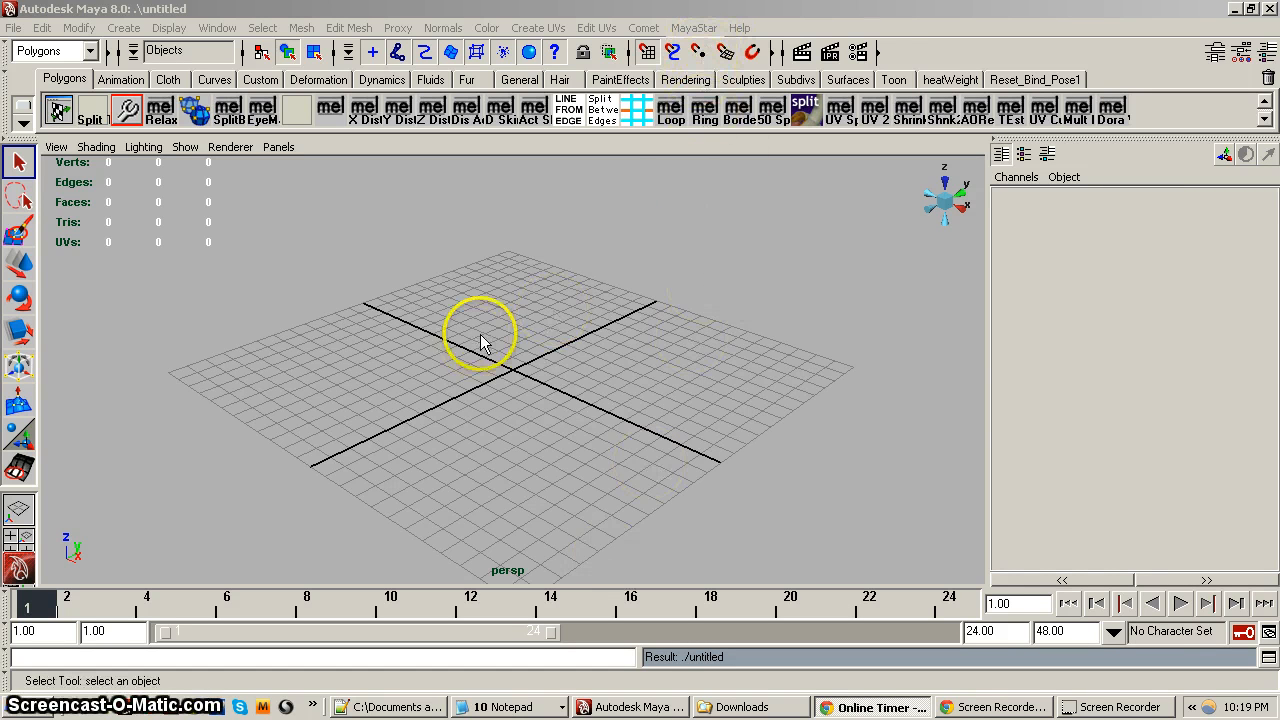
mouse_move(590, 350)
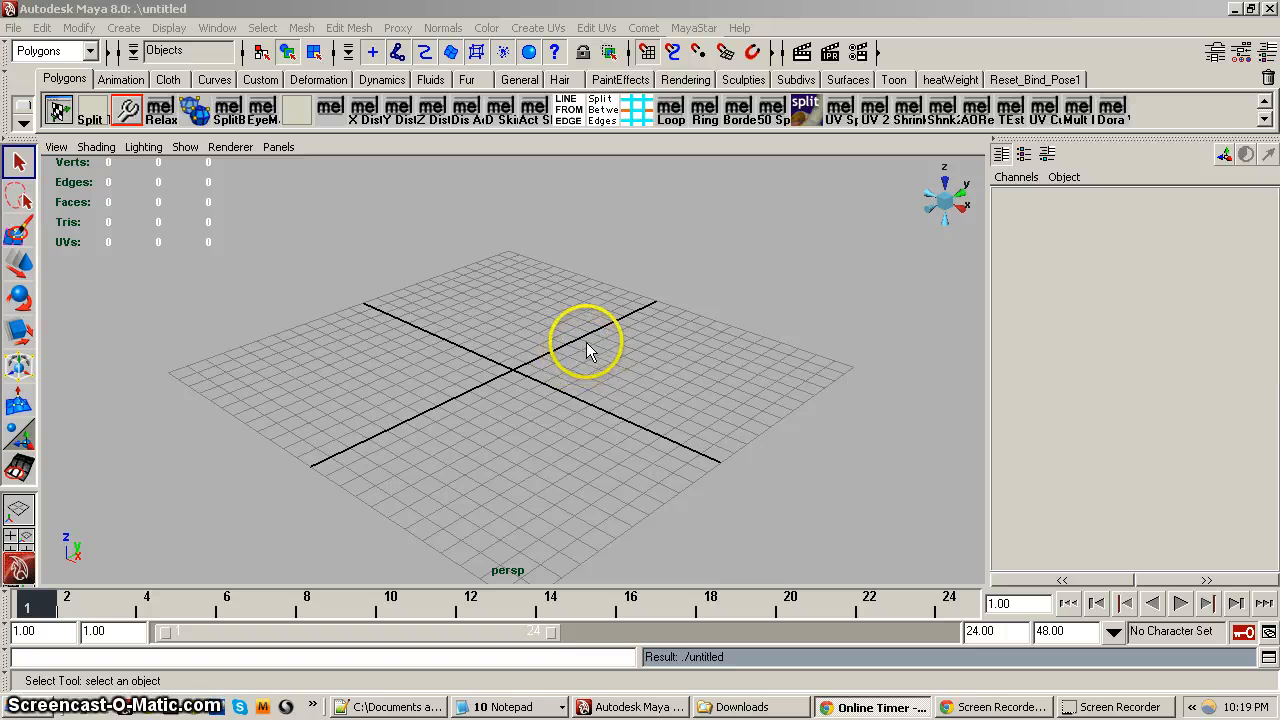
mouse_move(584, 338)
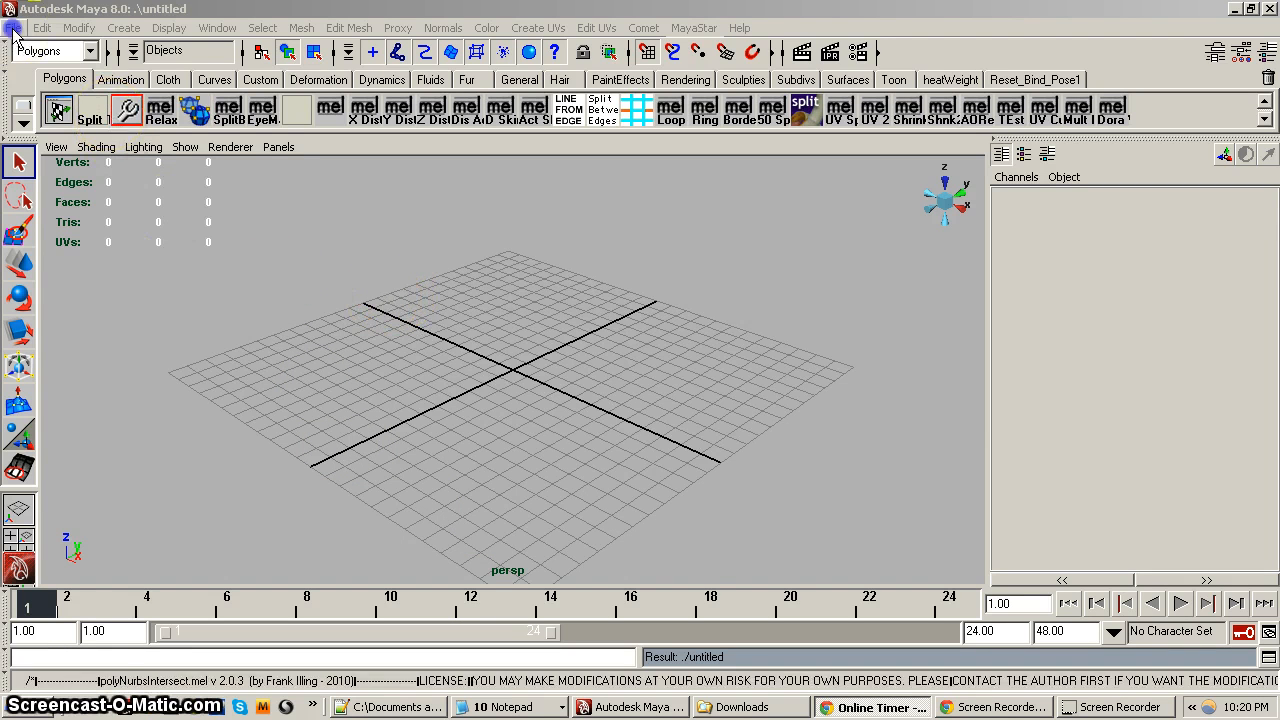
Load Test Top for MayaStar.mb from Recent Files and select the criss-cross top mesh
click(16, 28)
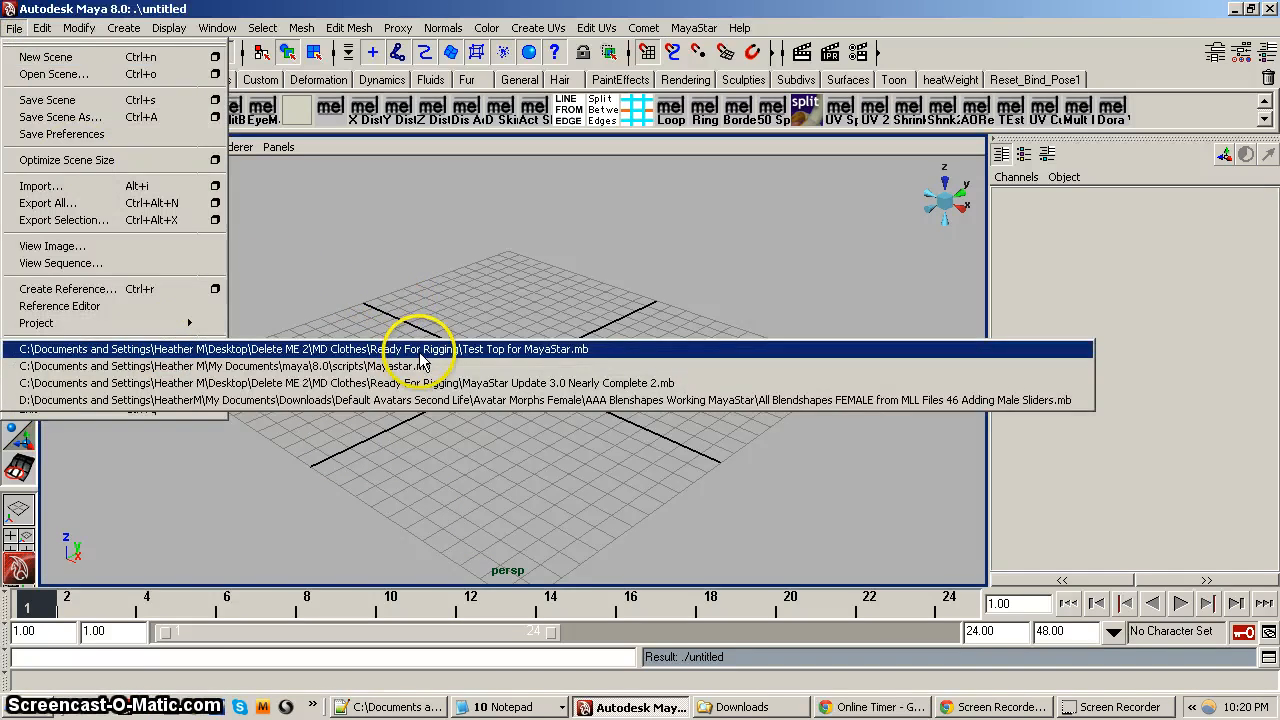
click(420, 348)
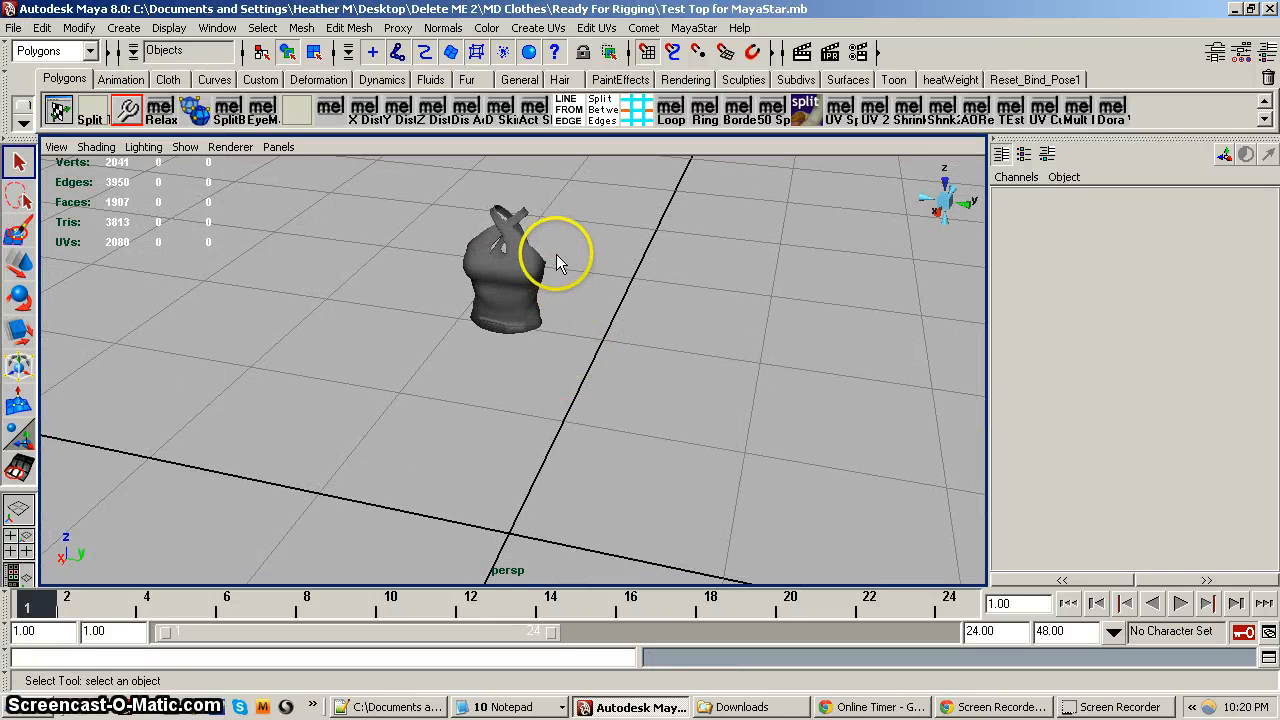
click(500, 270)
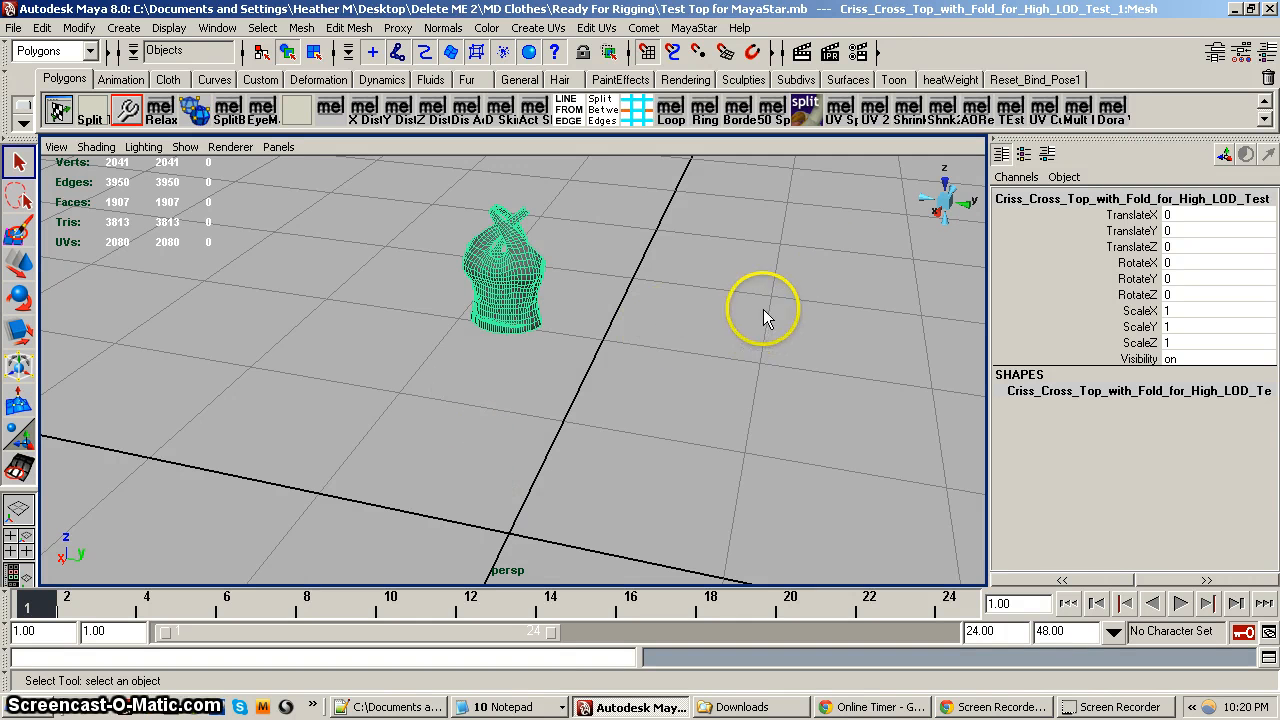
mouse_move(1116, 122)
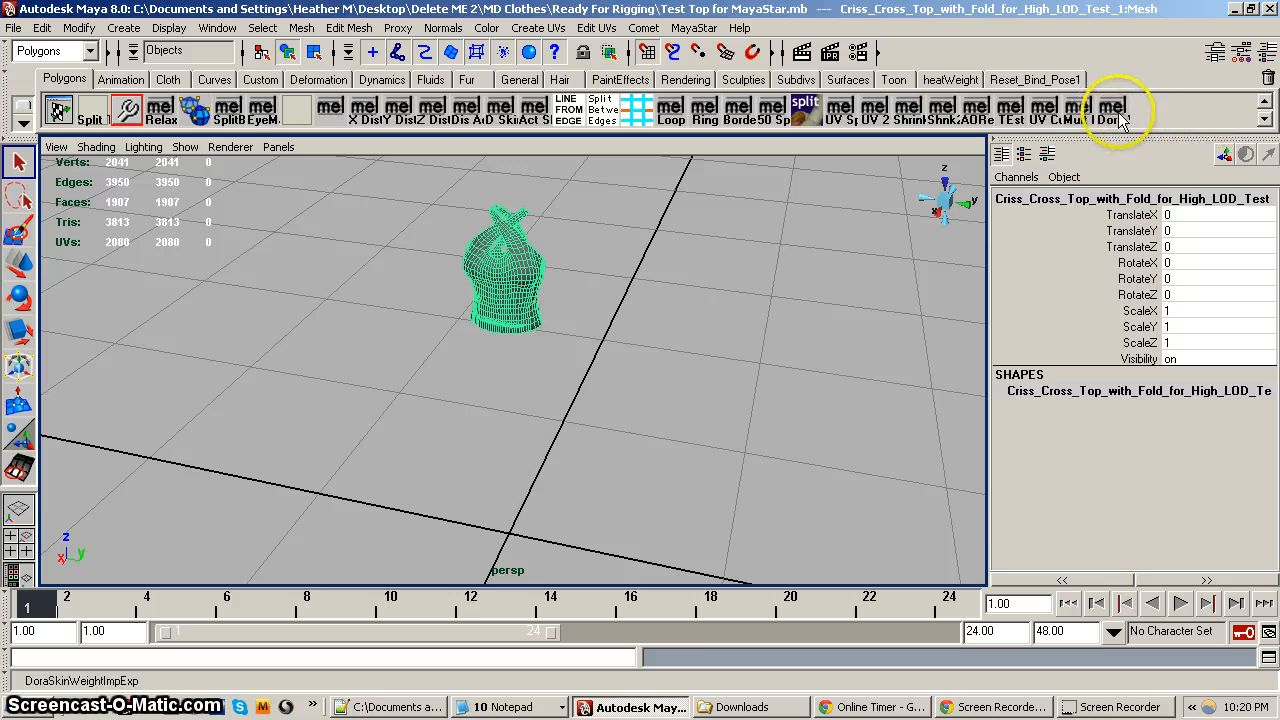
click(1136, 108)
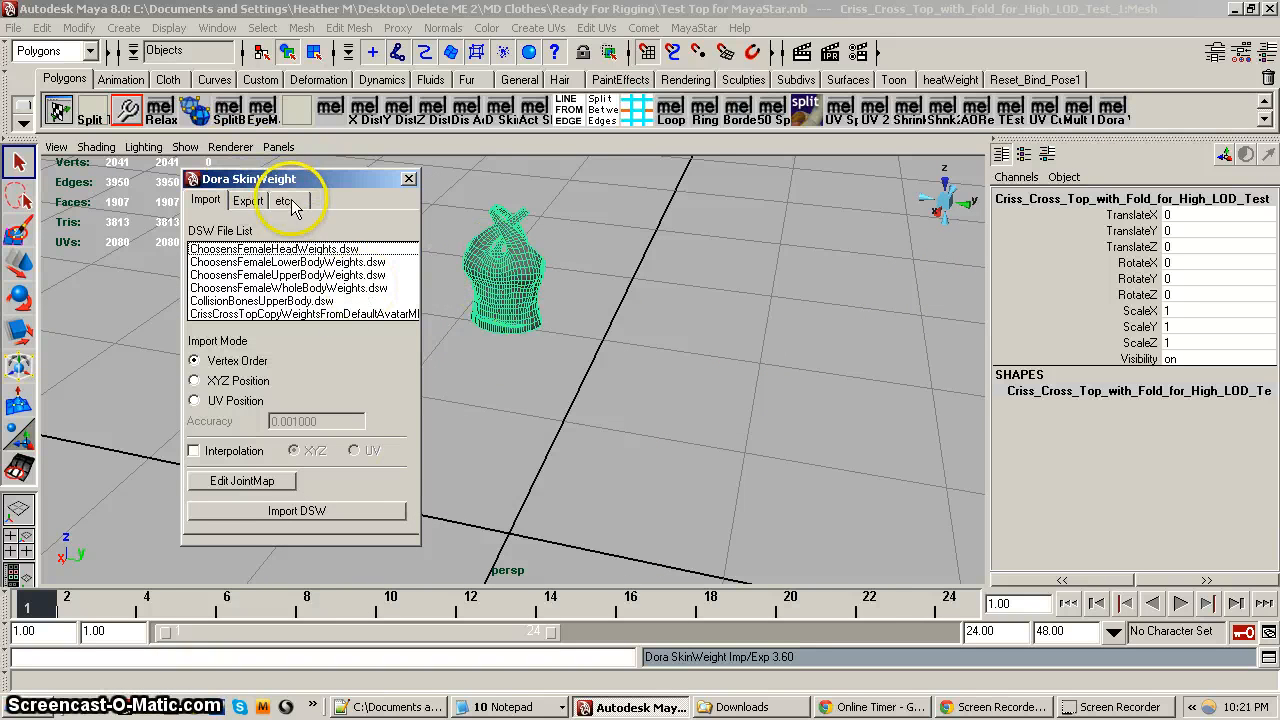
click(248, 200)
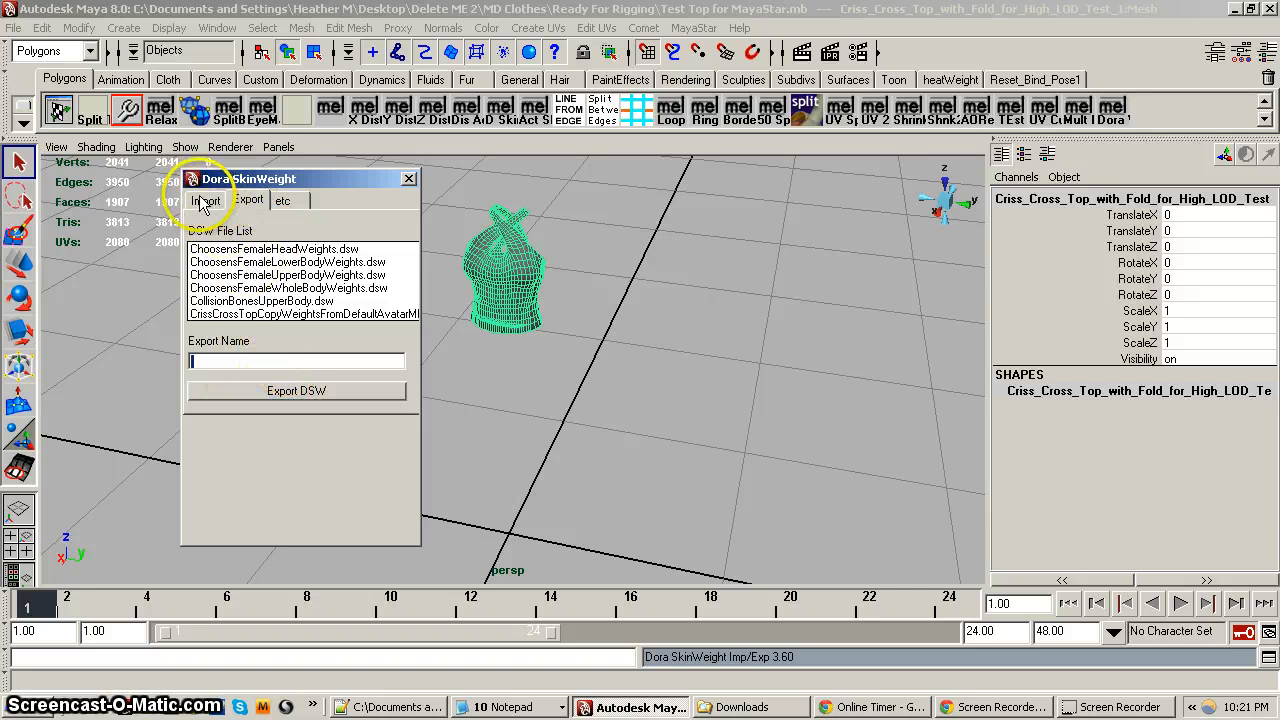
click(206, 200)
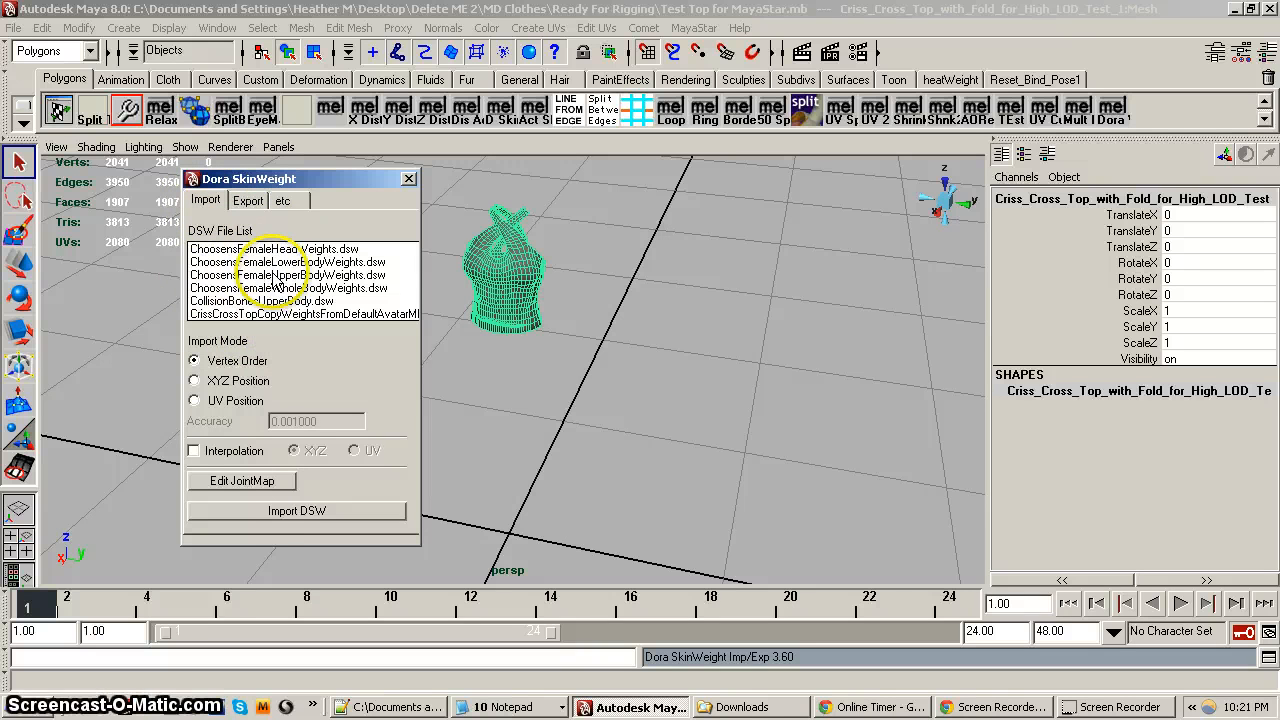
click(290, 288)
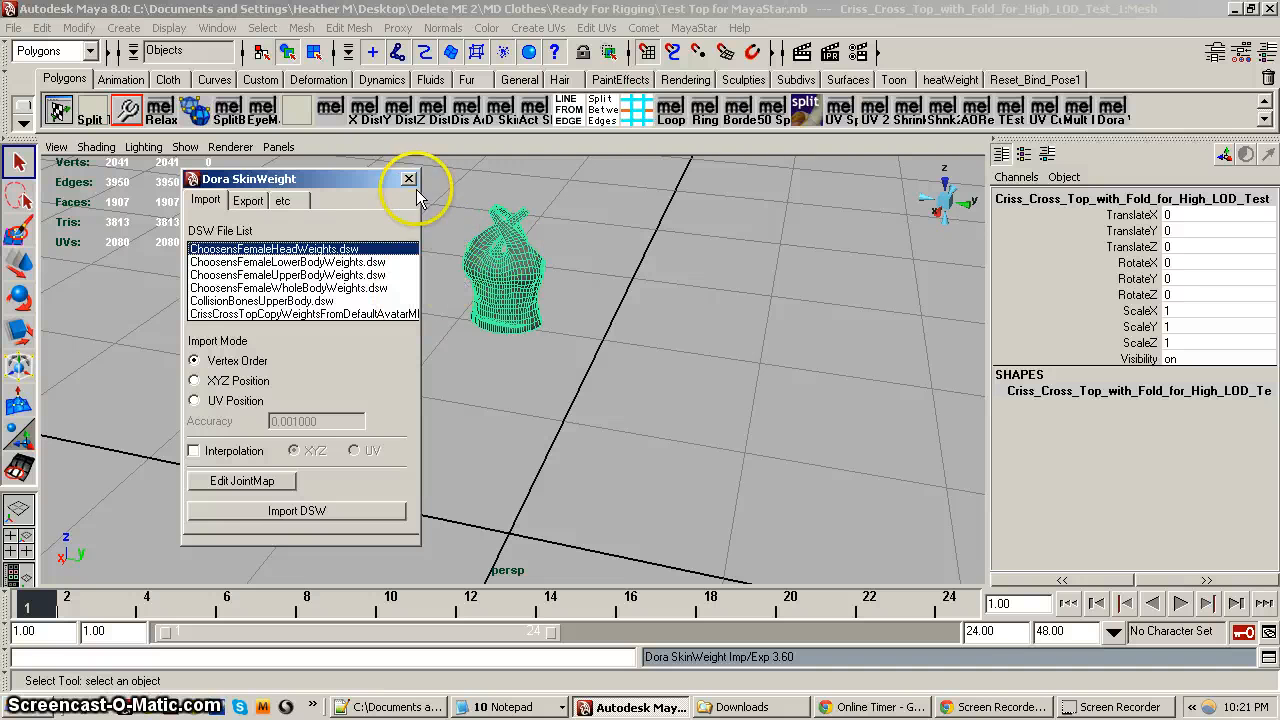
mouse_move(536, 350)
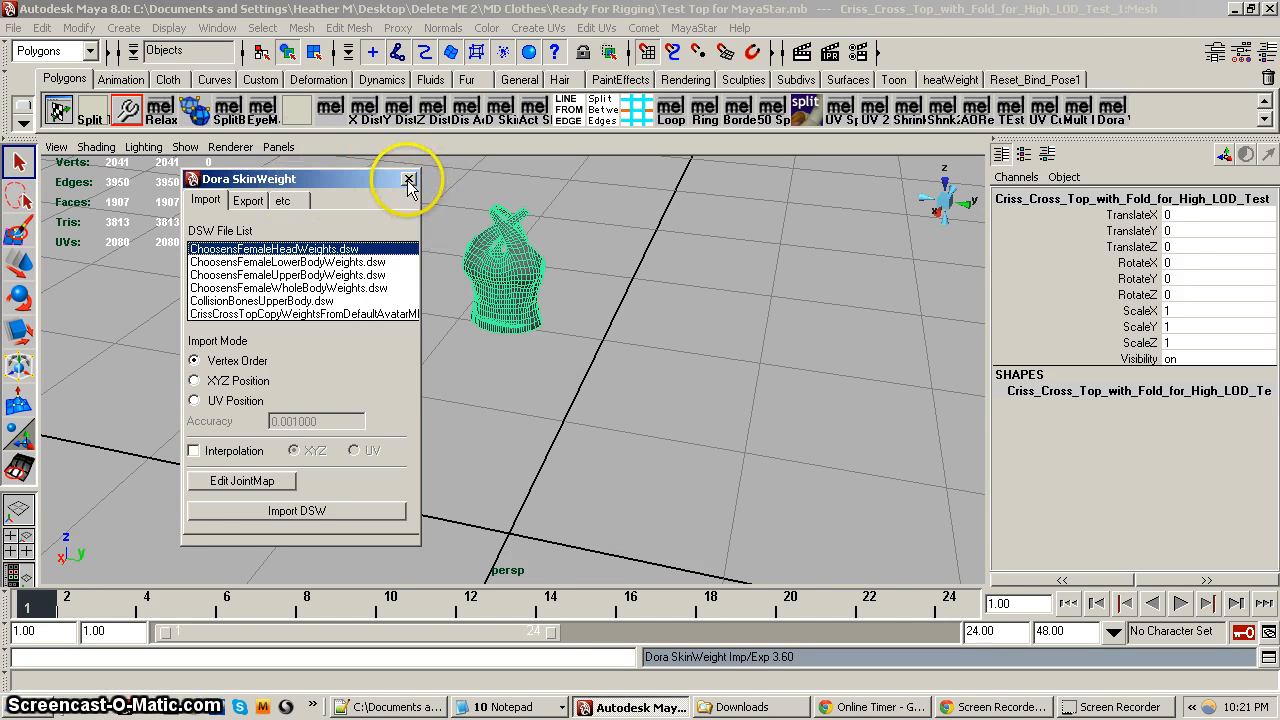
click(408, 180)
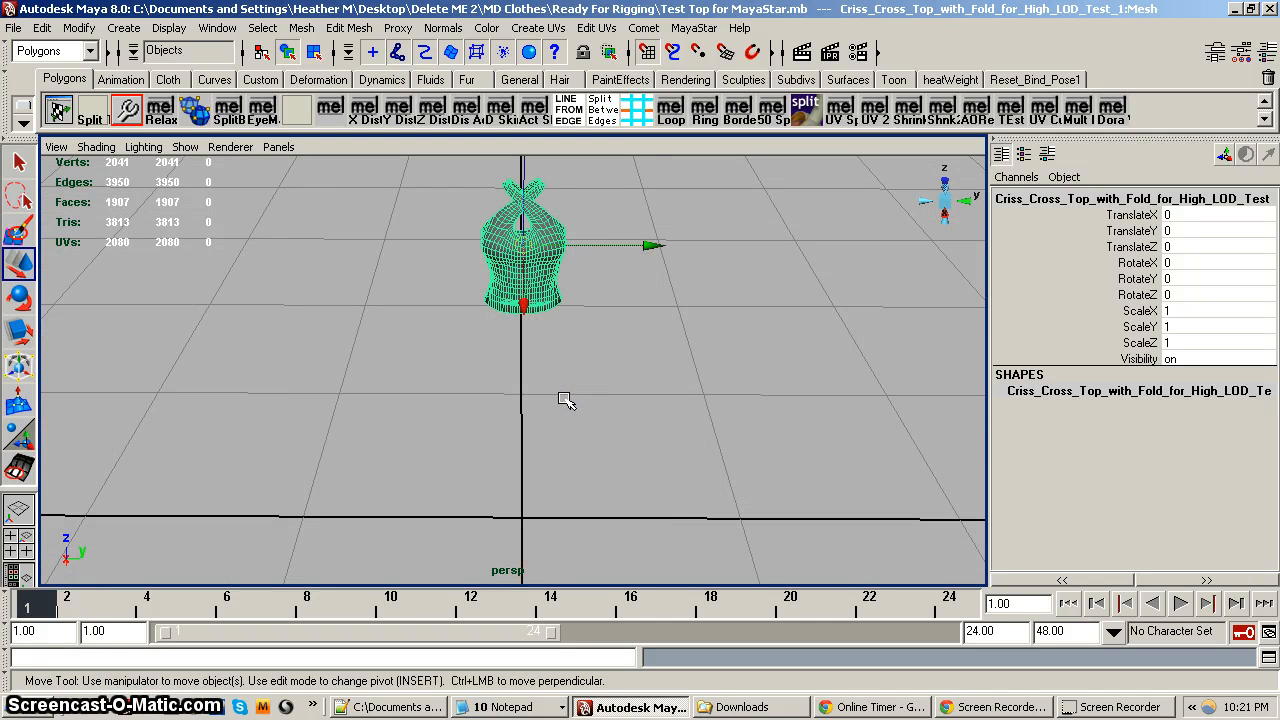
drag(568, 400, 572, 468)
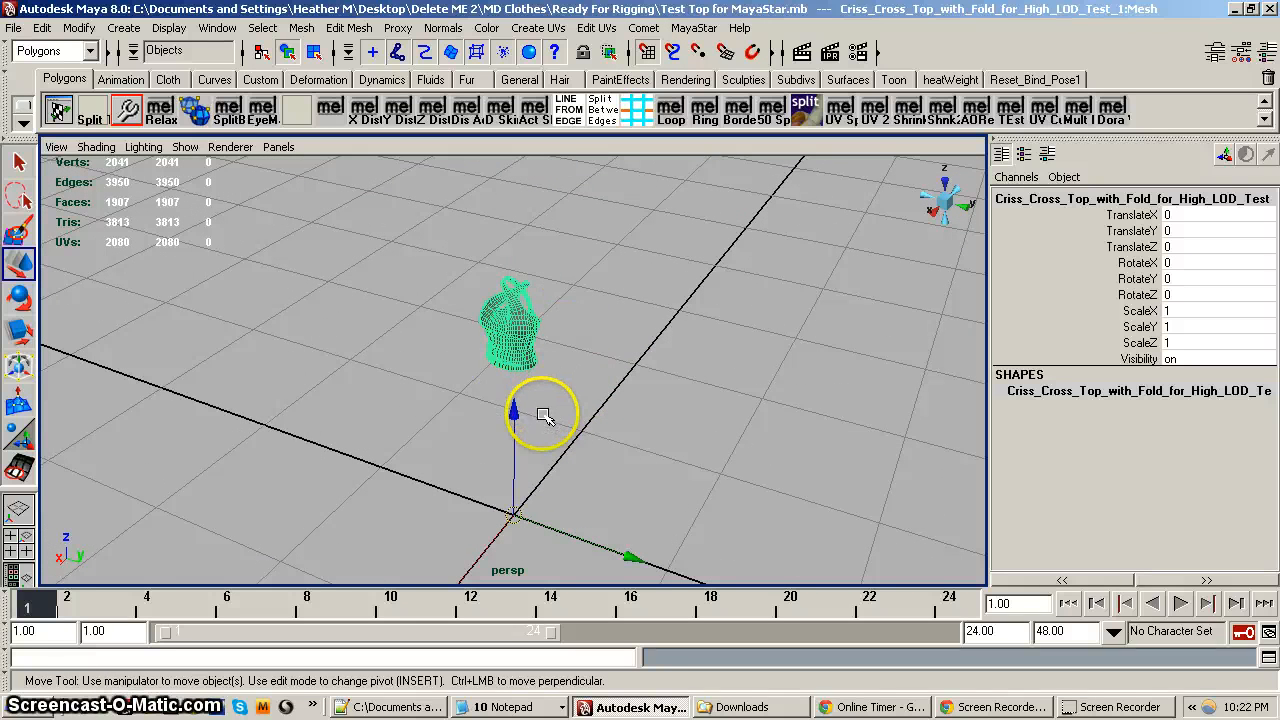
mouse_move(604, 382)
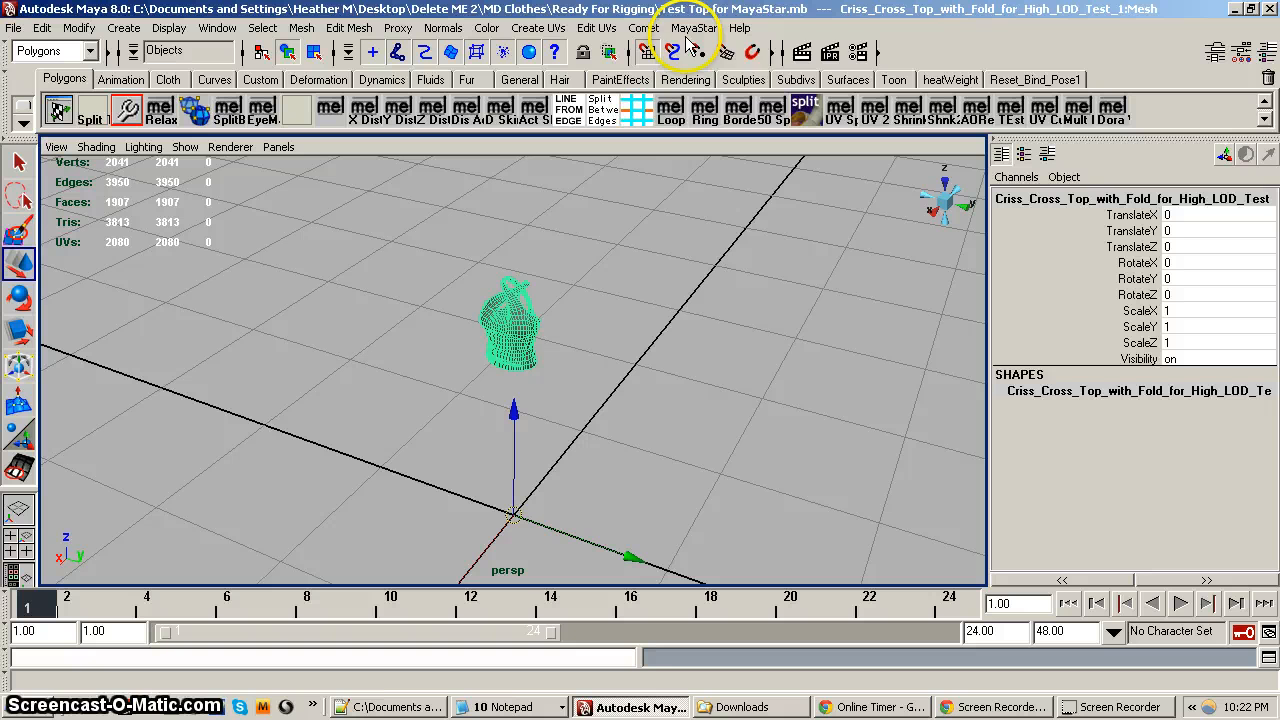
Activate the MayaStar female avatar so it stands in the scene in a T-pose
click(706, 28)
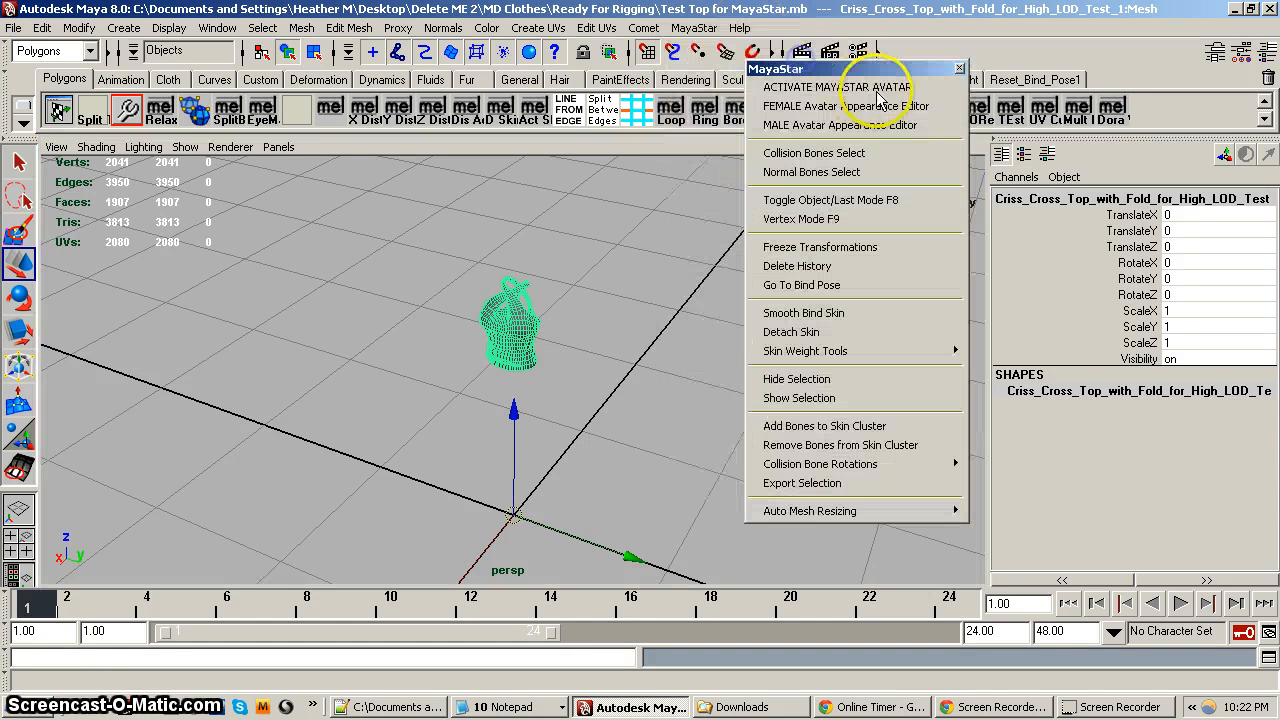
mouse_move(836, 88)
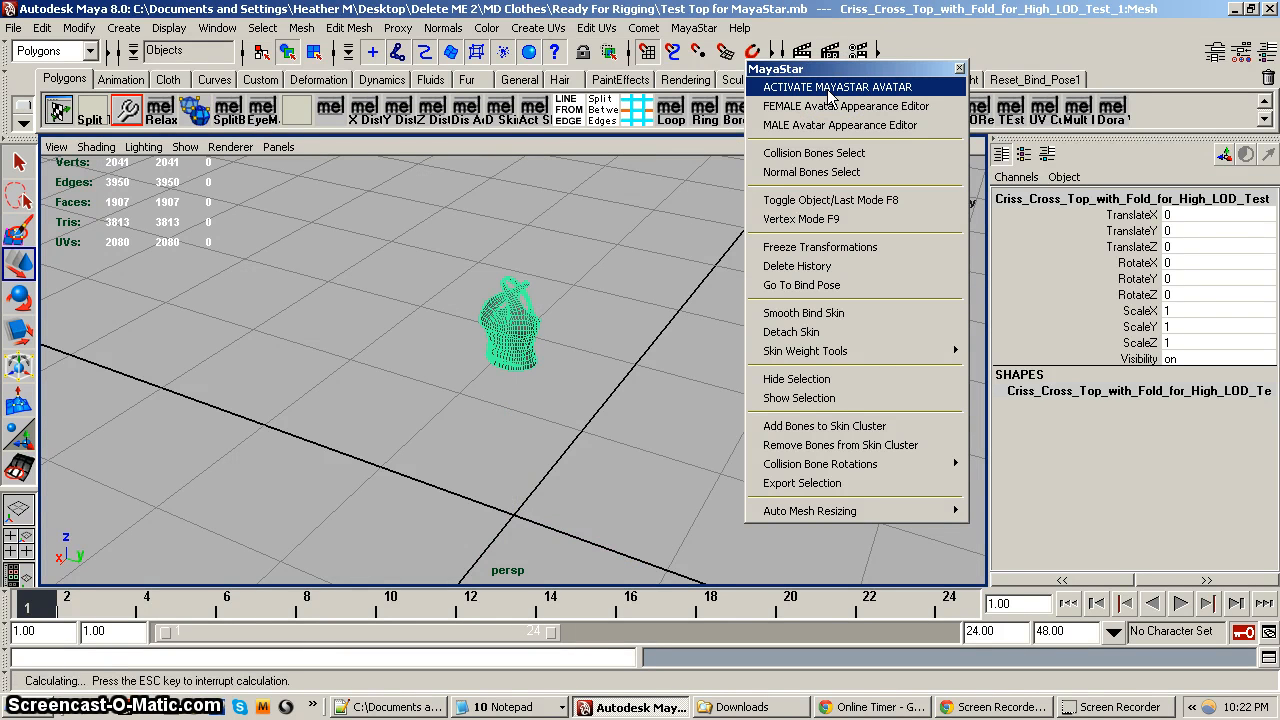
click(834, 88)
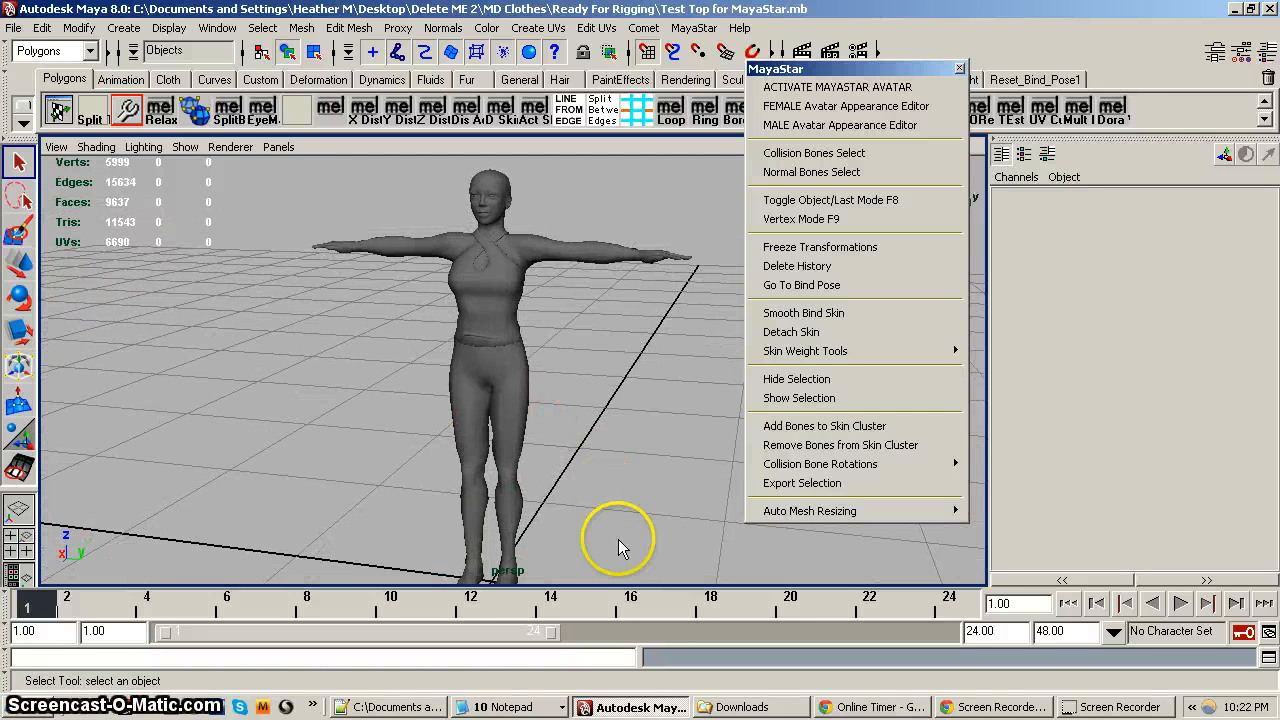
mouse_move(824, 512)
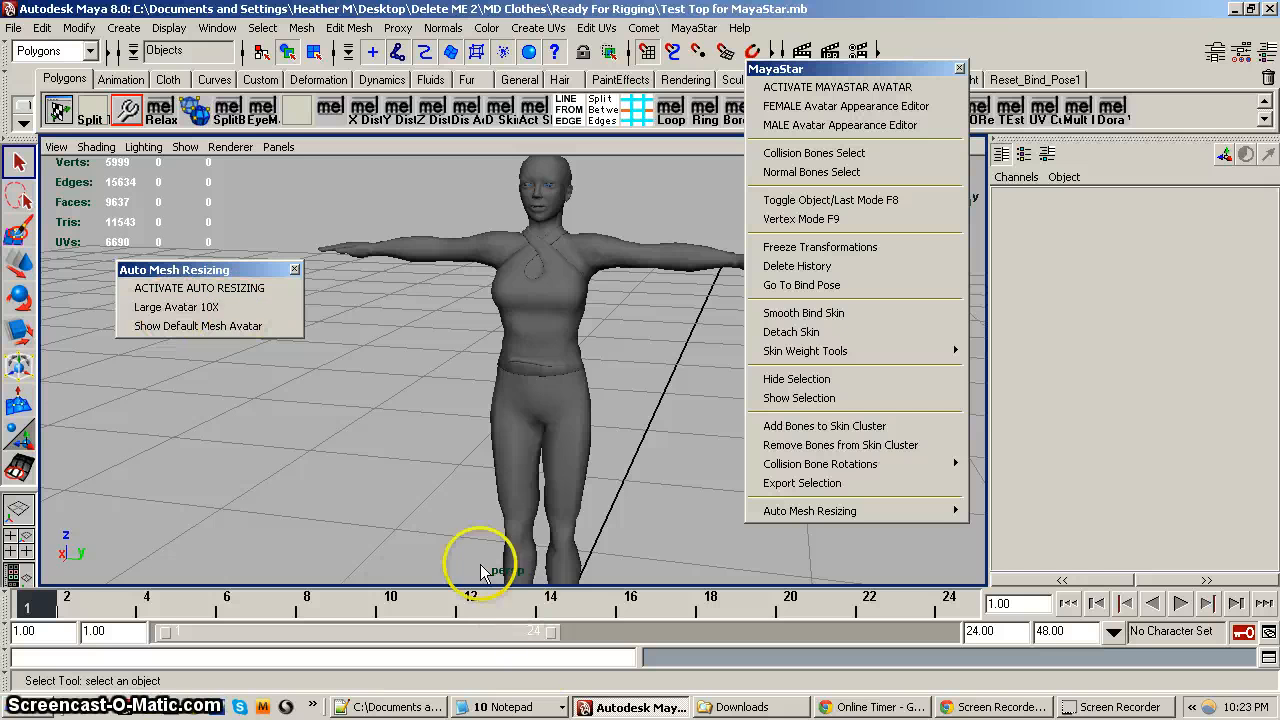
mouse_move(548, 220)
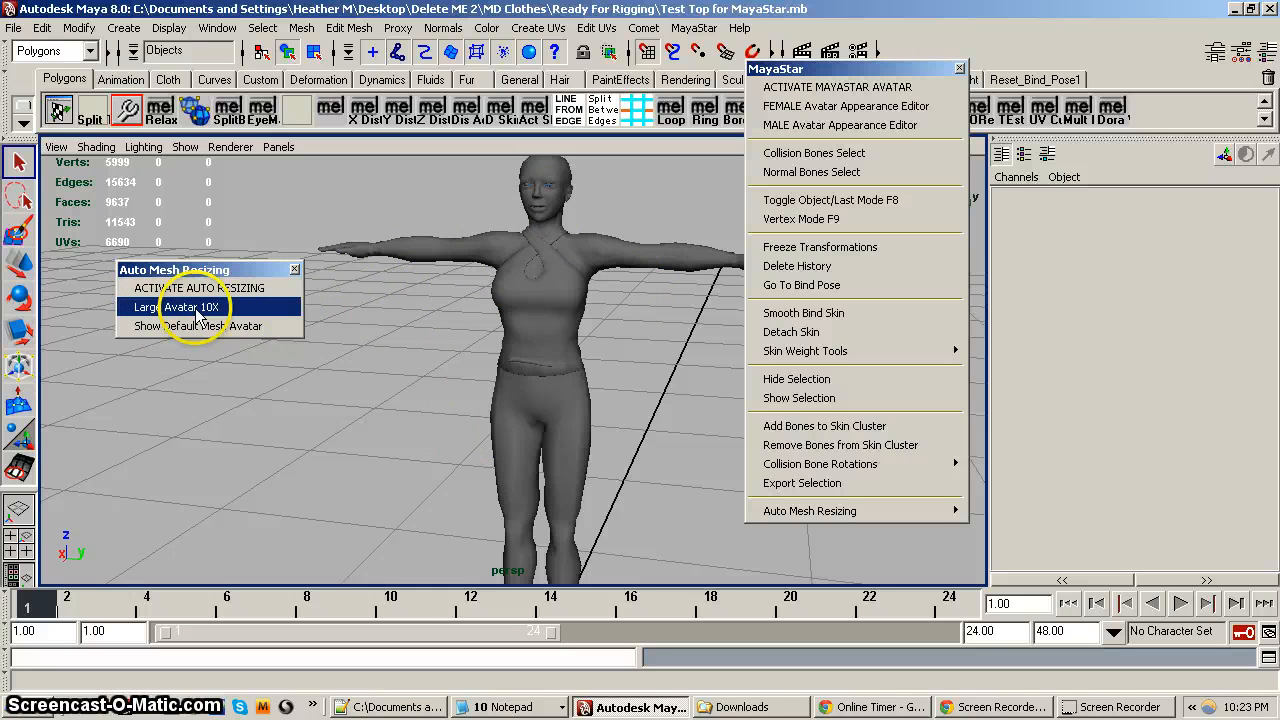
Apply Large Avatar 10X so the resizing skeleton root is scaled to 10
click(176, 308)
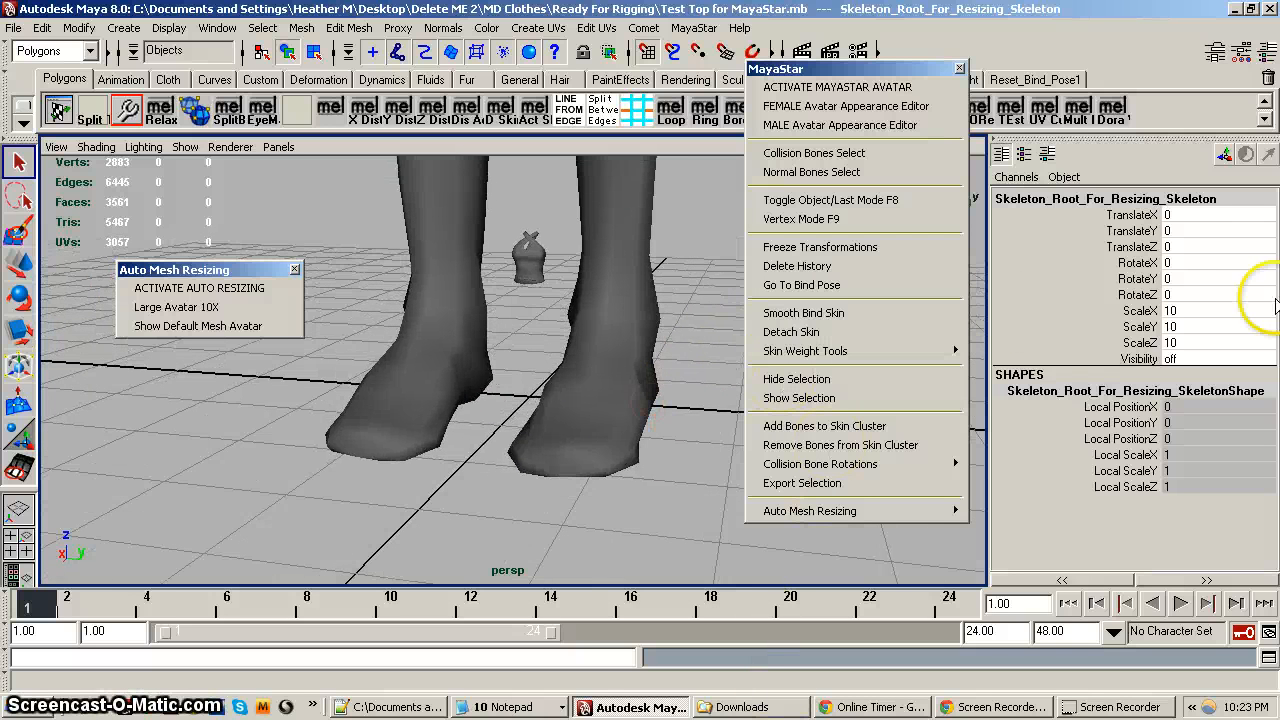
mouse_move(1180, 344)
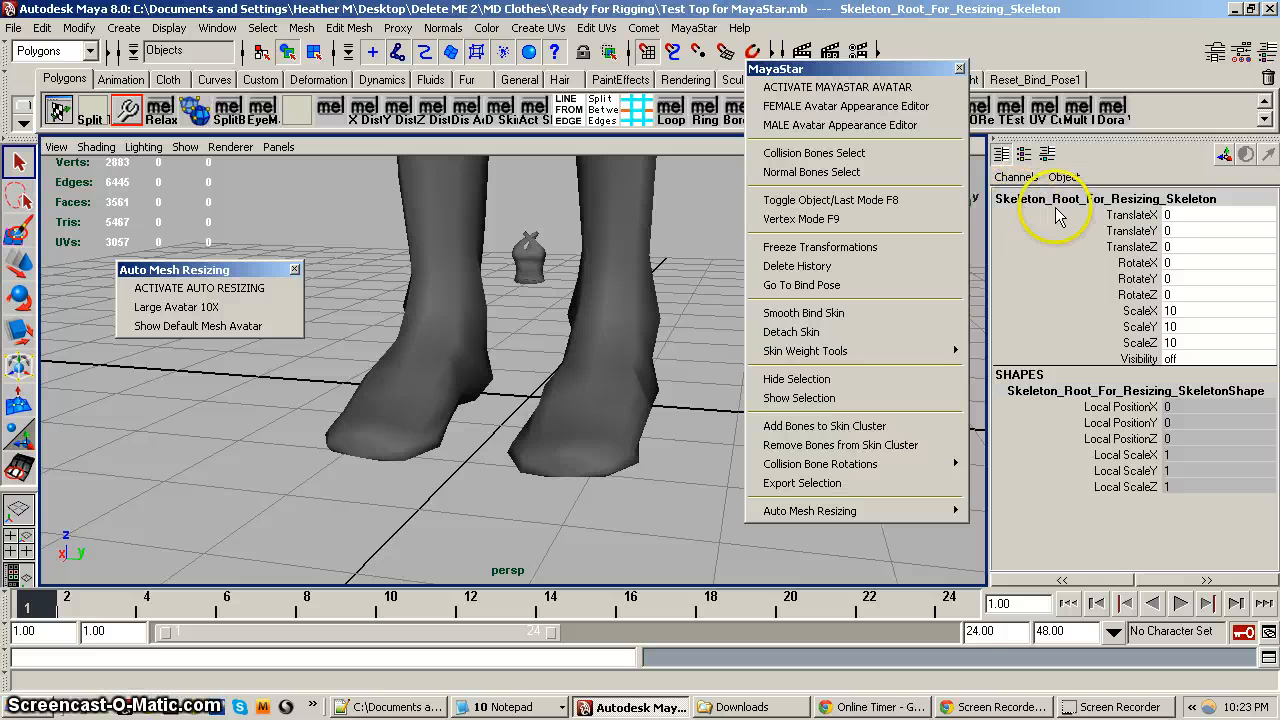
mouse_move(1220, 224)
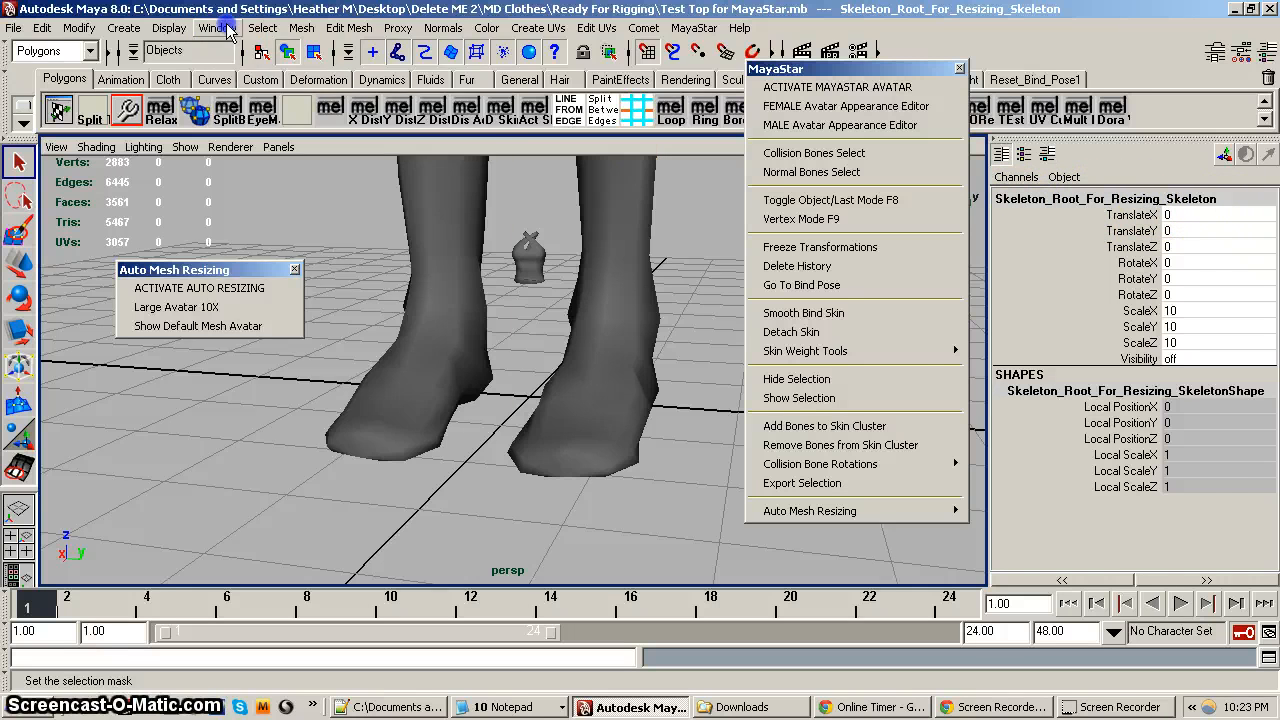
Browse the resizing skeleton in the Outliner, collapse it, and select the tiny top by the feet
click(212, 28)
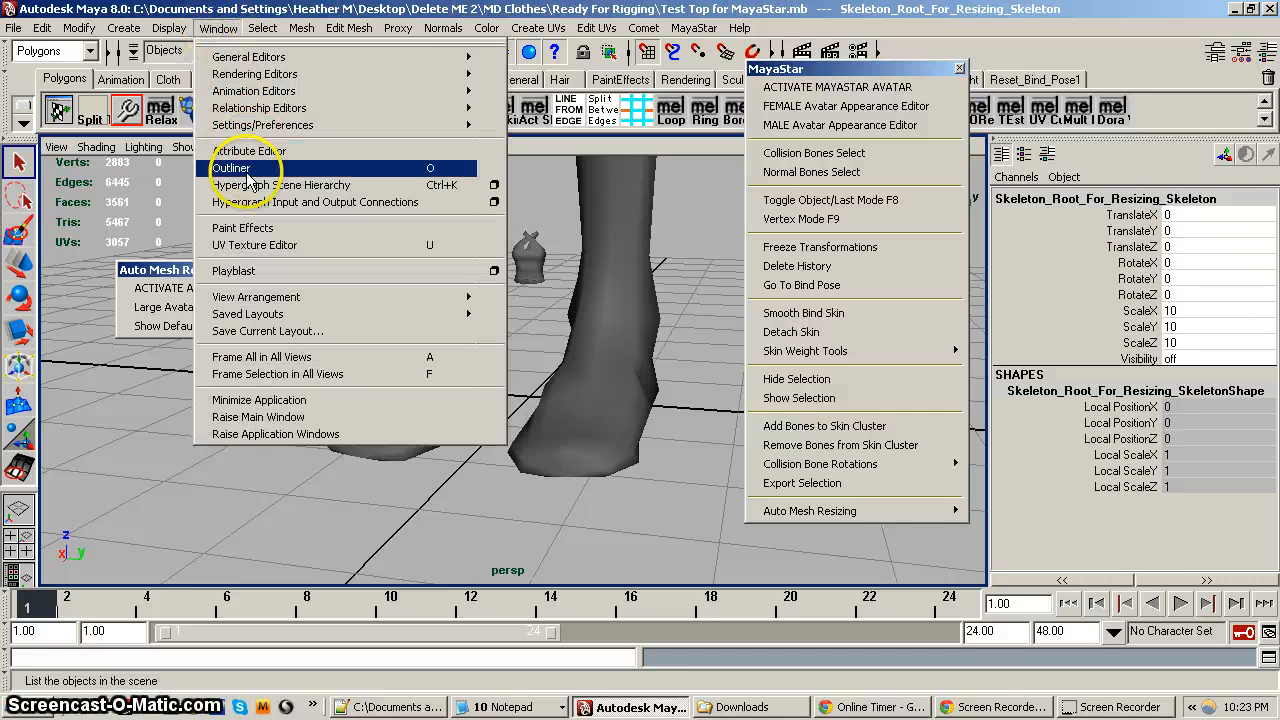
click(232, 168)
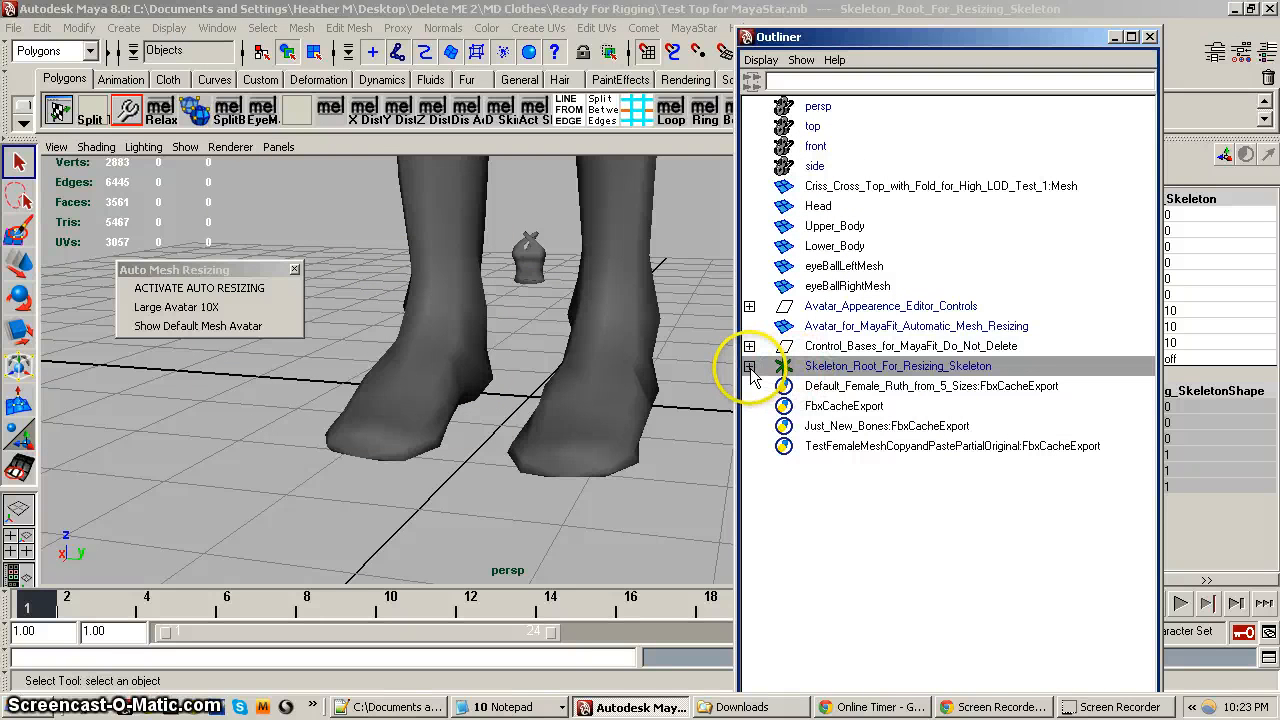
click(748, 364)
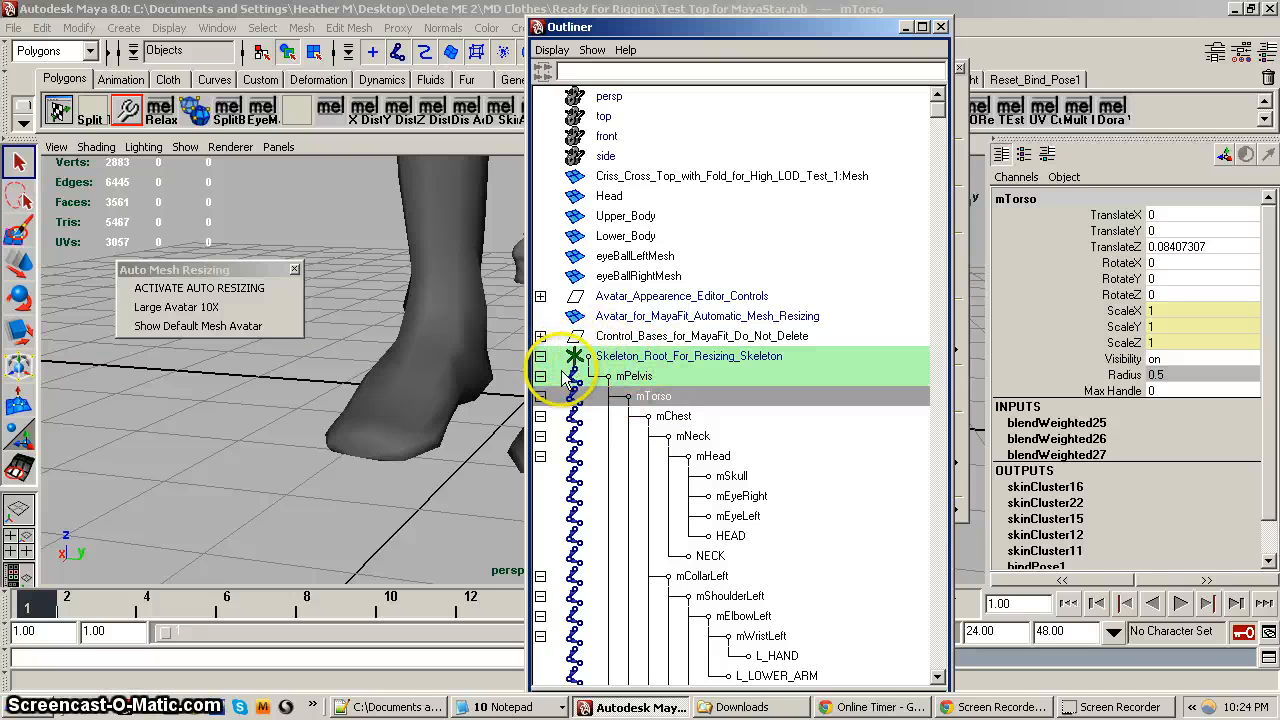
mouse_move(540, 362)
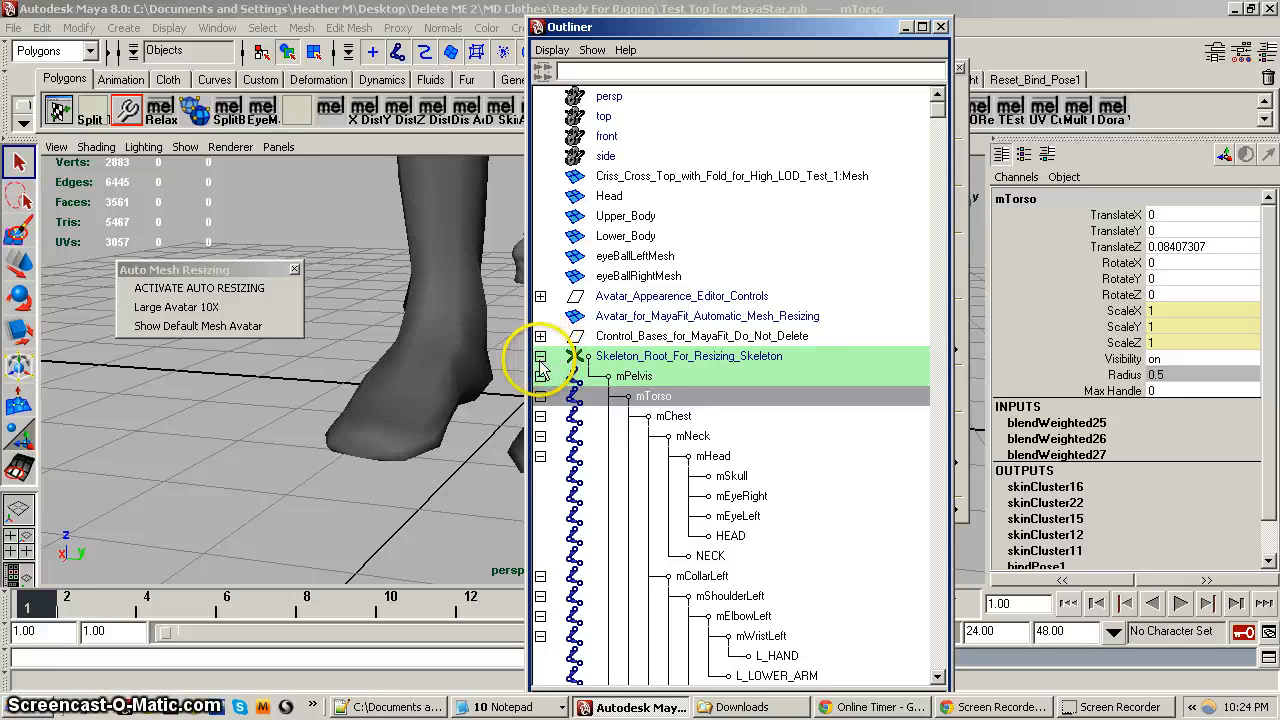
click(540, 356)
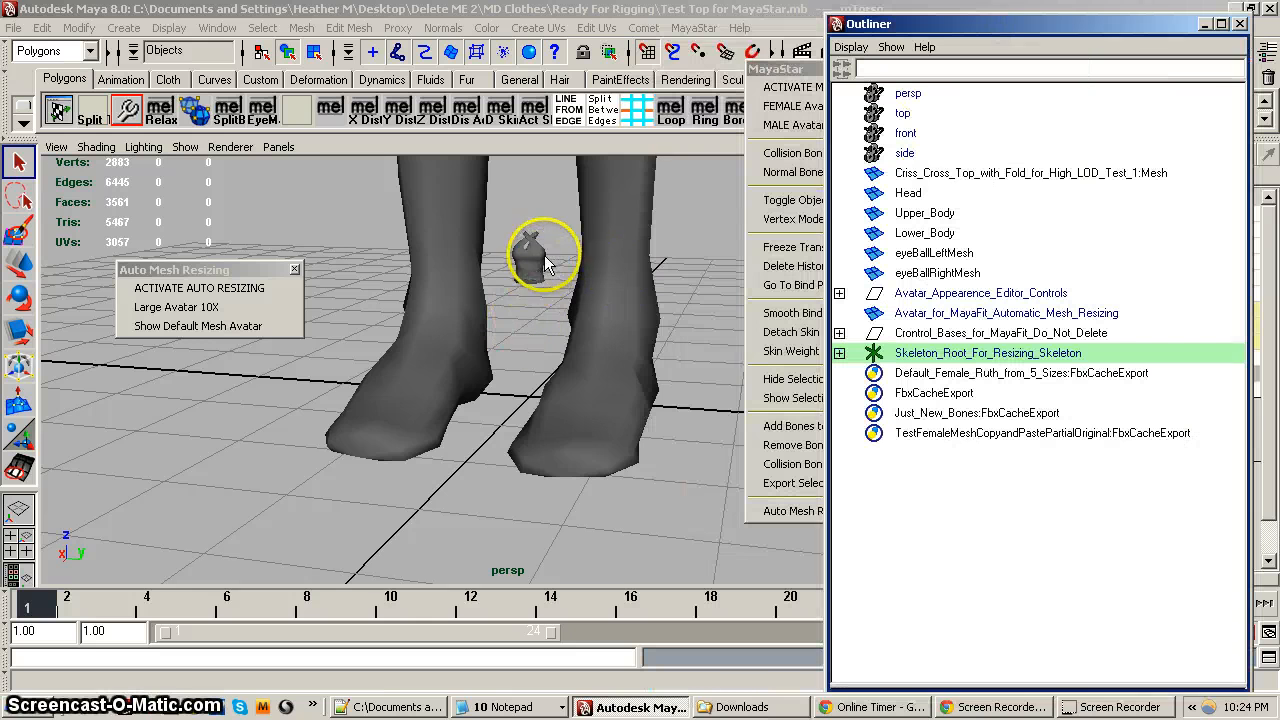
click(1032, 172)
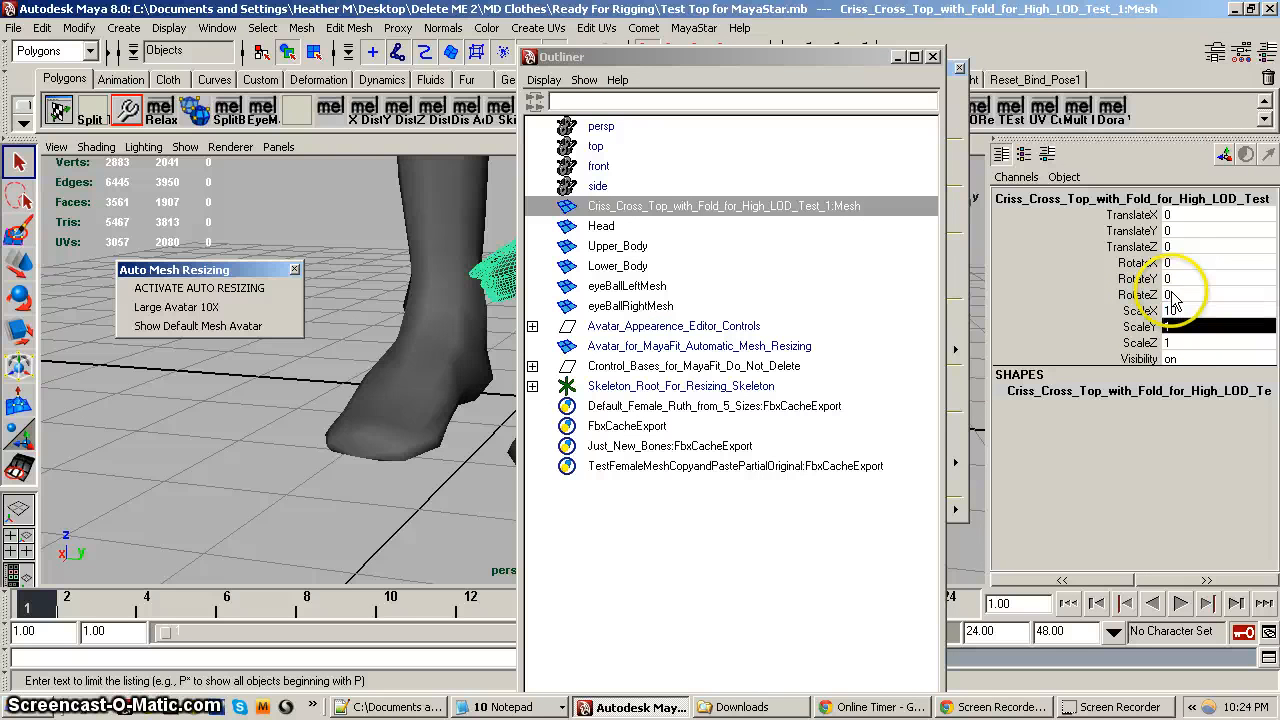
Set the Criss Cross Top's Scale X, Y and Z to 10 in the Channel Box
click(1200, 326)
text(0)
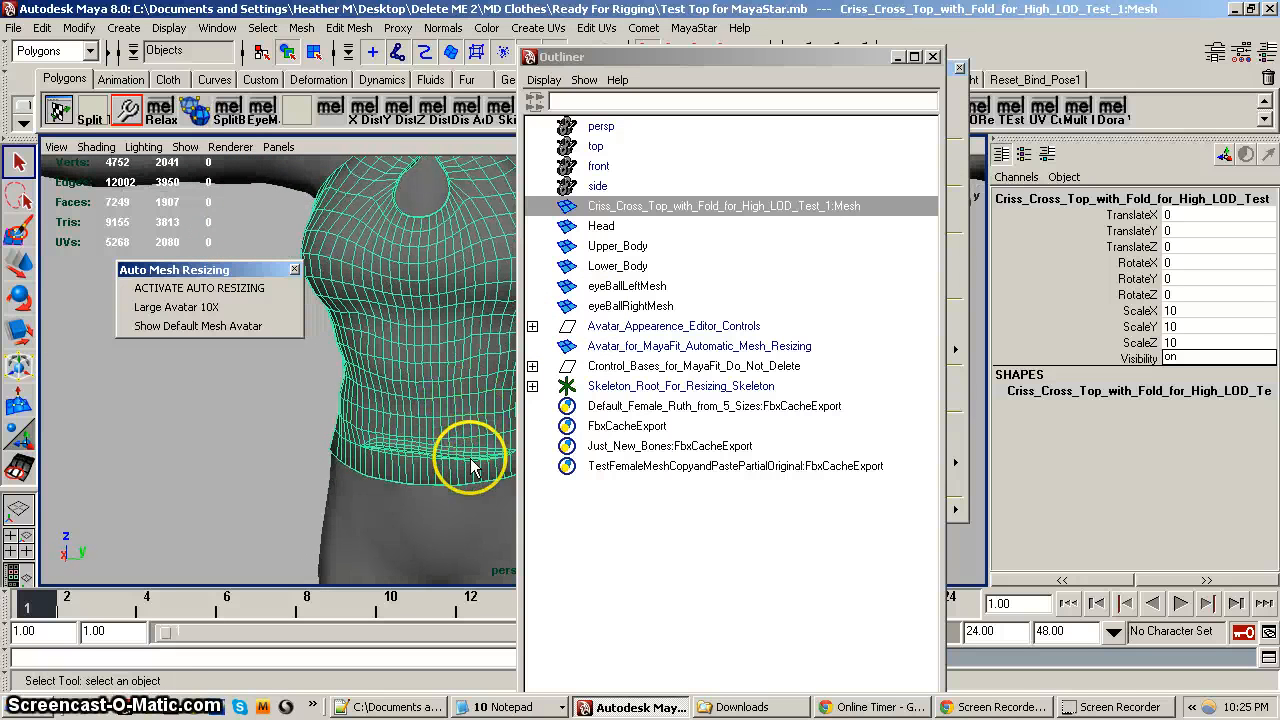
mouse_move(440, 504)
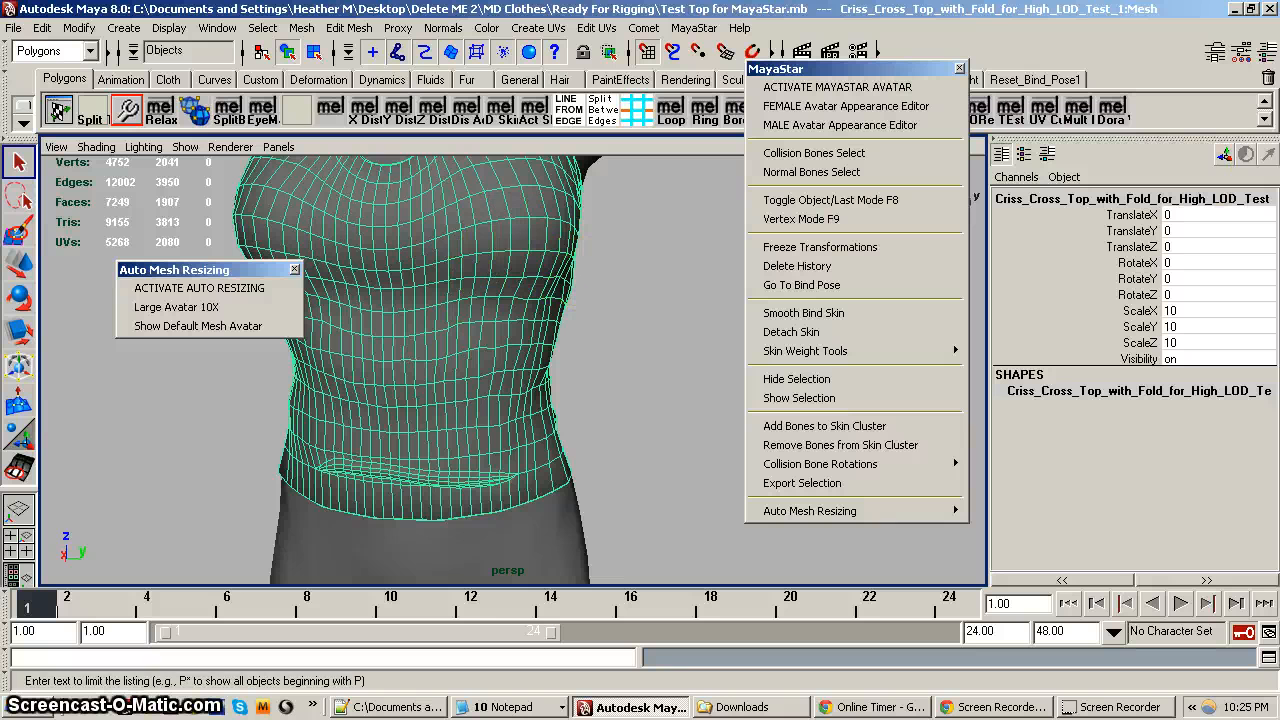
mouse_move(200, 288)
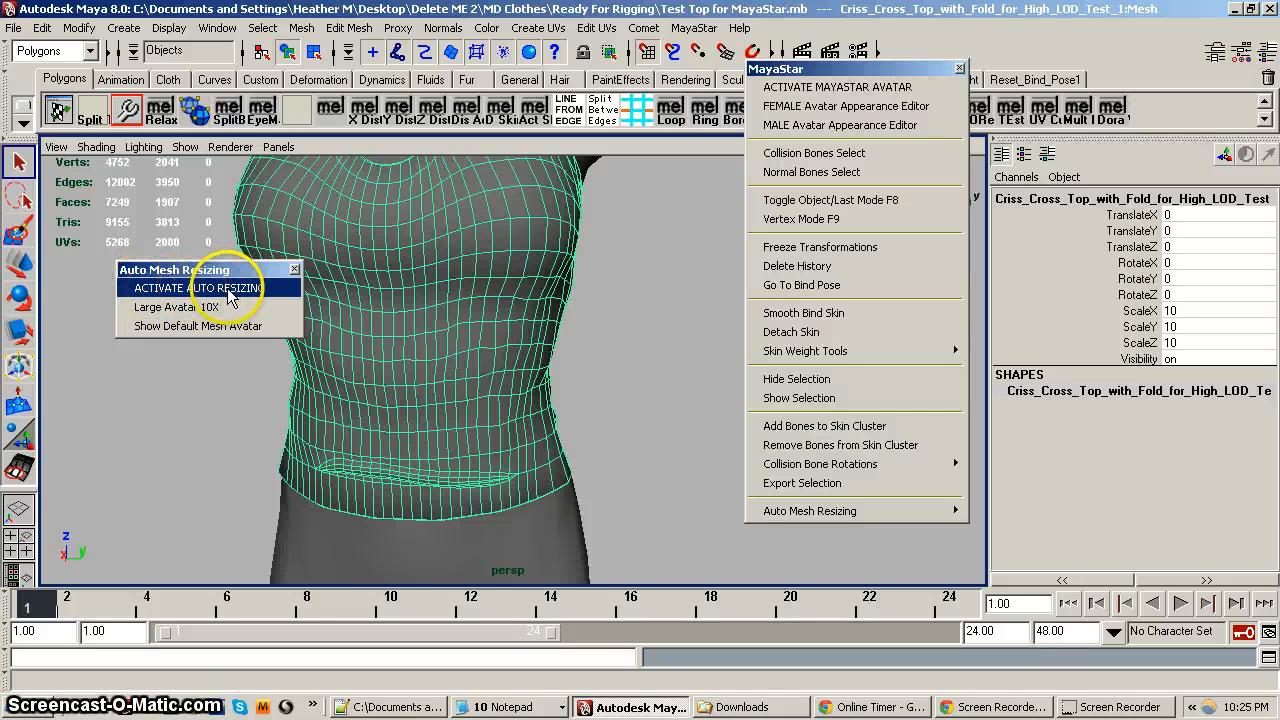
Run Activate Auto Resizing then Large Avatar 10X, bringing up the Create Wrap Options
click(200, 288)
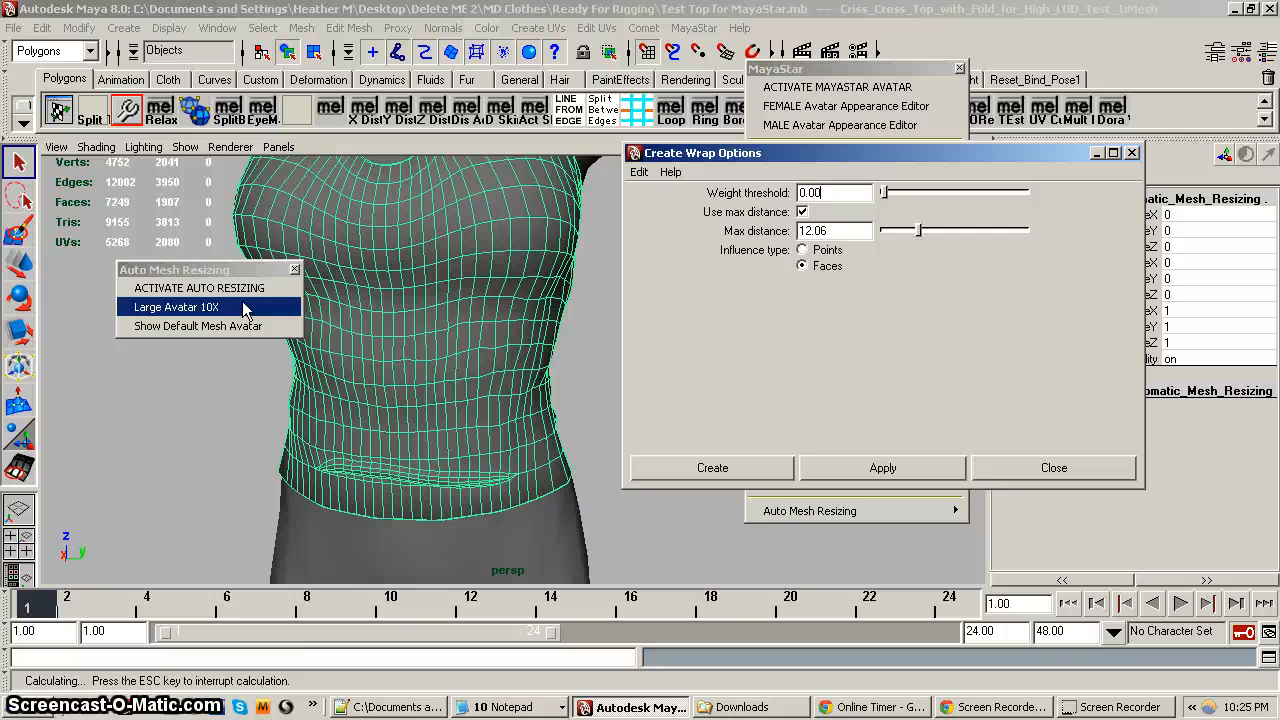
click(176, 308)
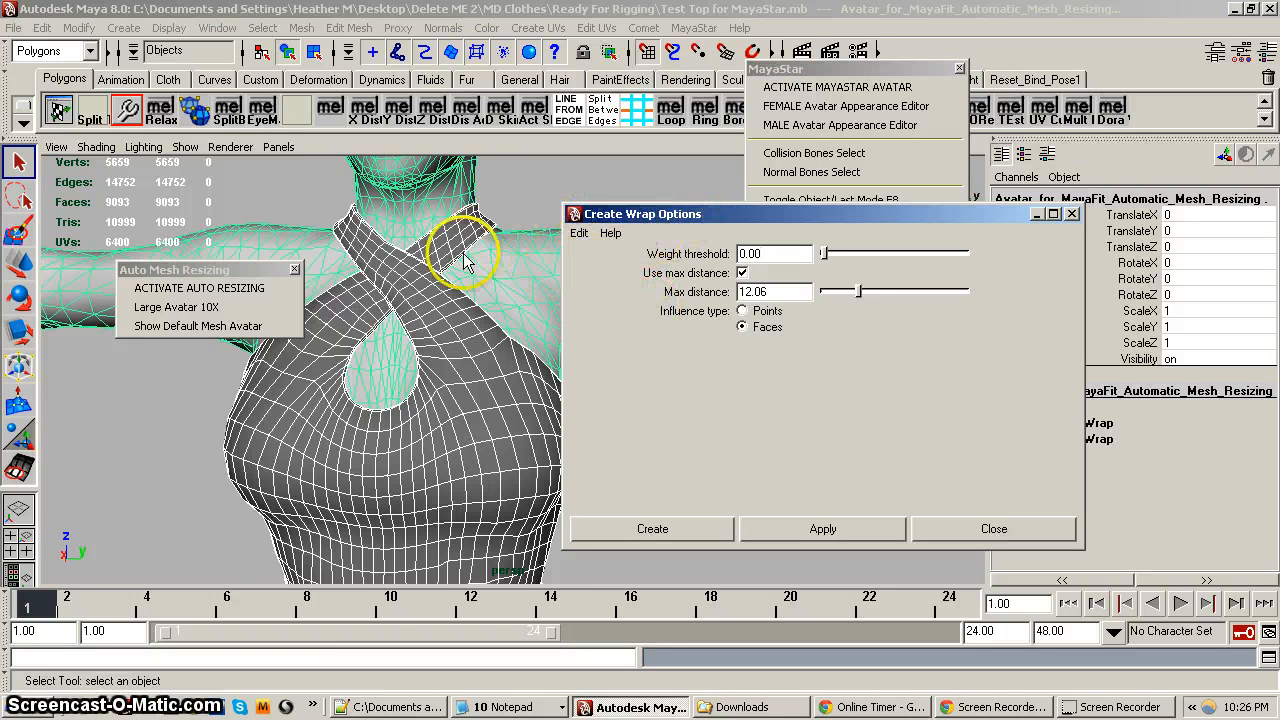
mouse_move(304, 236)
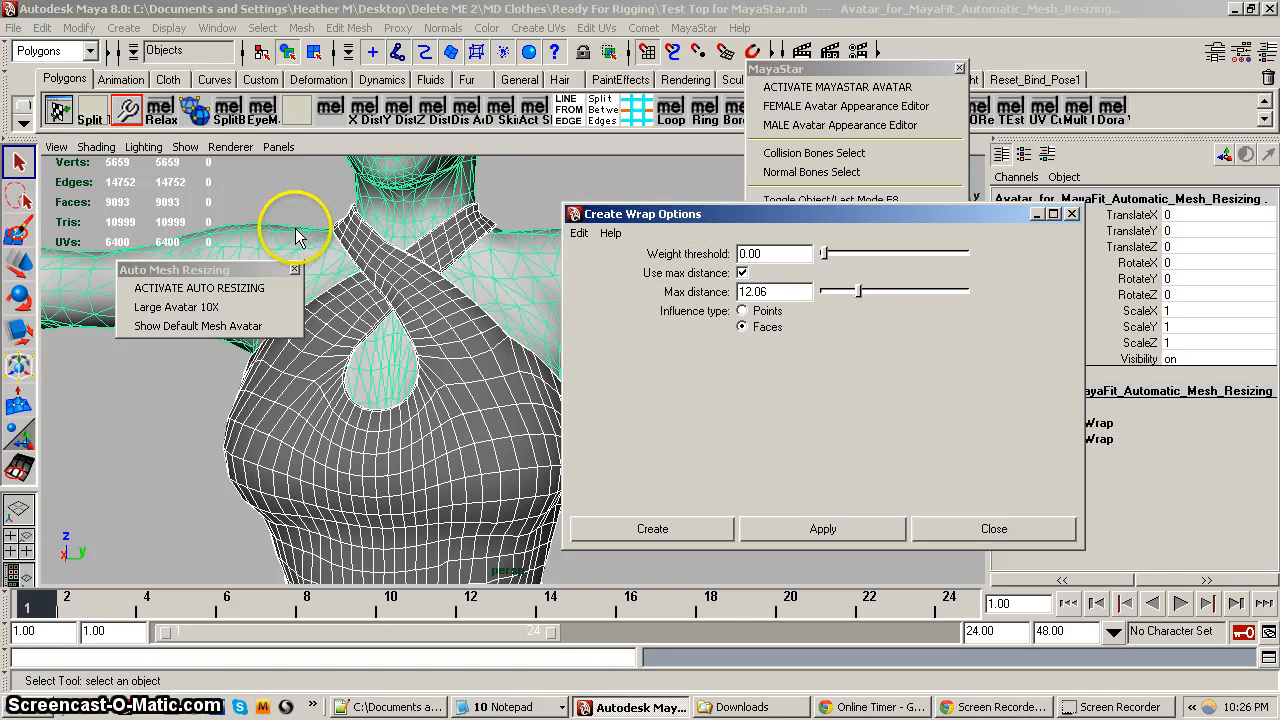
mouse_move(278, 298)
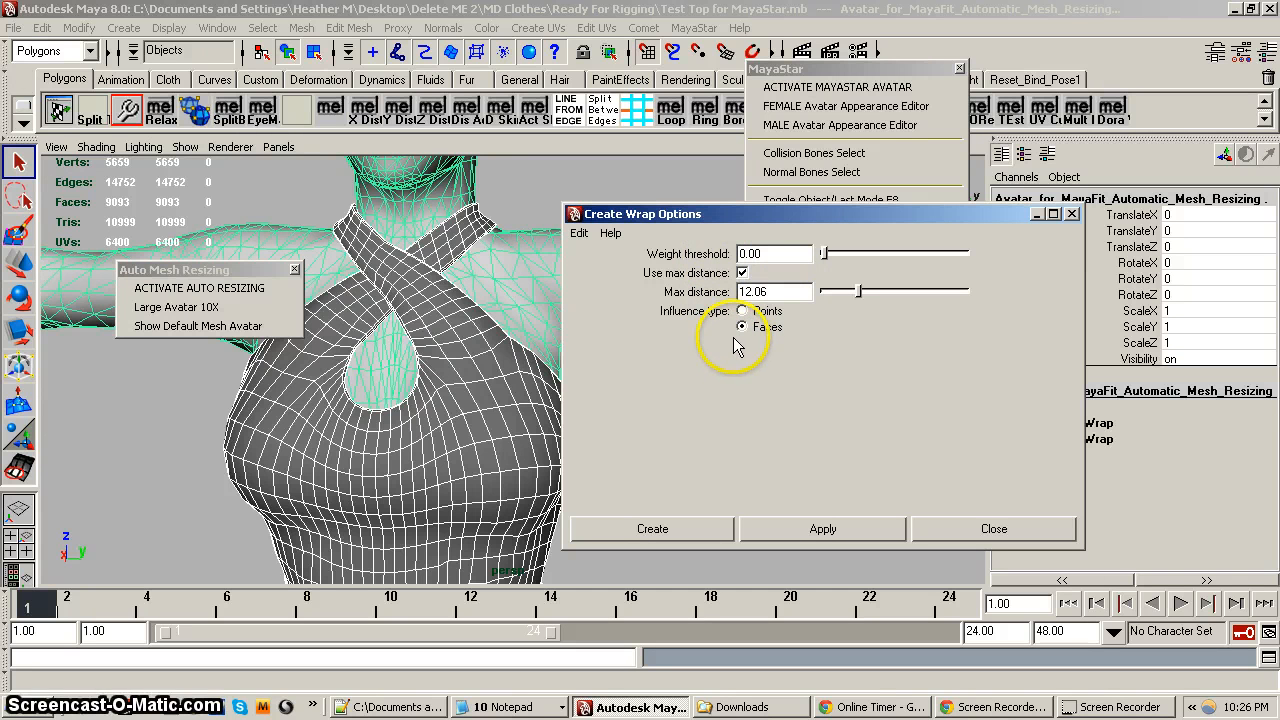
click(742, 312)
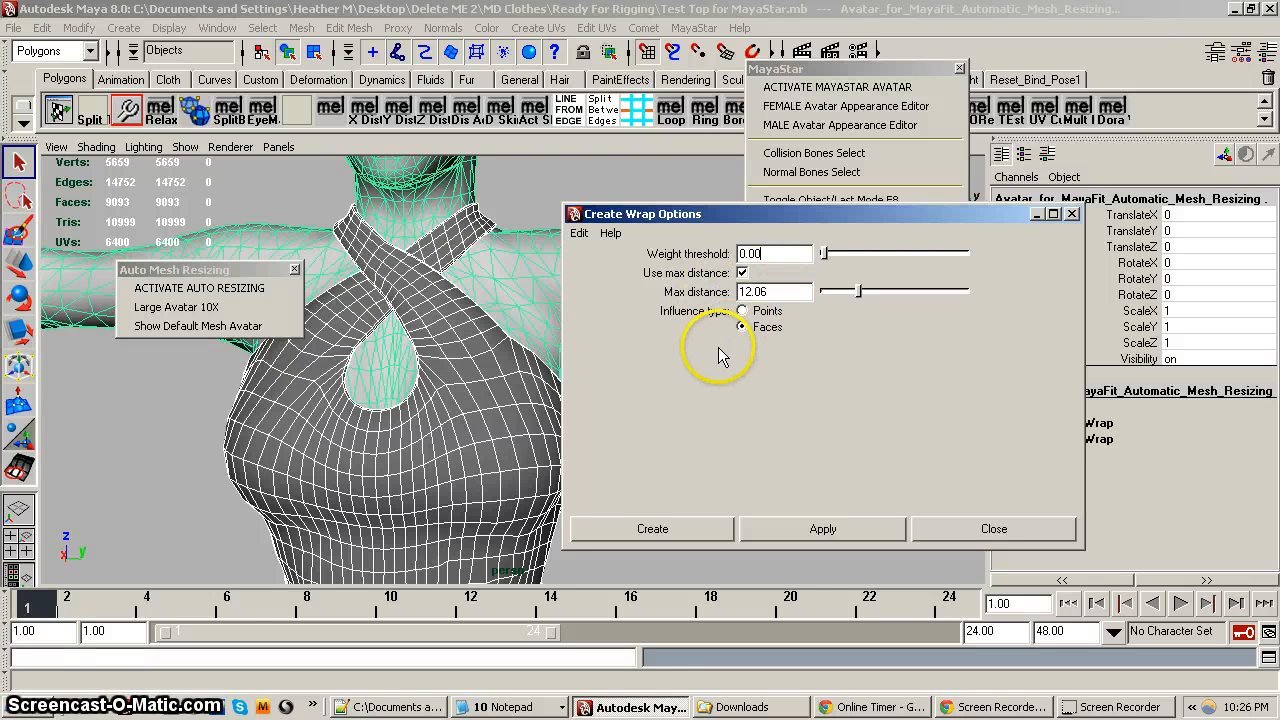
mouse_move(764, 364)
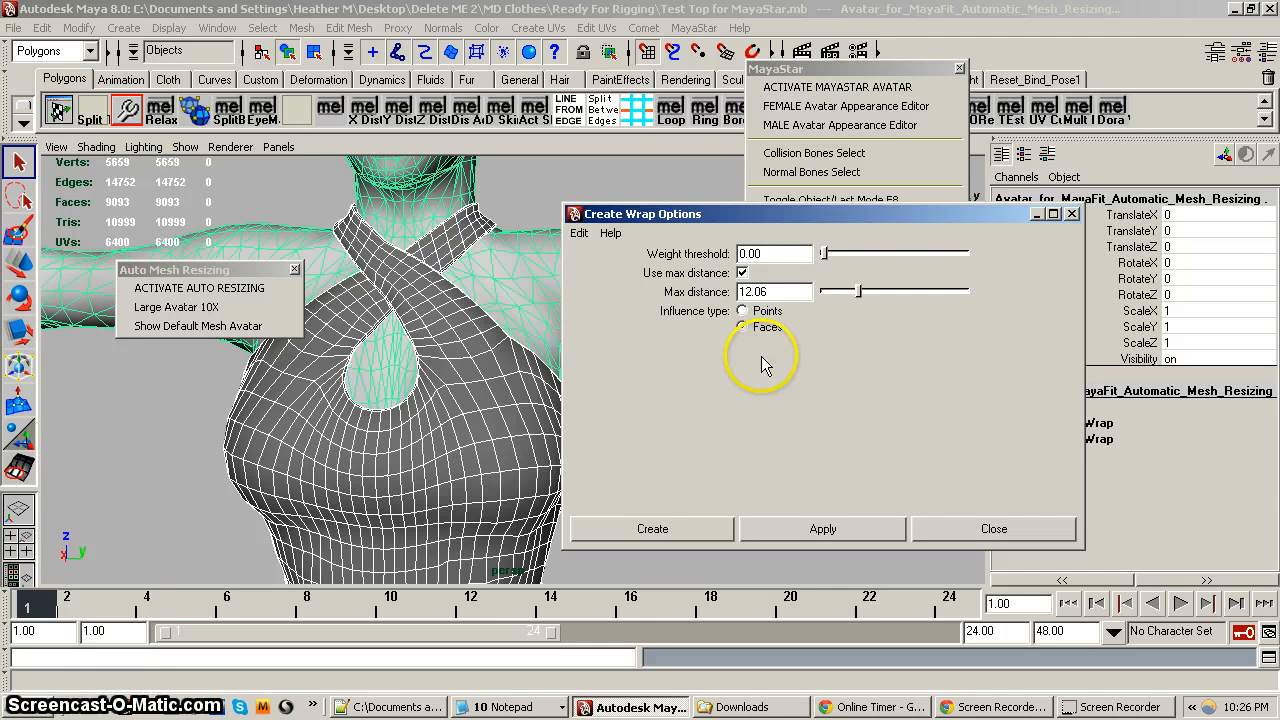
click(742, 328)
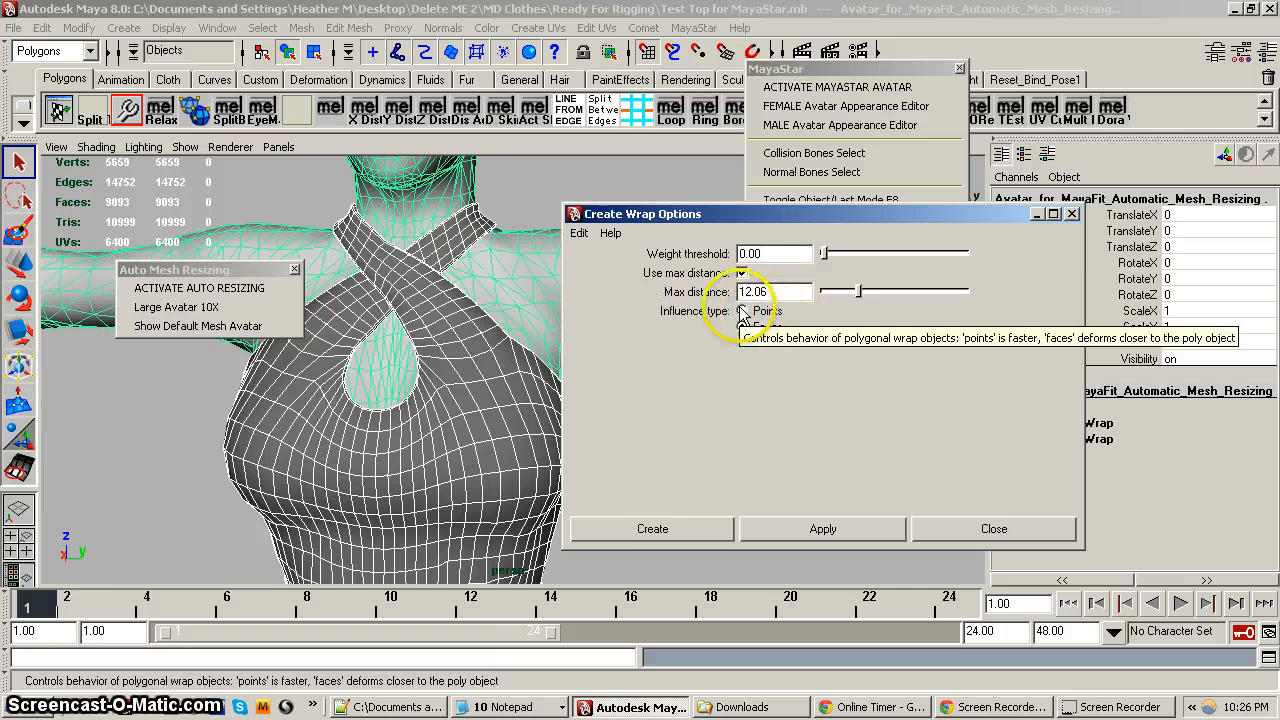
click(740, 328)
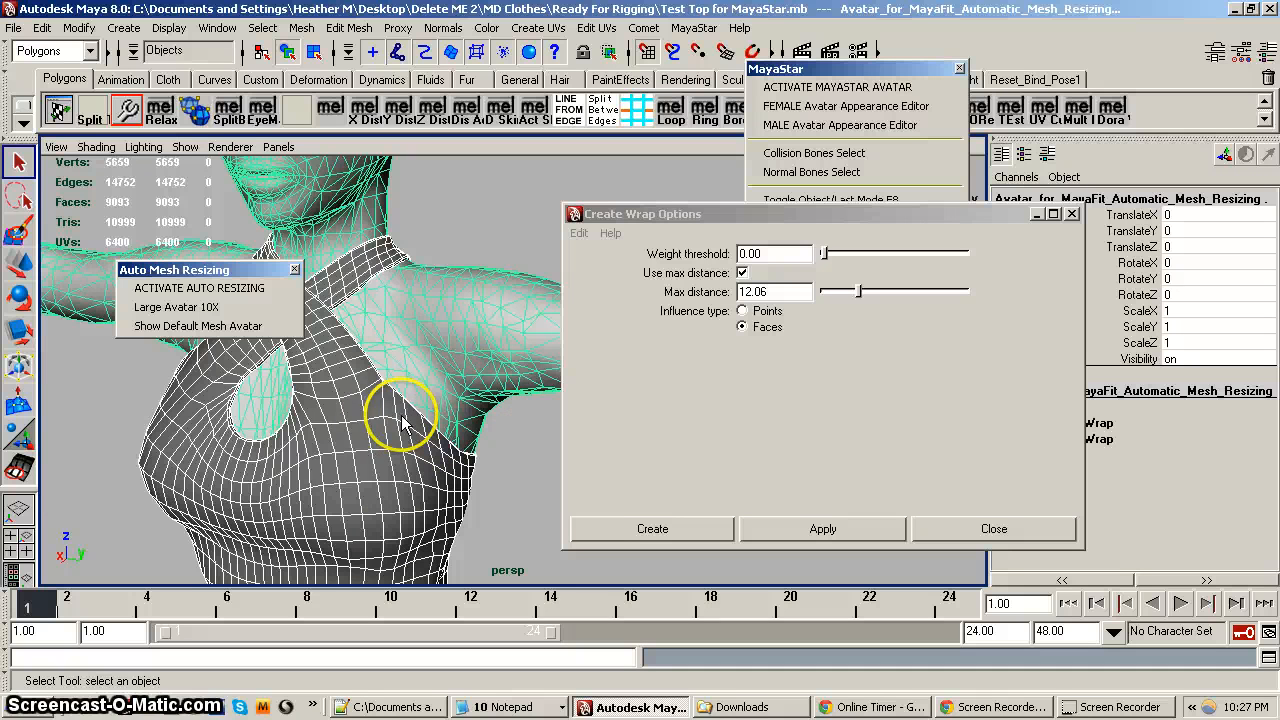
mouse_move(322, 464)
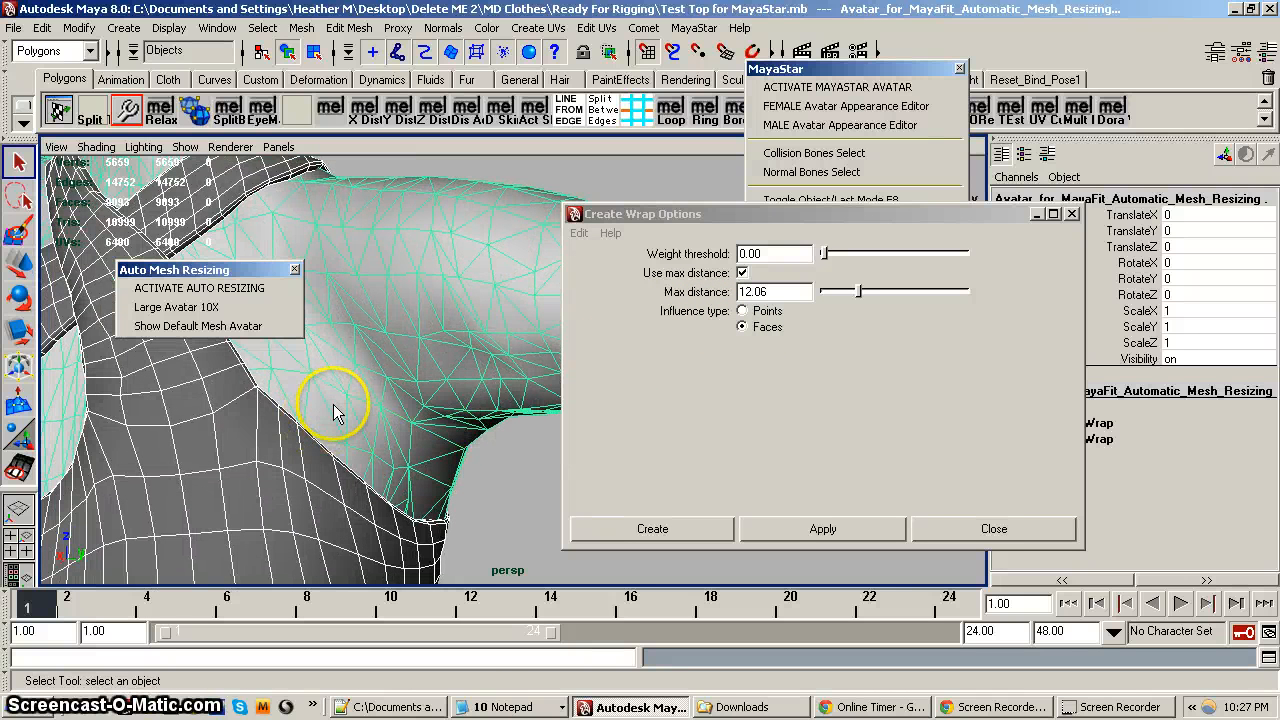
mouse_move(320, 414)
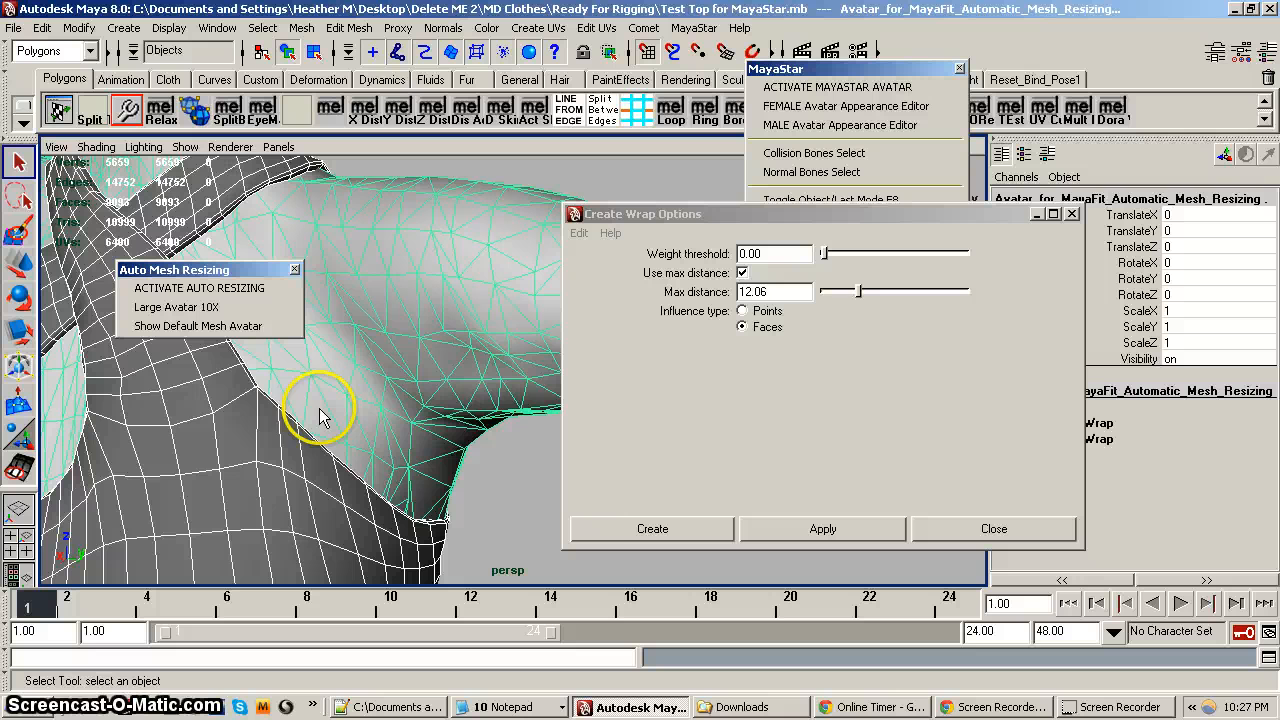
mouse_move(340, 430)
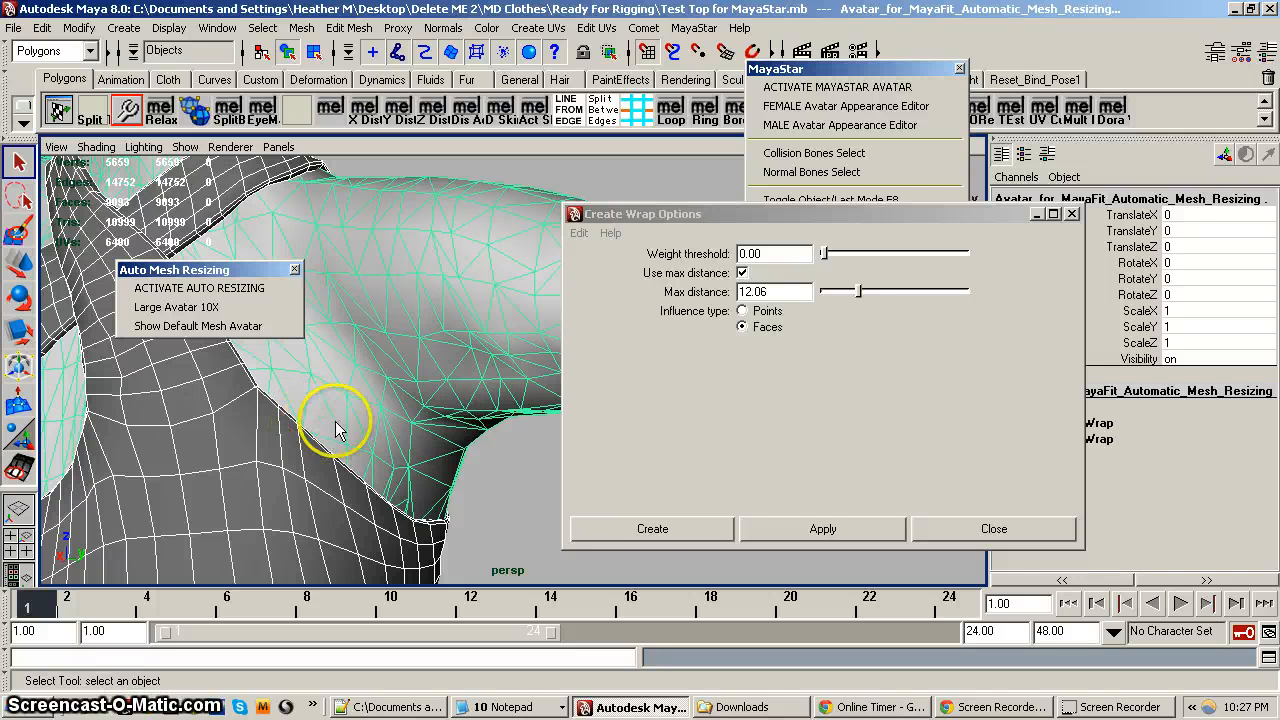
mouse_move(318, 390)
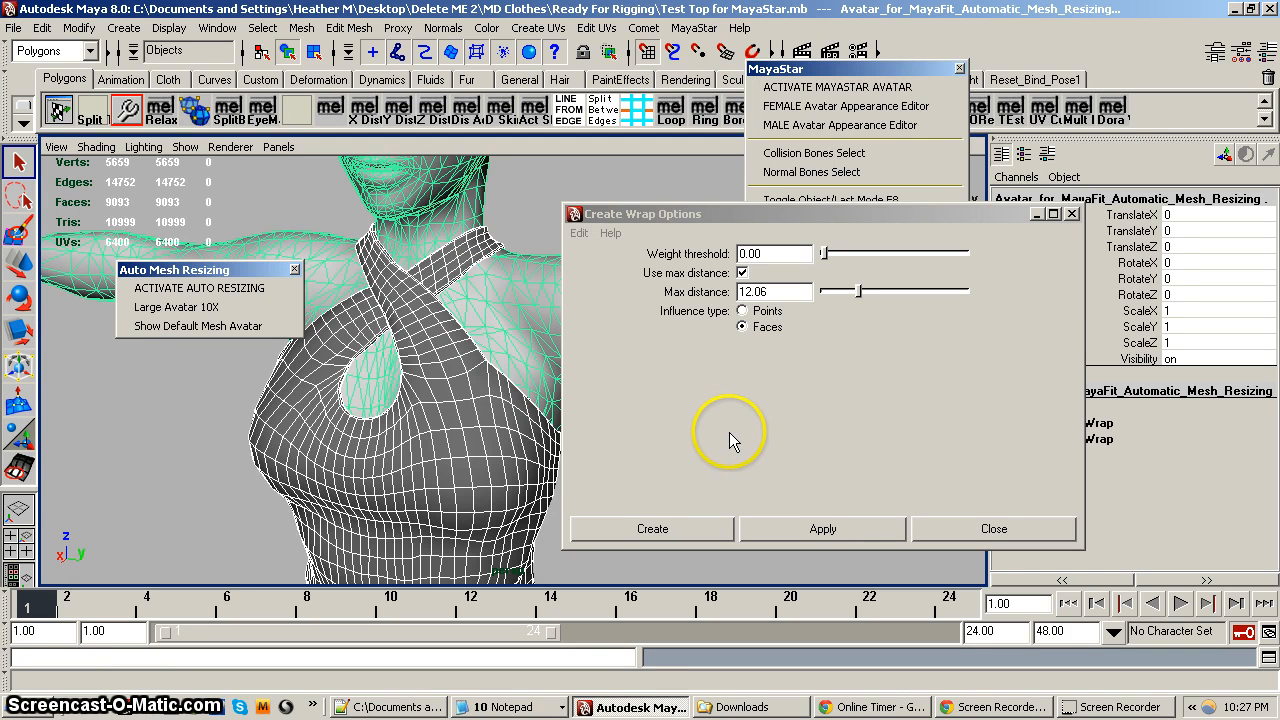
mouse_move(748, 414)
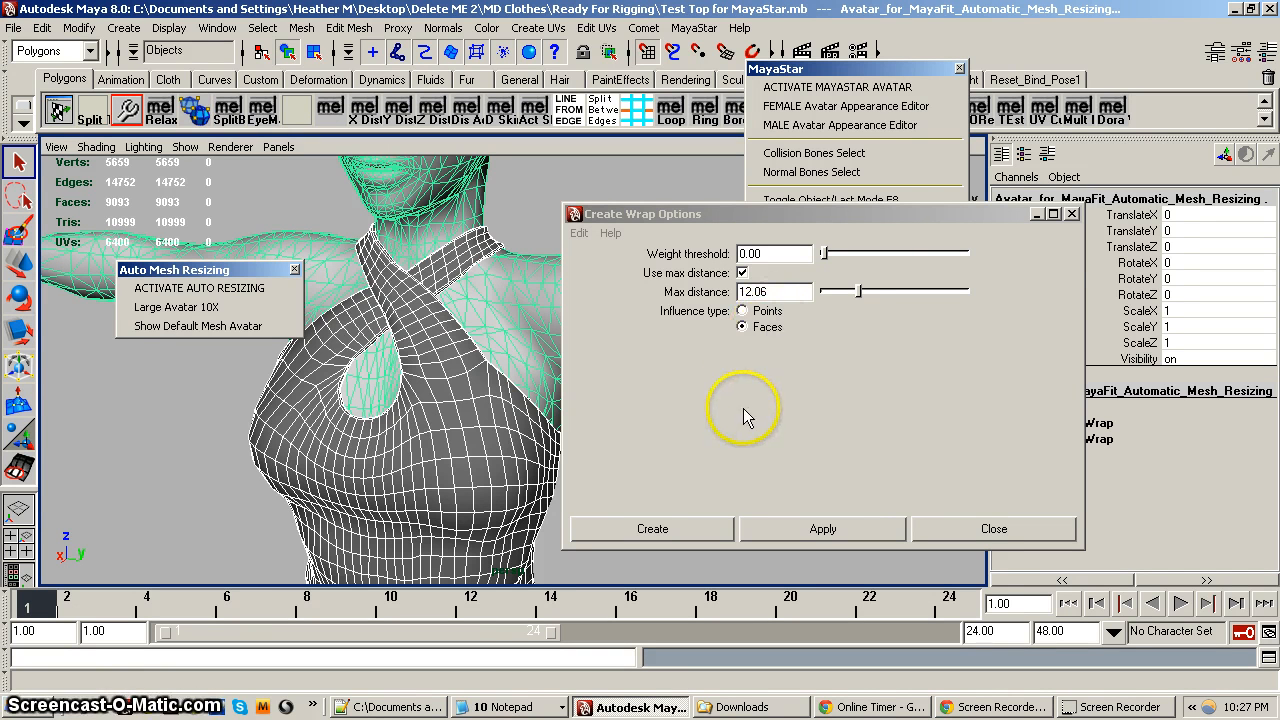
mouse_move(710, 450)
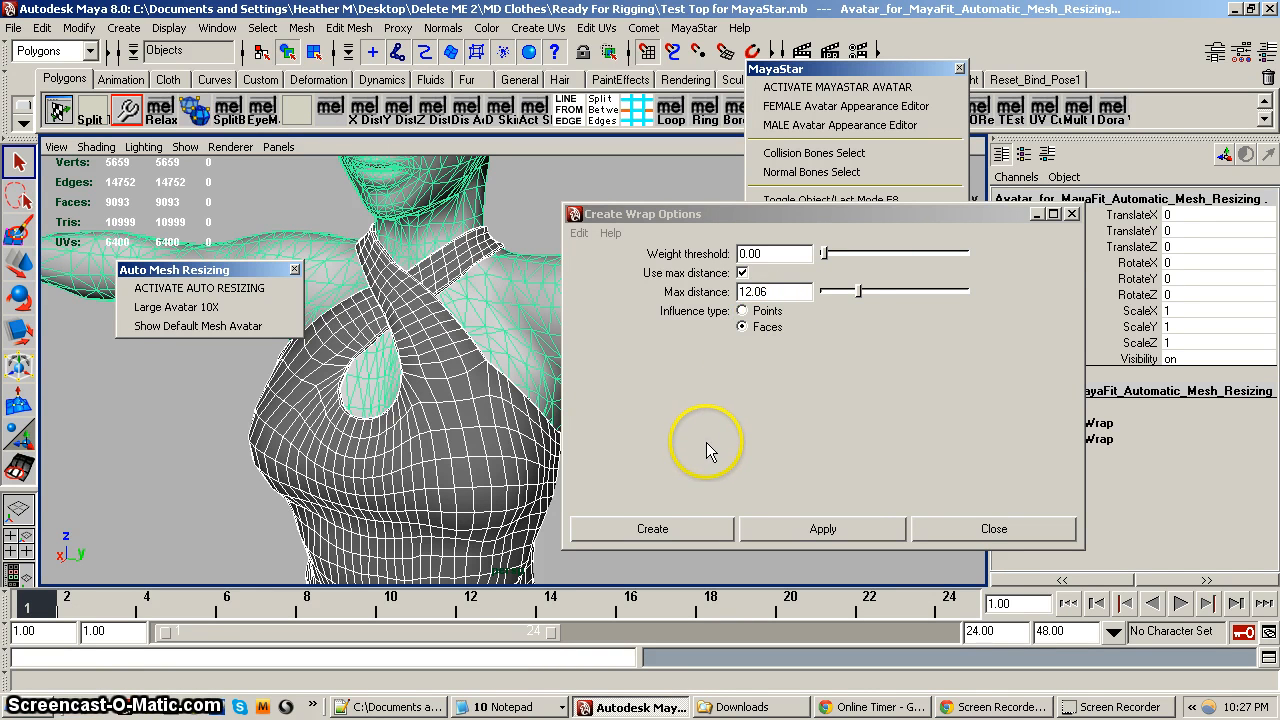
mouse_move(670, 458)
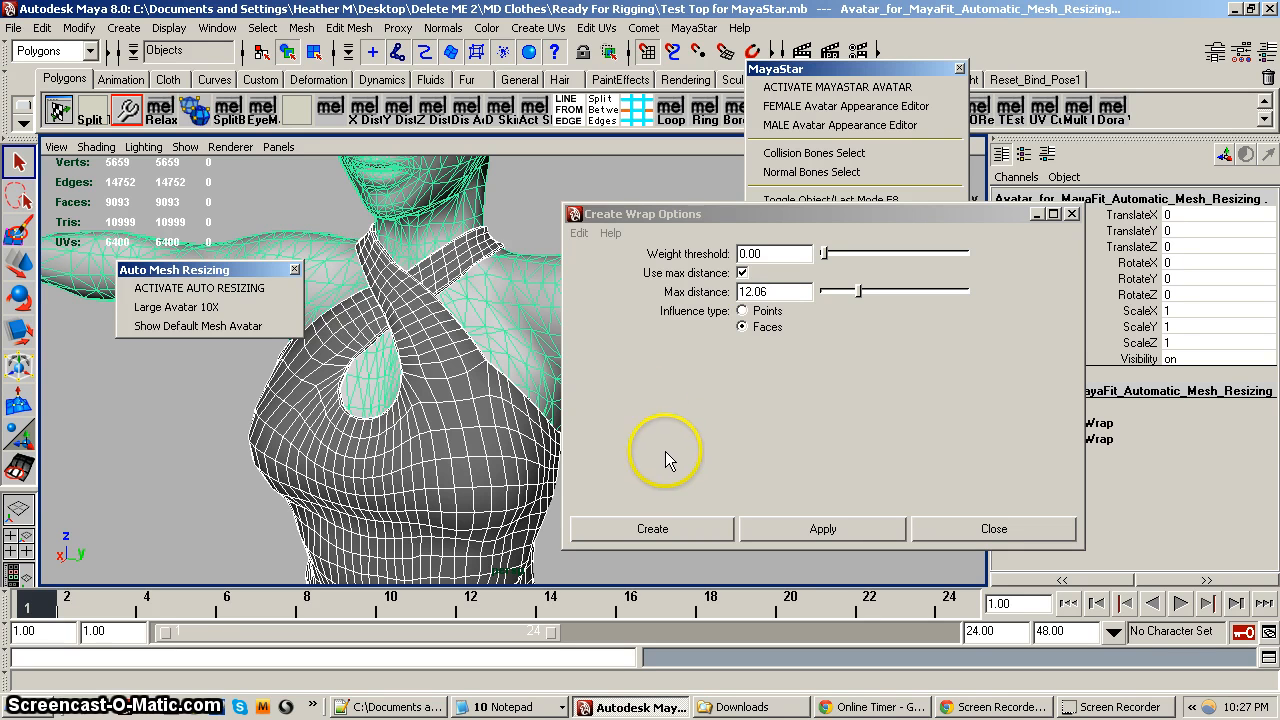
mouse_move(708, 224)
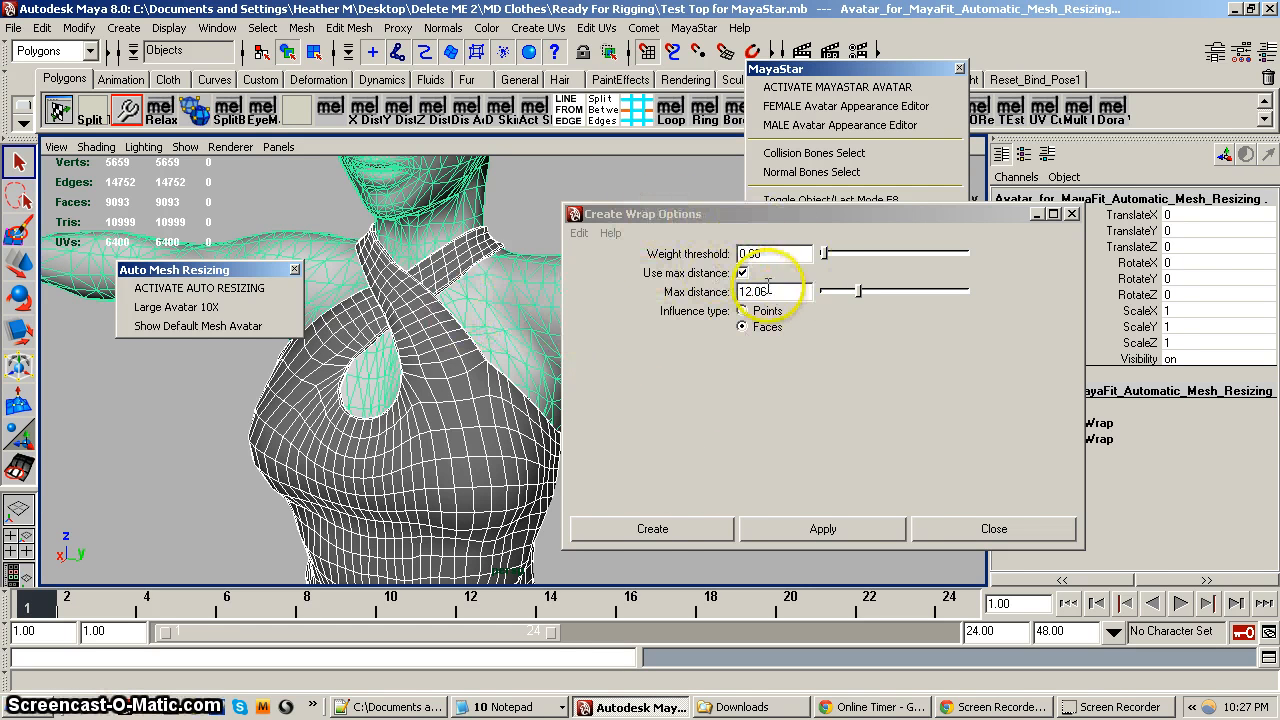
Create the wrap deformer (wrap4) binding the top to the enlarged avatar
click(652, 528)
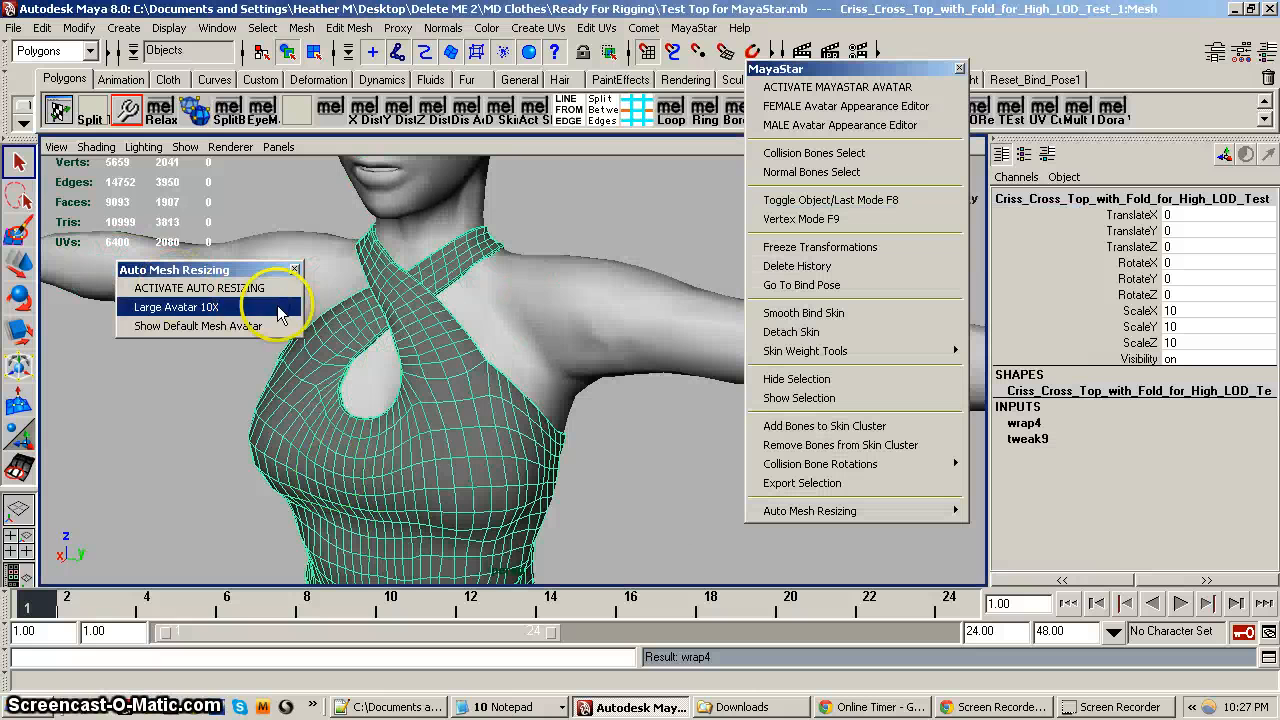
mouse_move(292, 272)
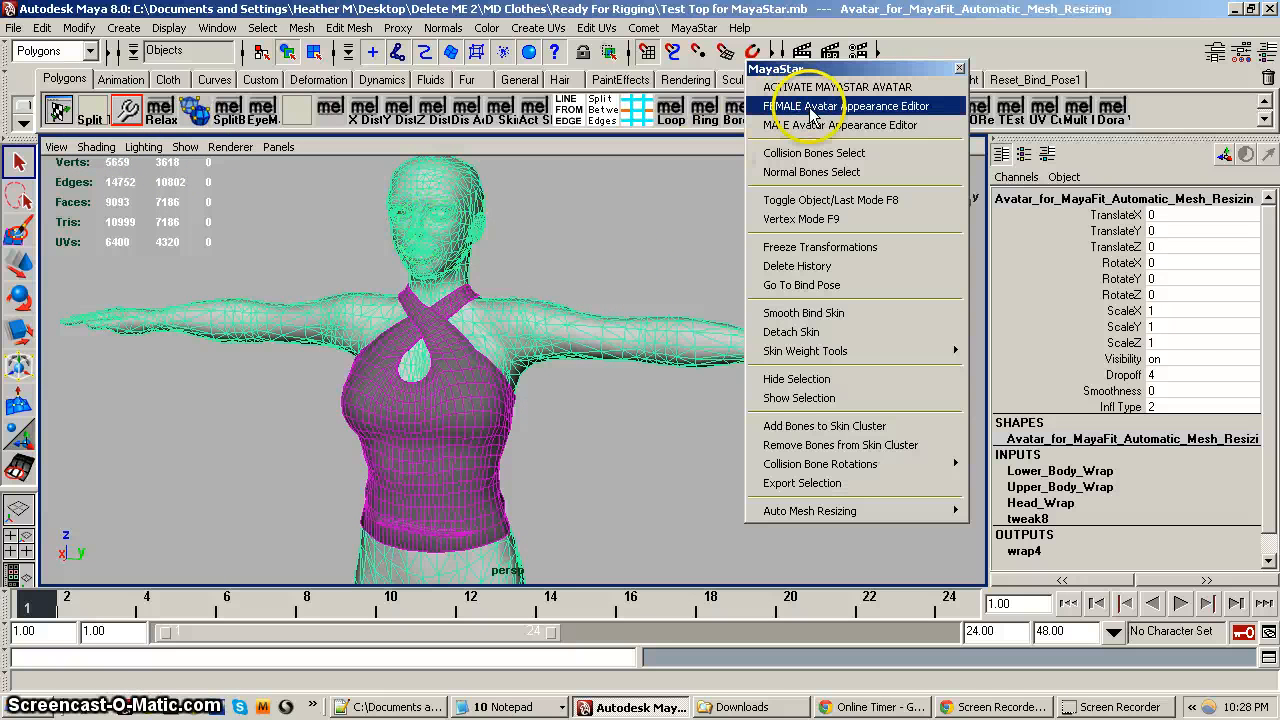
In the FEMALE Avatar Appearance Editor's TORSO tab, raise Breast Size to 77
click(836, 104)
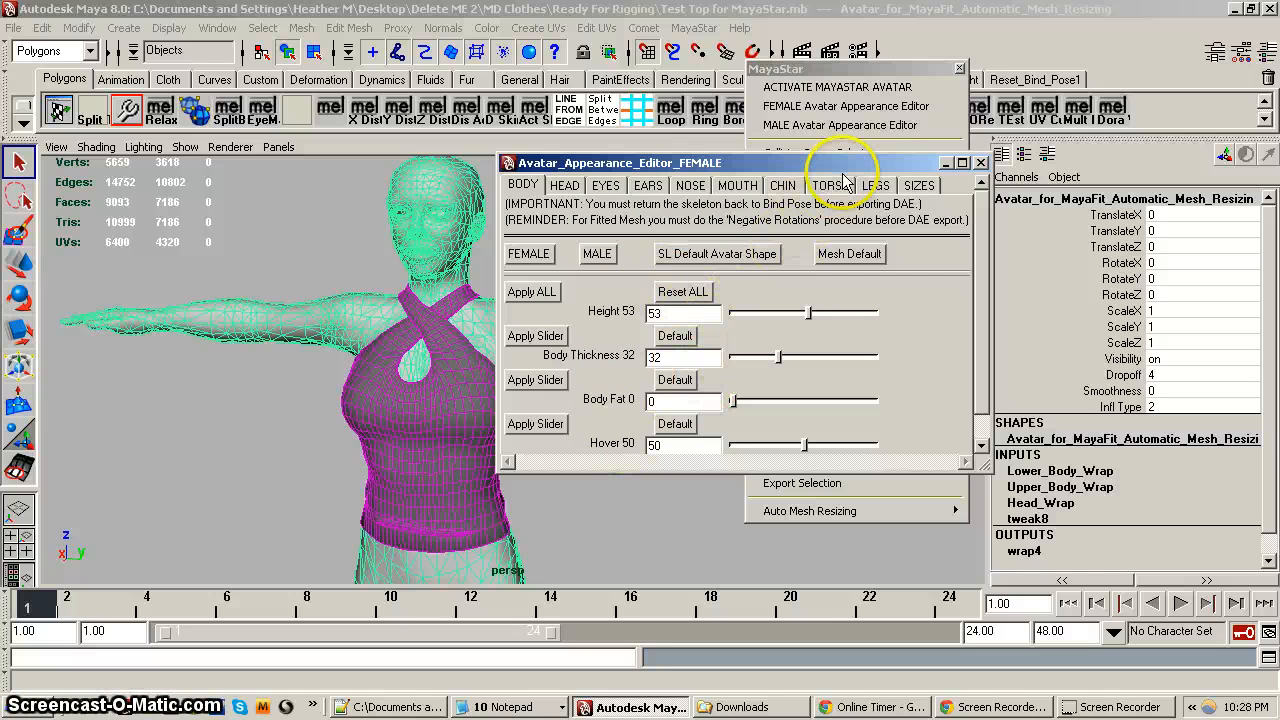
click(830, 184)
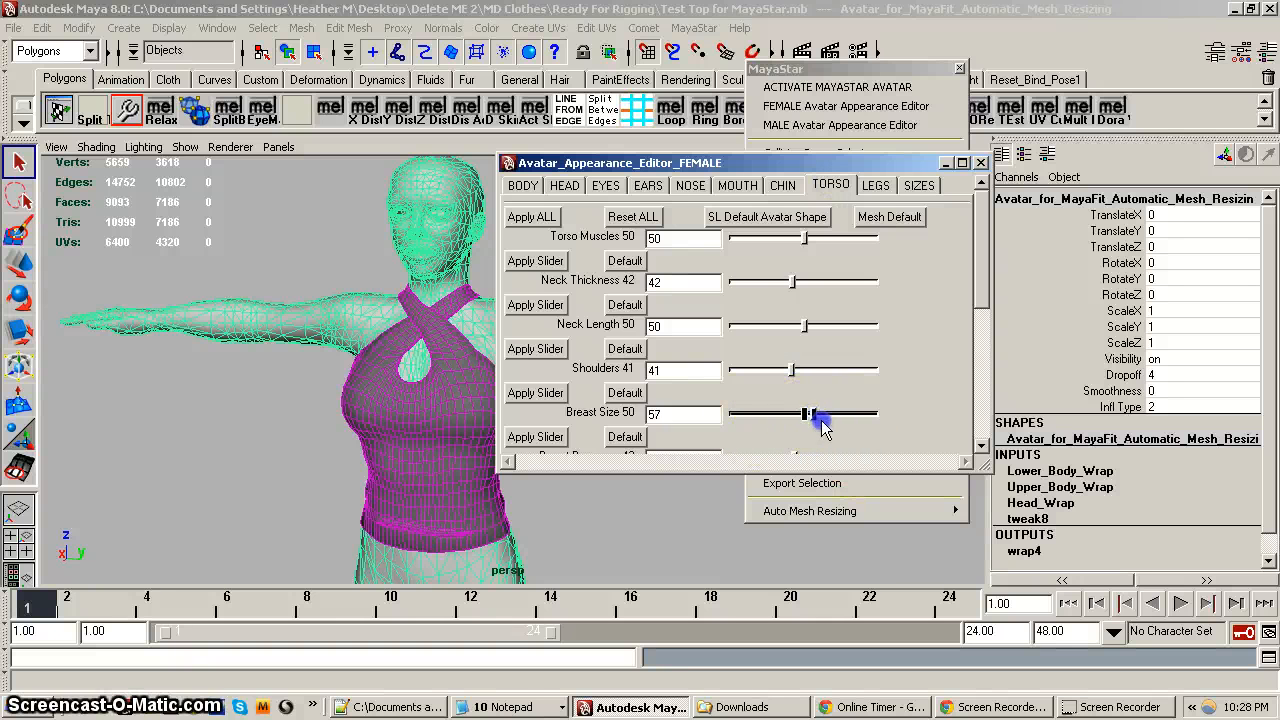
drag(808, 412, 844, 412)
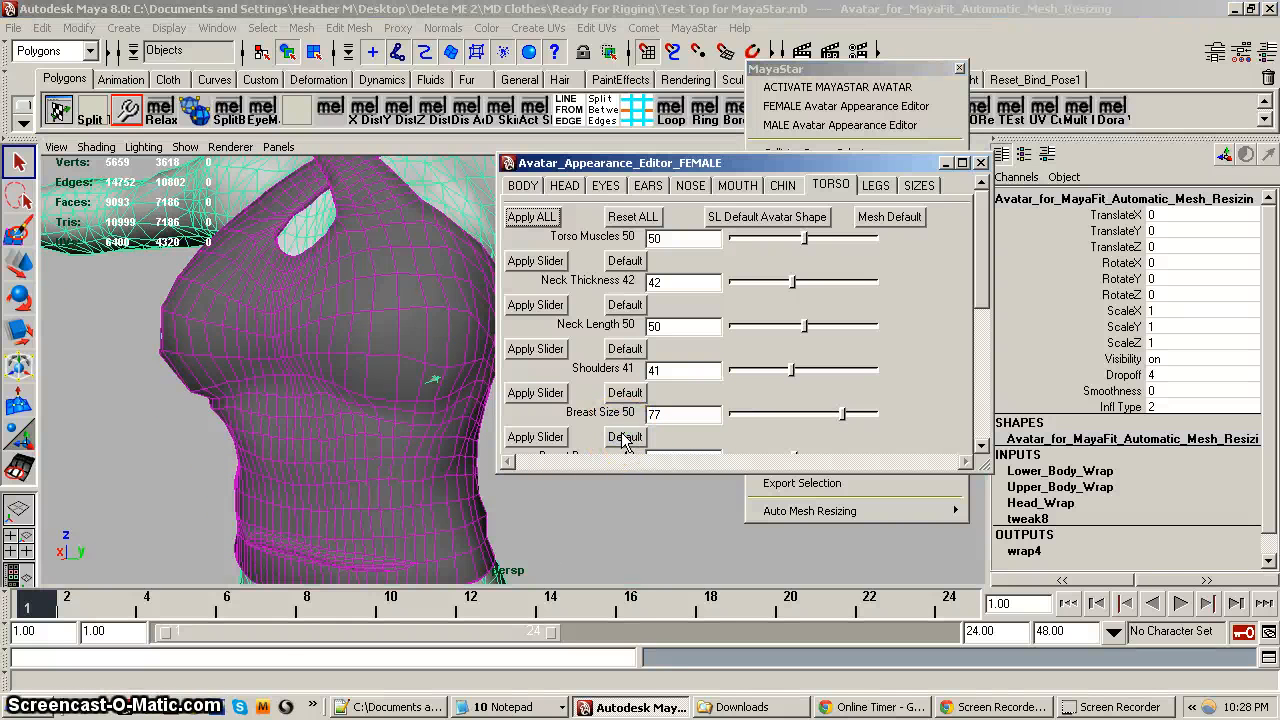
click(536, 436)
text(.4)
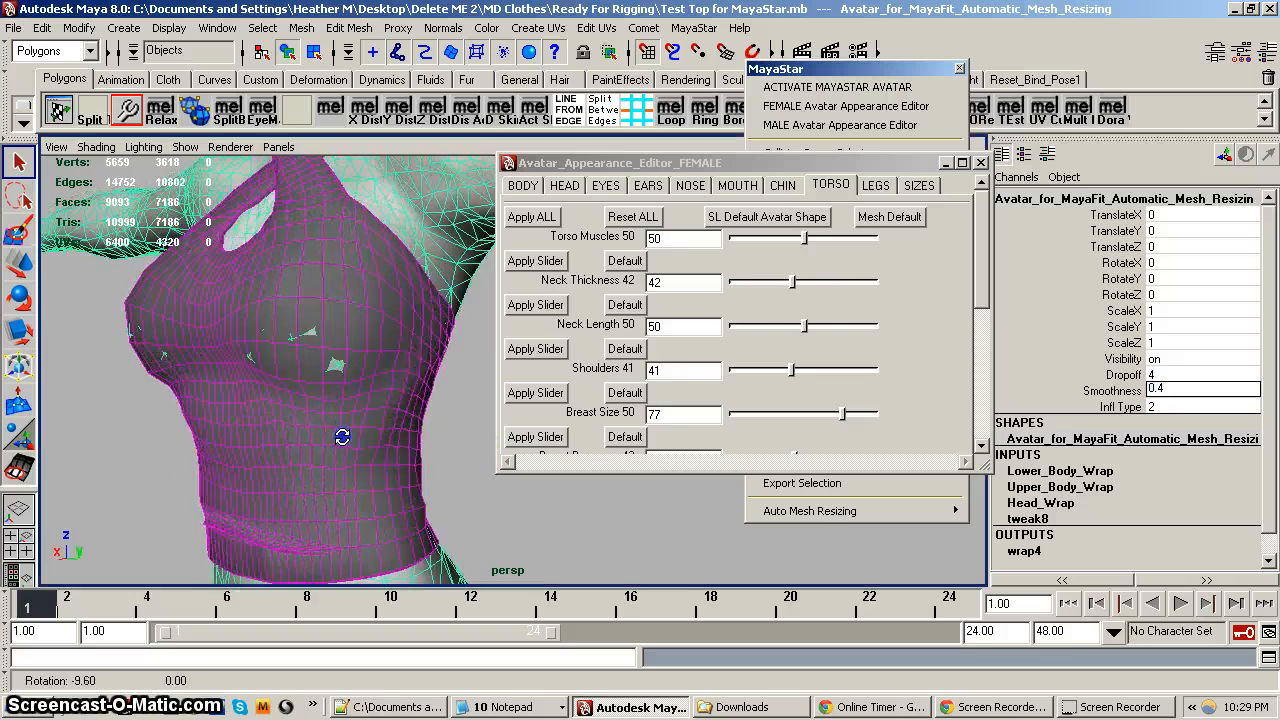
Set wrap4's Infl Type to 2 and Smoothness to 0.4, checking the fit around the top
drag(342, 436, 284, 452)
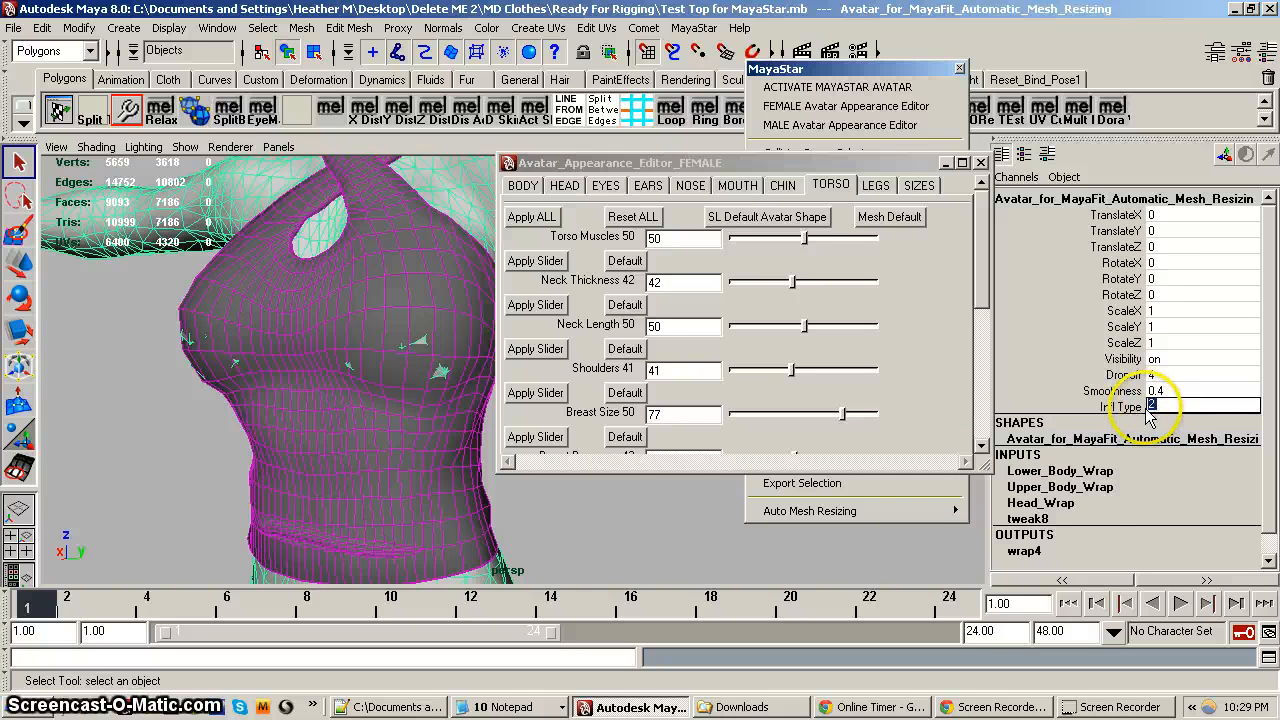
mouse_move(1070, 480)
text(1)
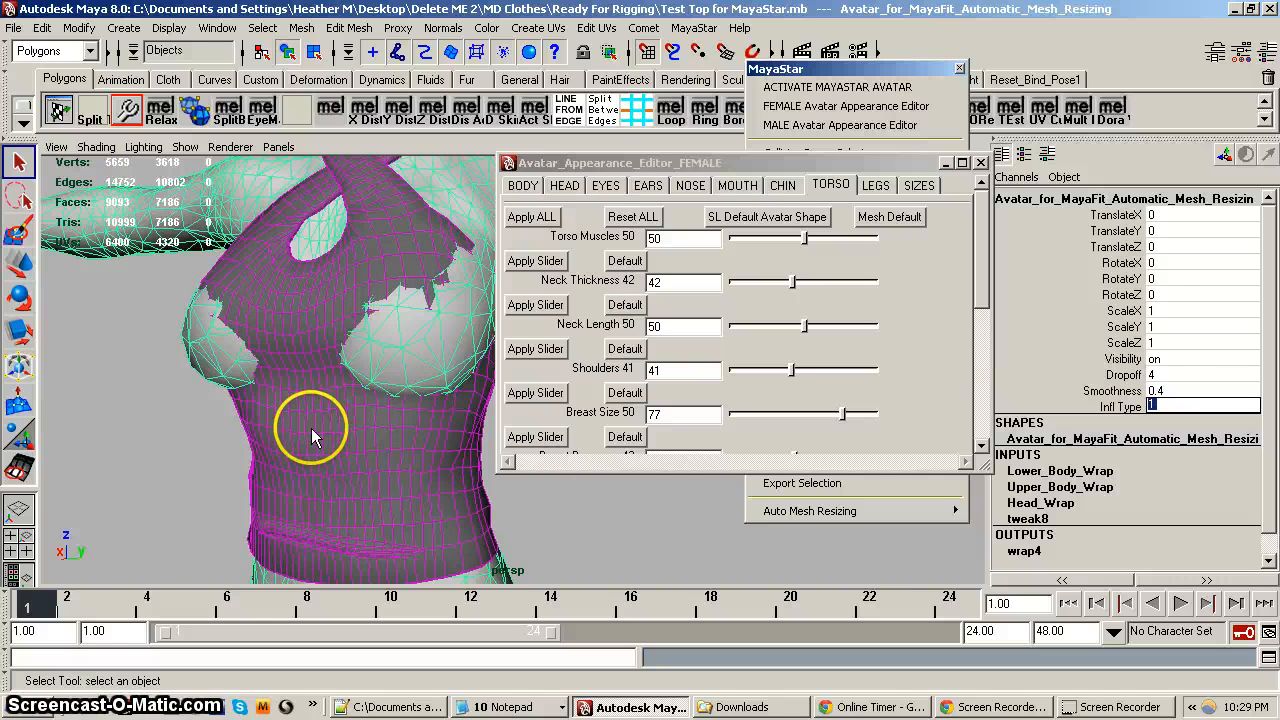
drag(312, 434, 264, 404)
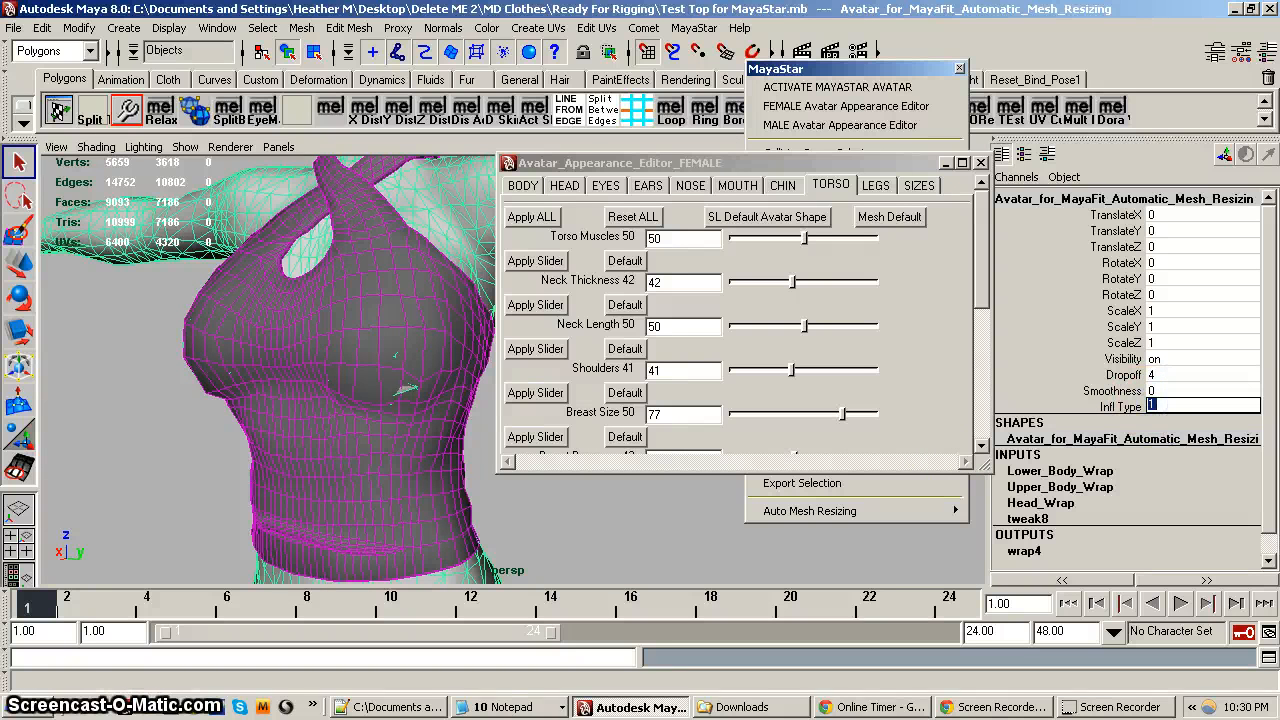
text(2)
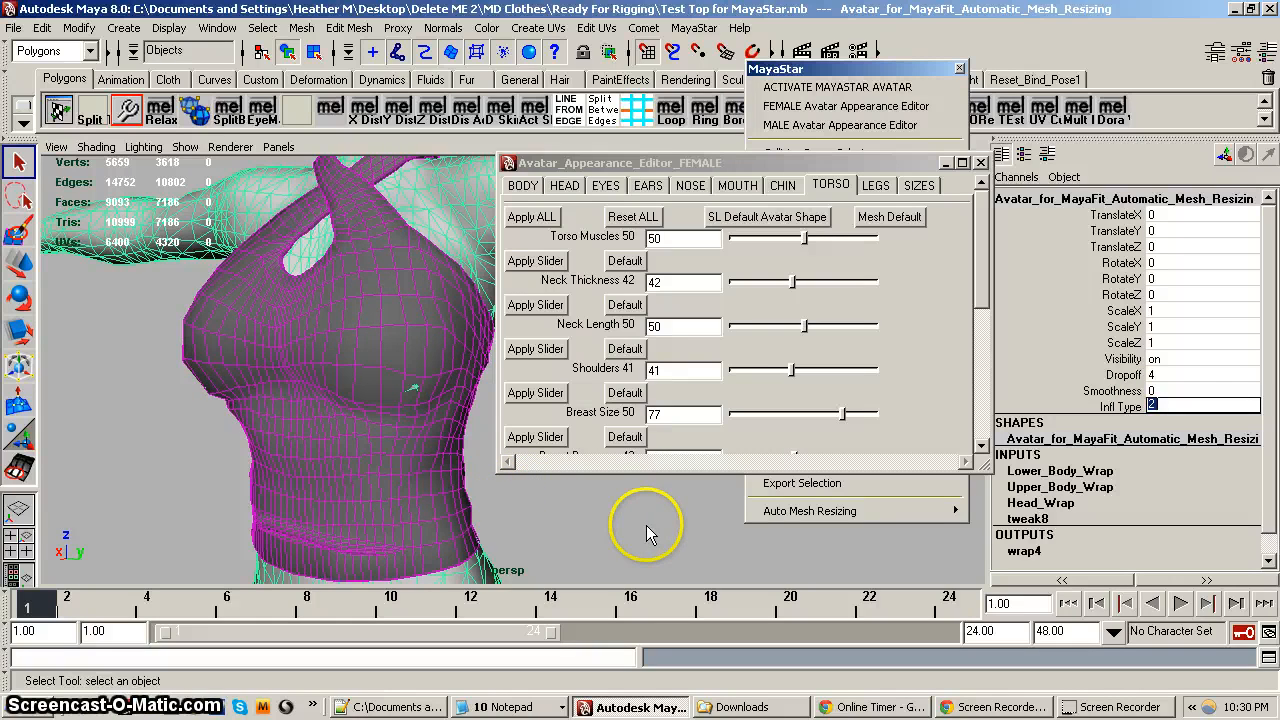
mouse_move(800, 482)
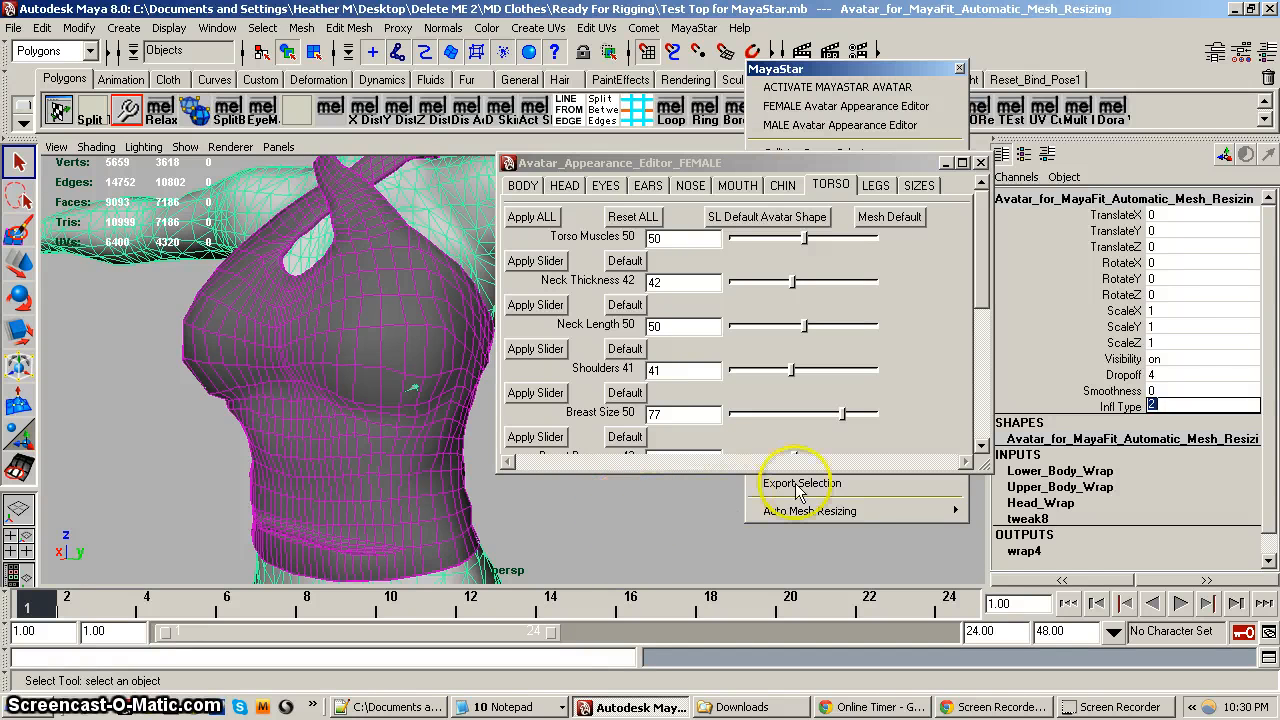
click(1200, 390)
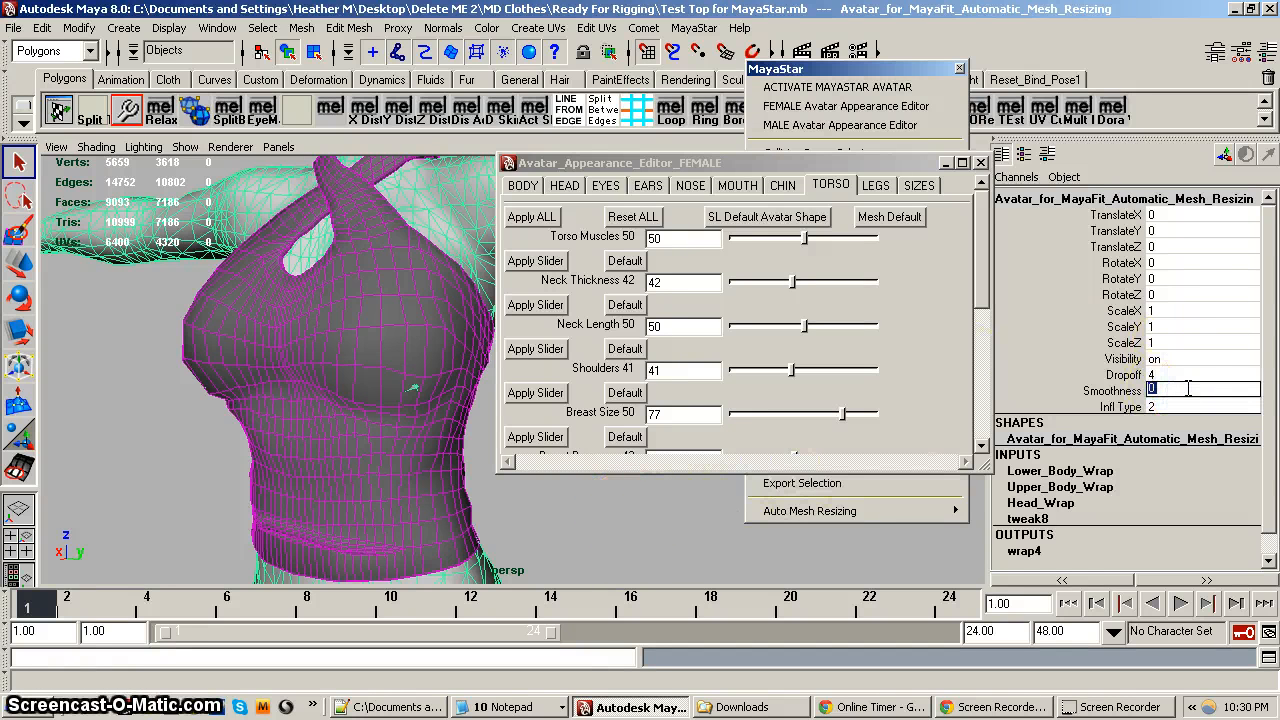
text(0.4)
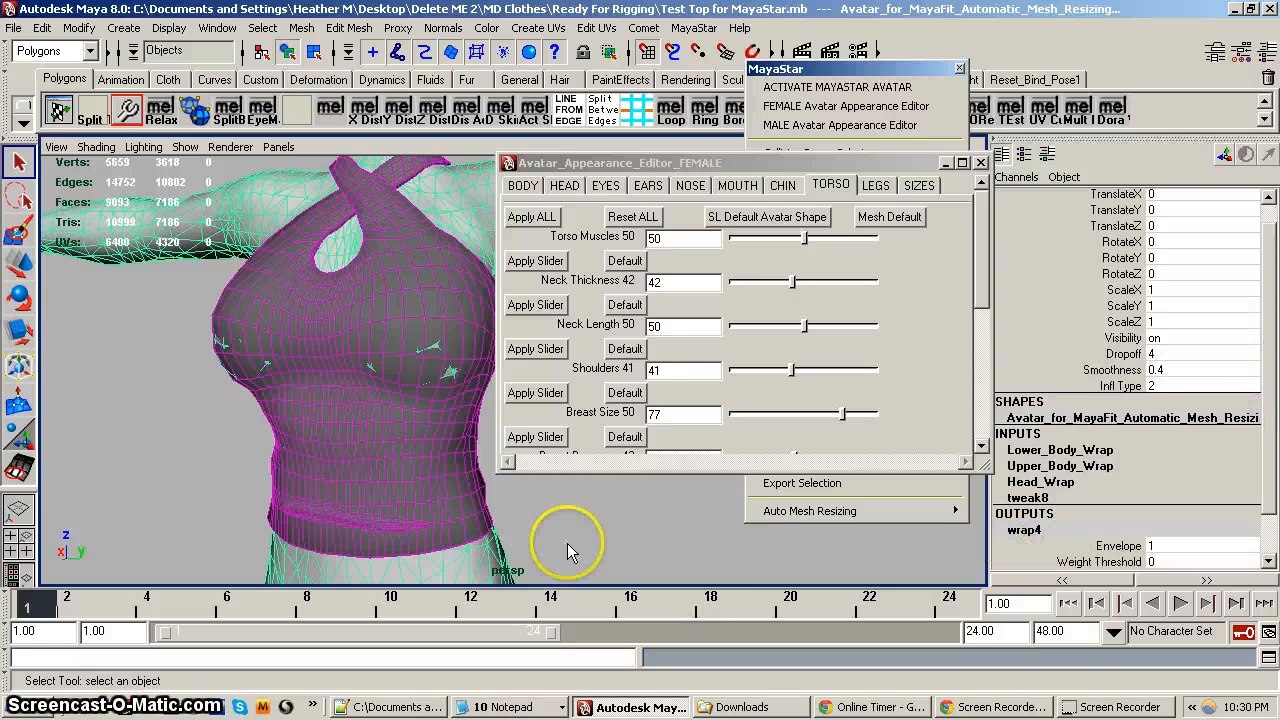
mouse_move(470, 300)
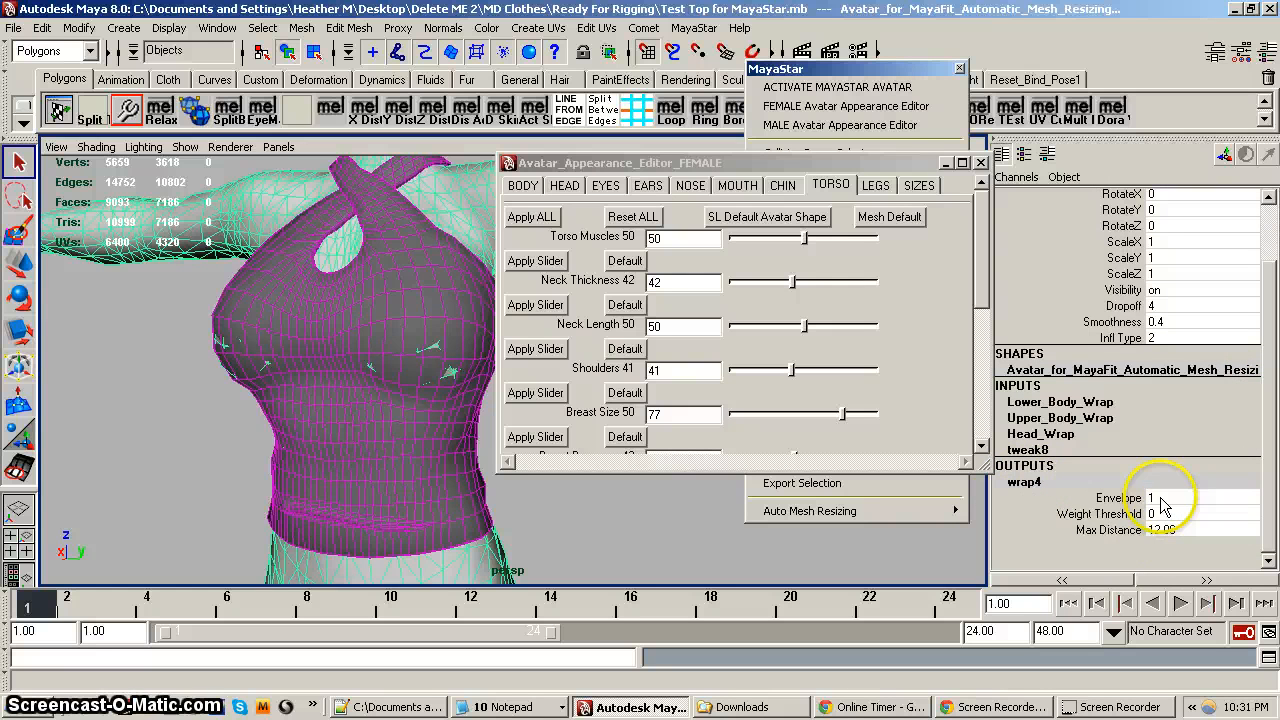
Set wrap4's Envelope to 1.20000005 and inspect the top's fit from close up and the side
click(1184, 516)
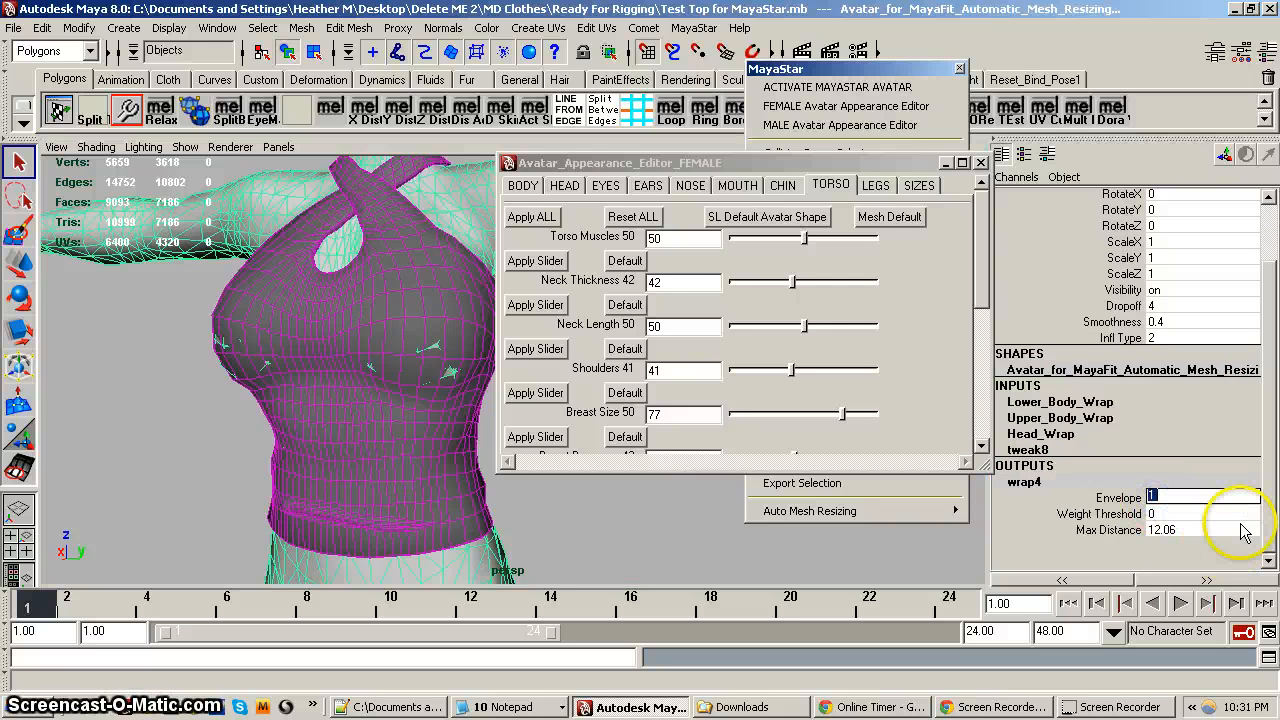
text(1.20000005)
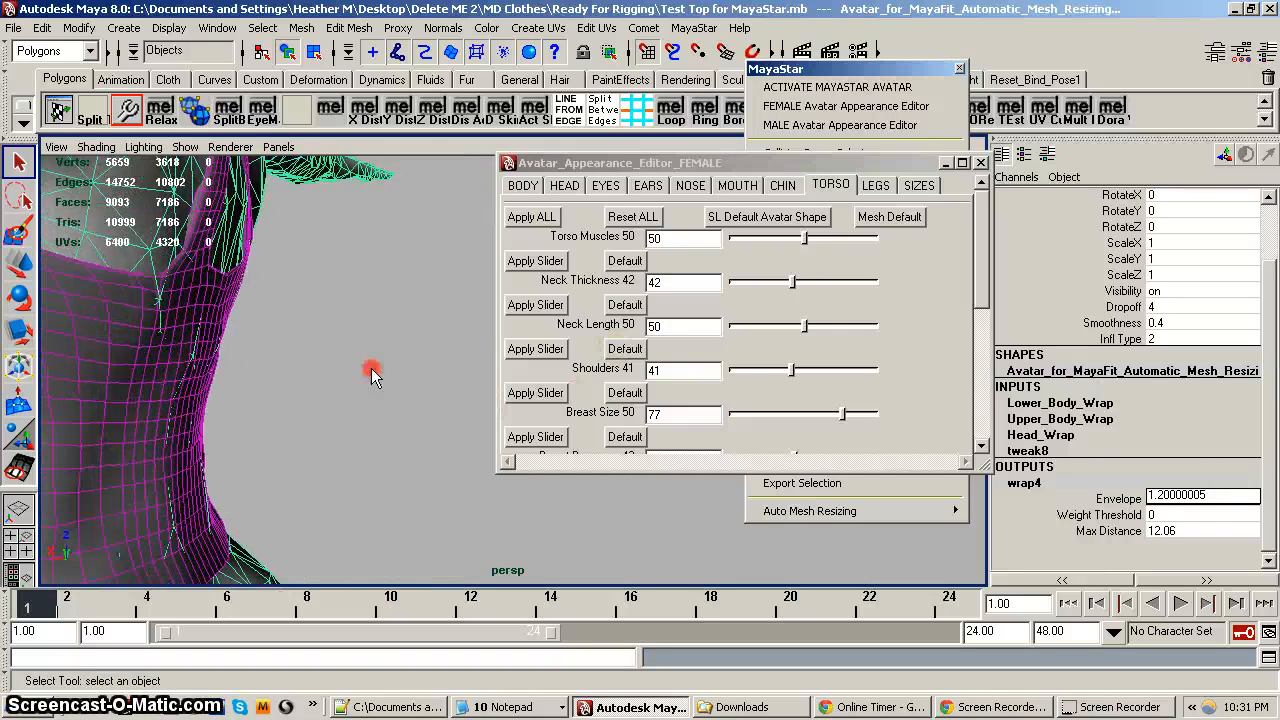
drag(372, 376, 354, 388)
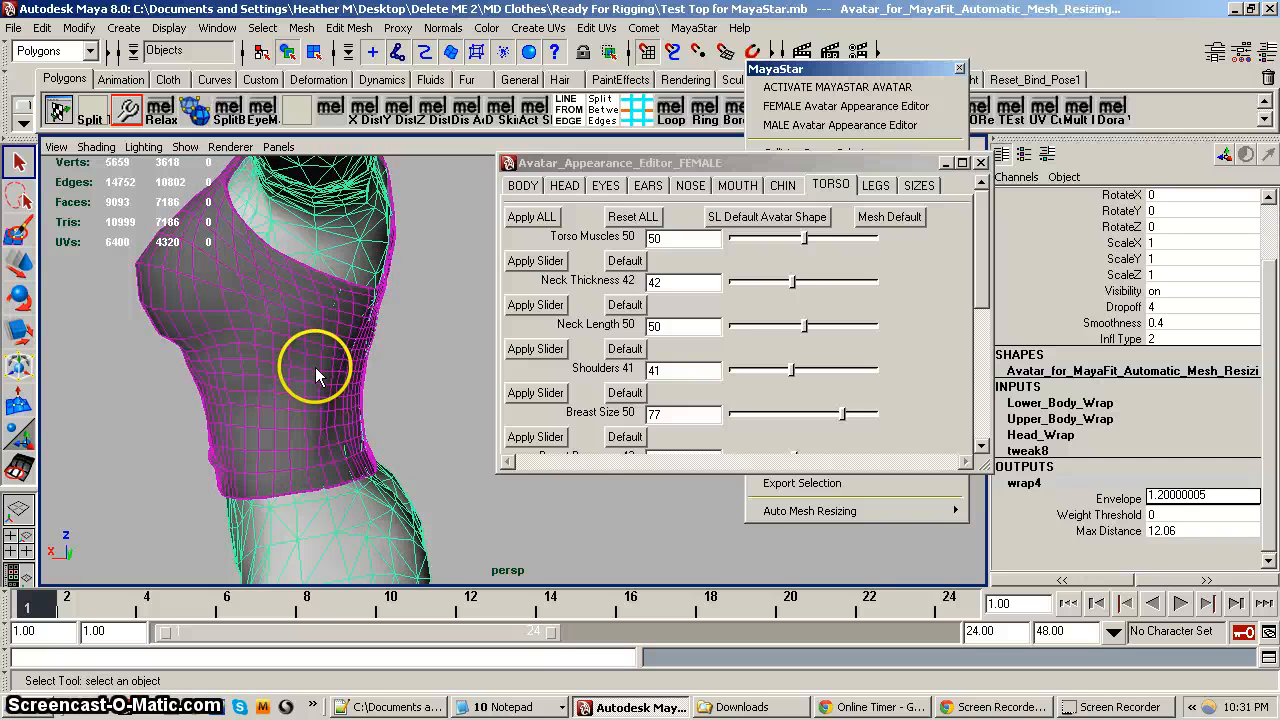
drag(316, 376, 350, 390)
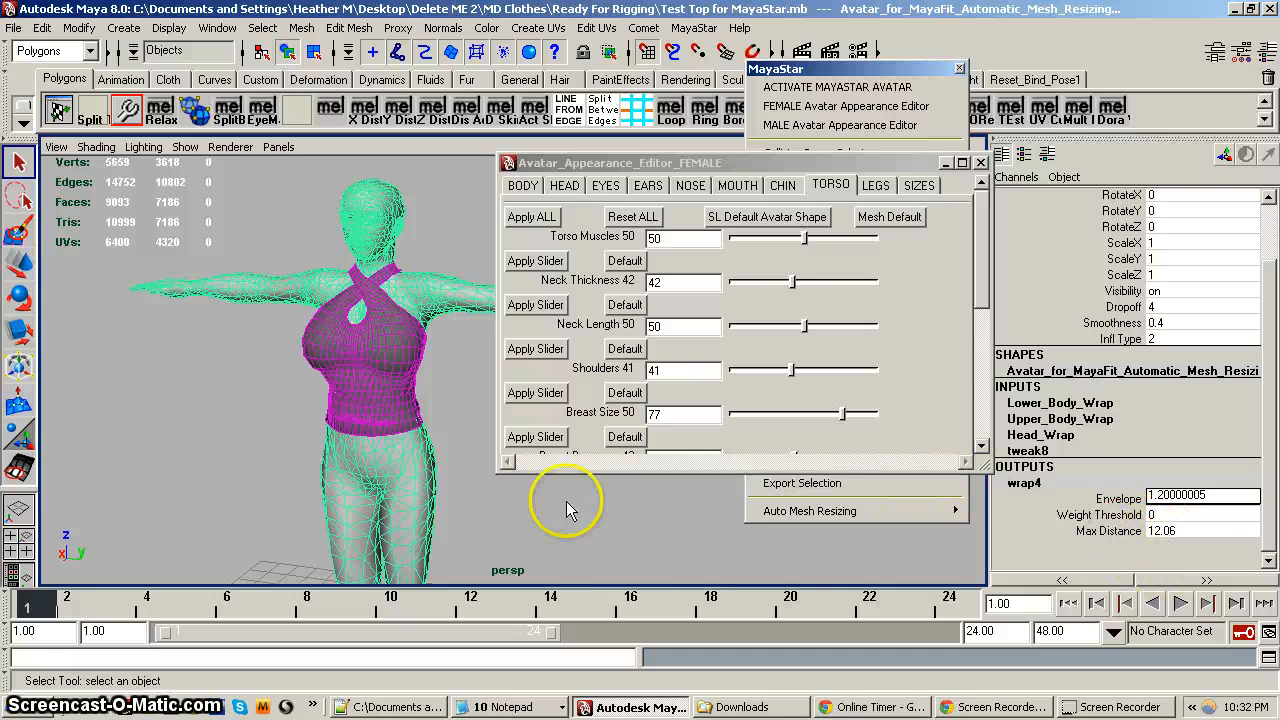
mouse_move(450, 486)
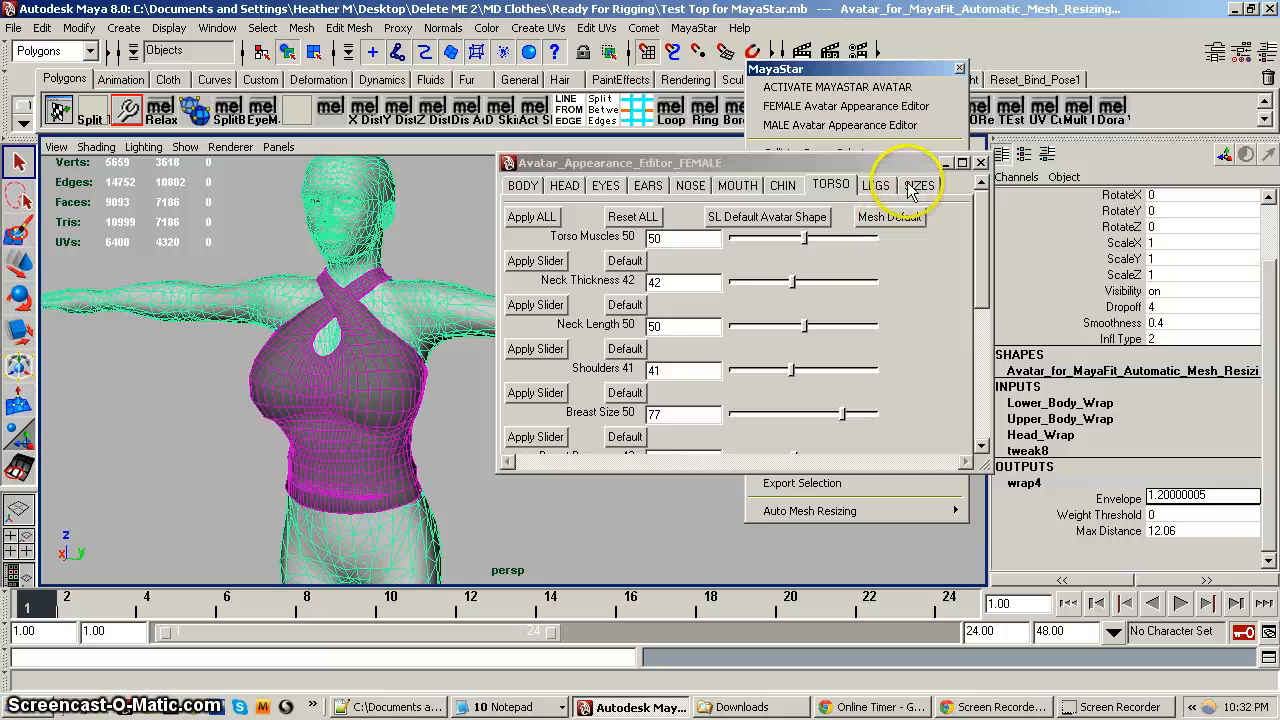
Browse the ear and eye shape settings, then return to the standard size presets
click(918, 184)
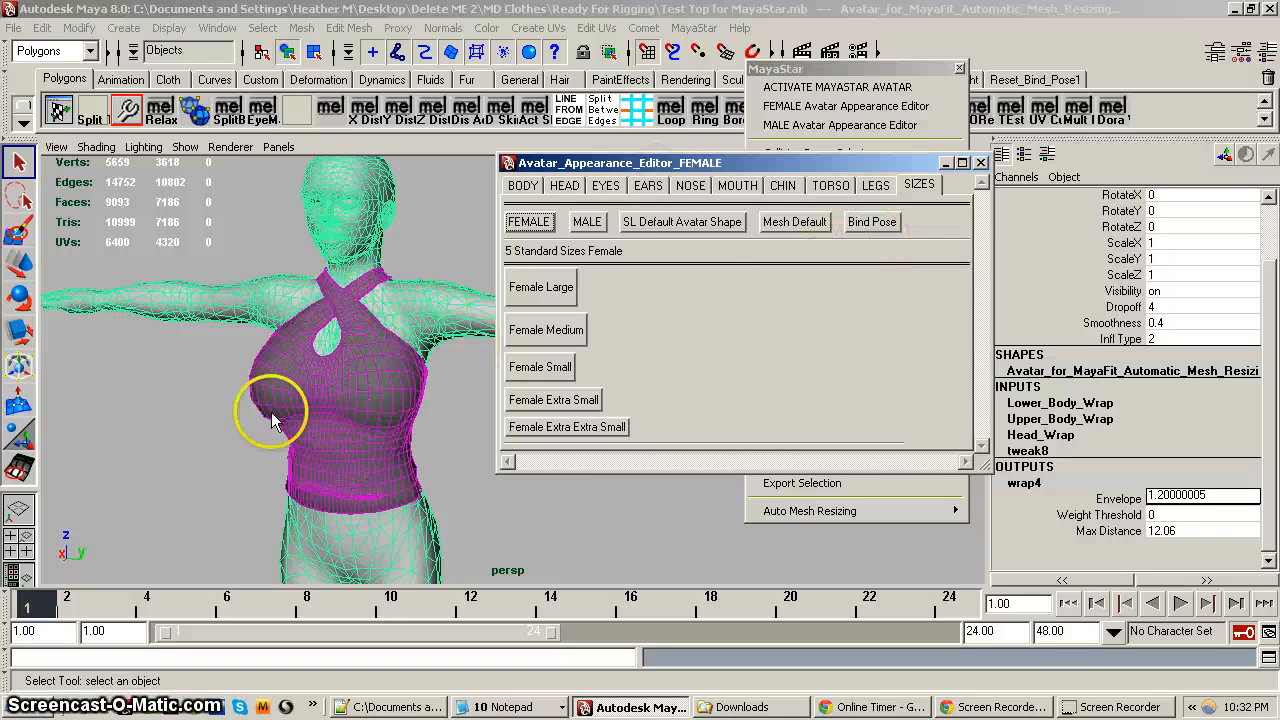
mouse_move(368, 392)
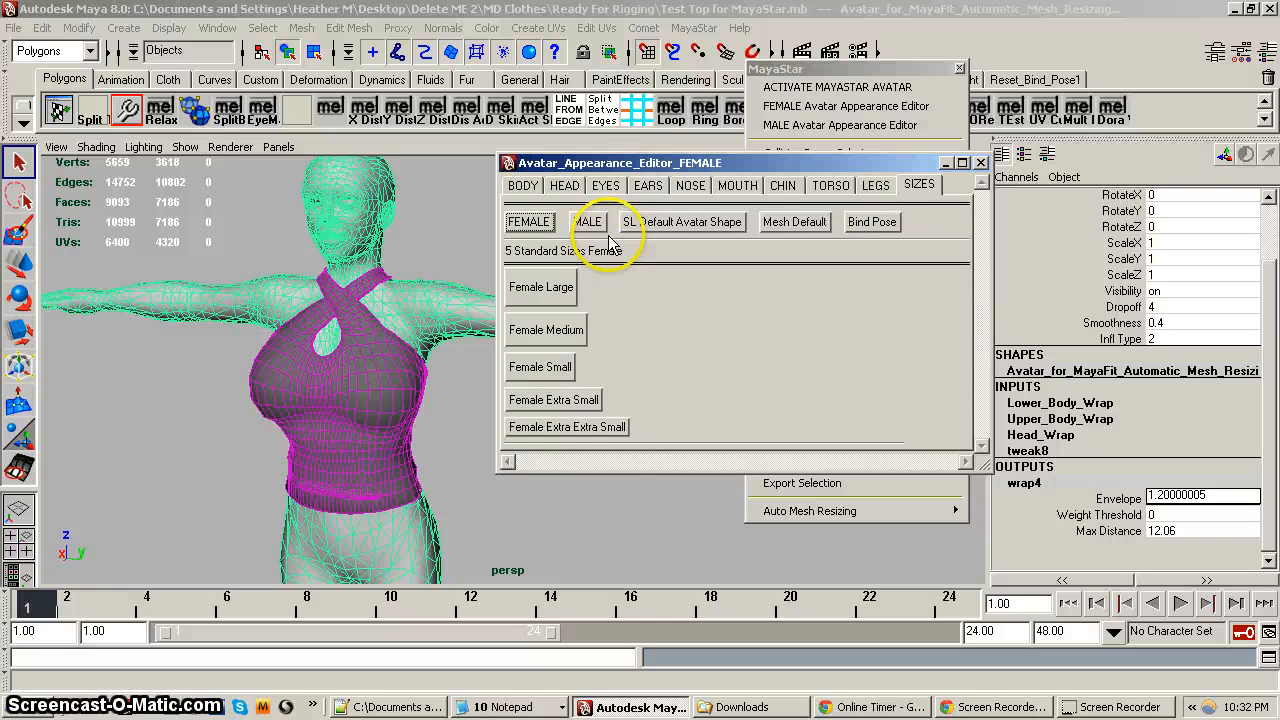
click(648, 184)
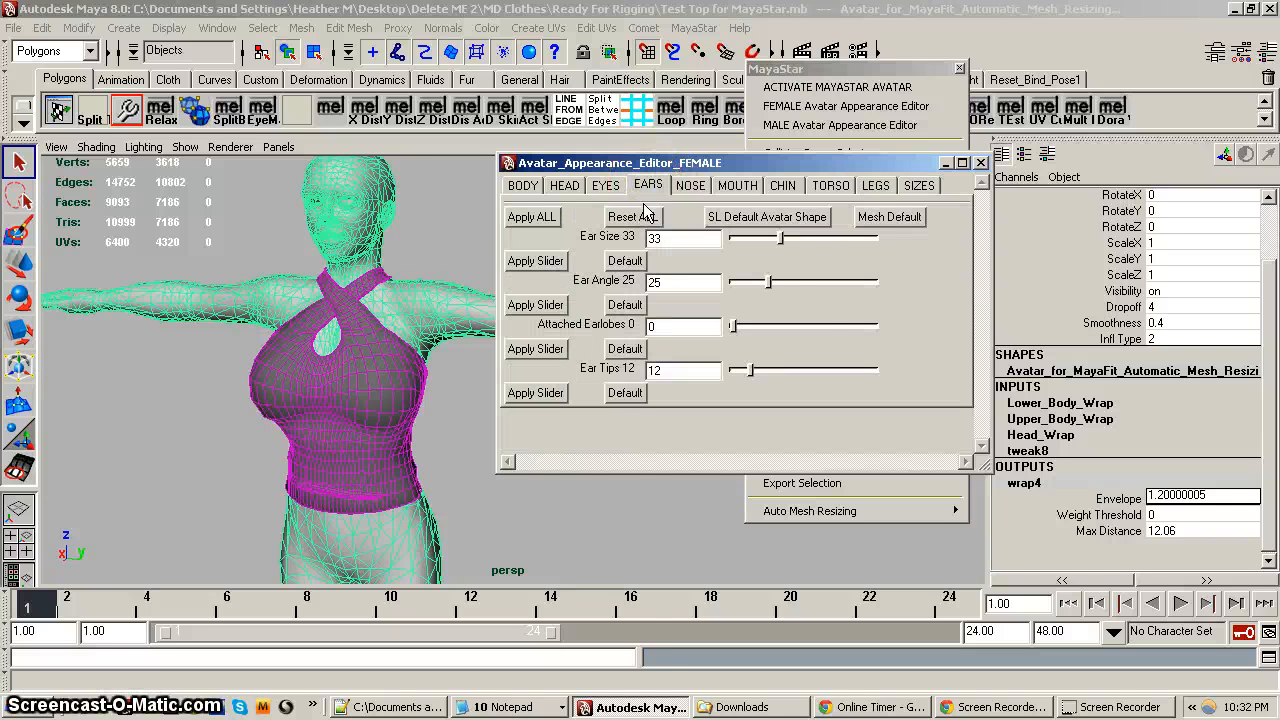
click(606, 184)
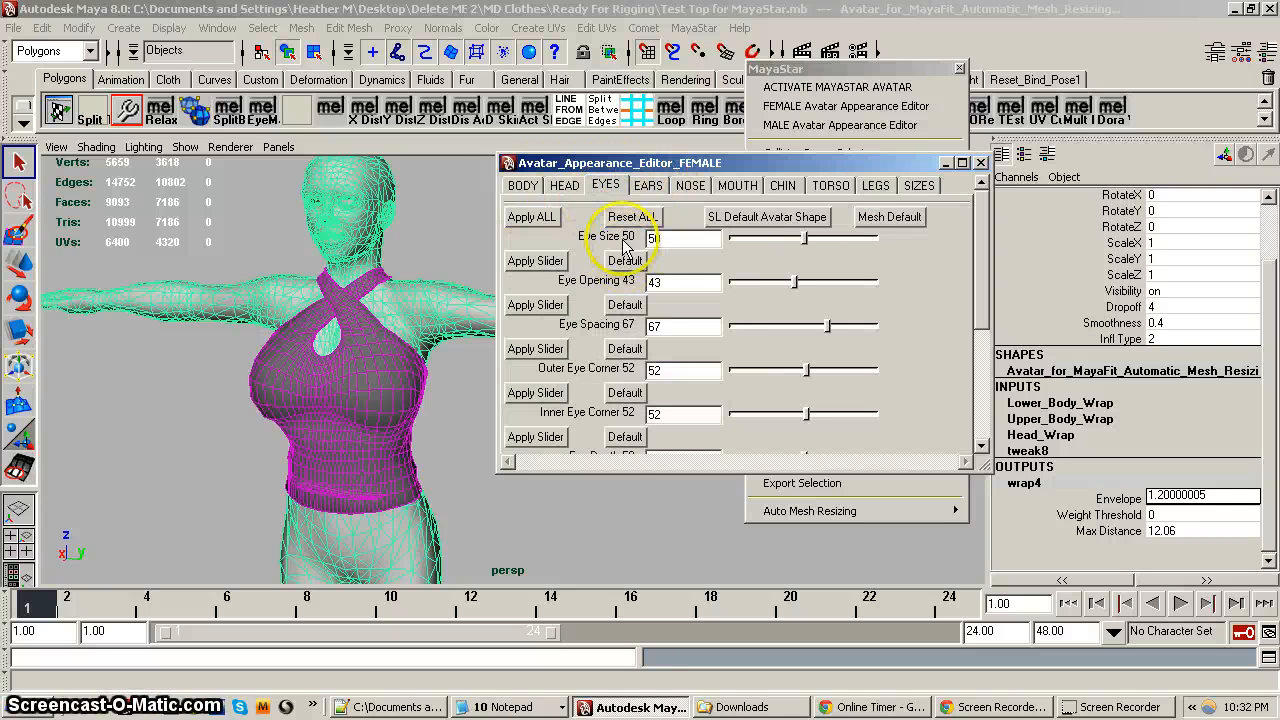
click(632, 216)
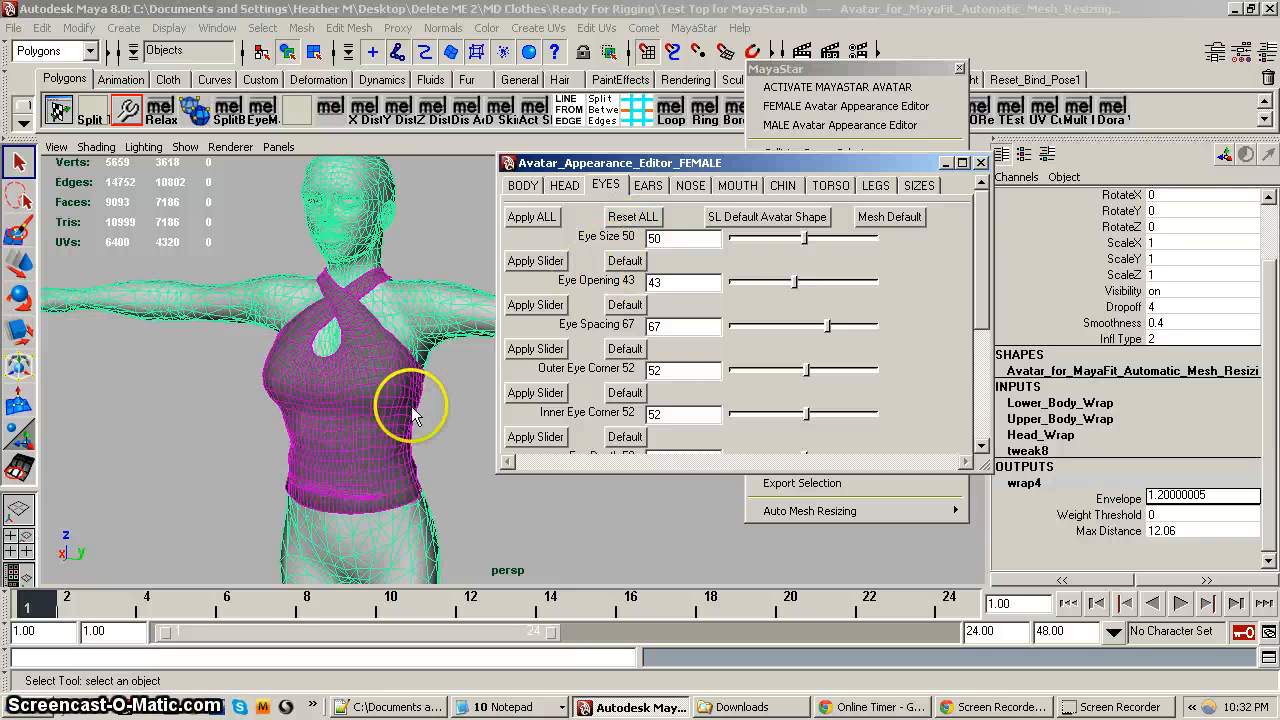
click(920, 184)
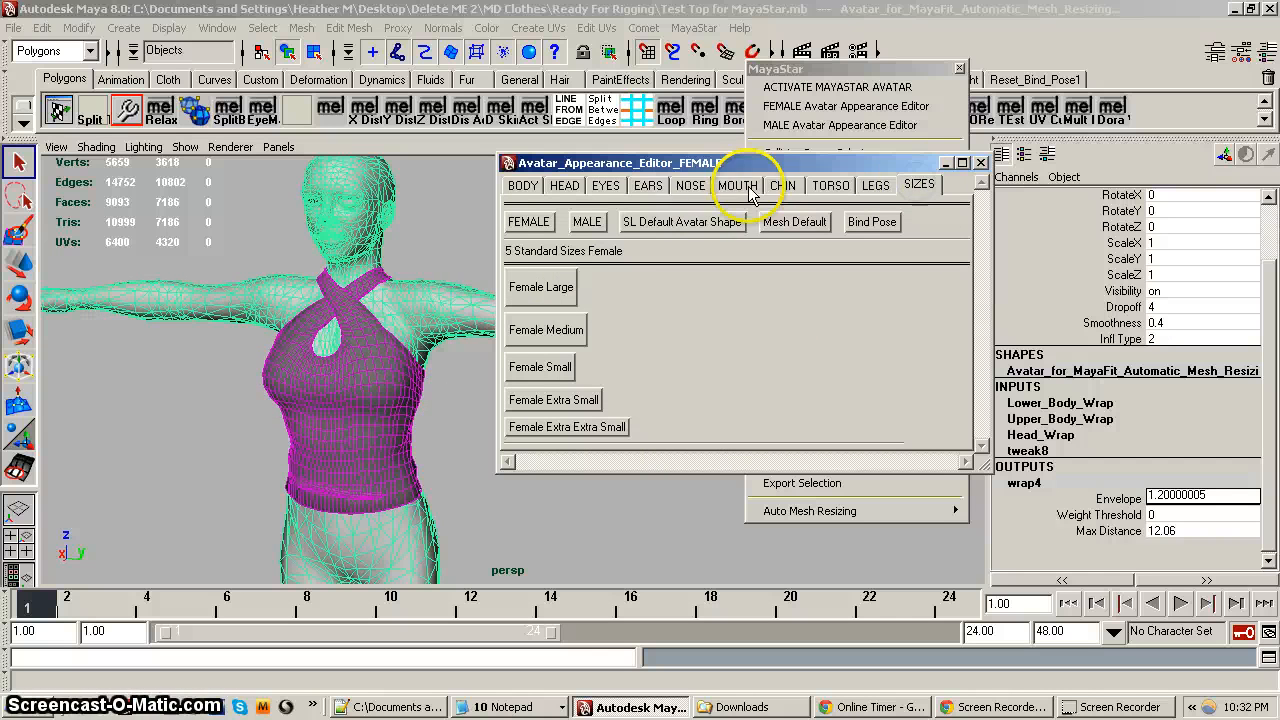
Apply the Female Large size so the avatar fills out and the wrapped top stretches with it
click(540, 288)
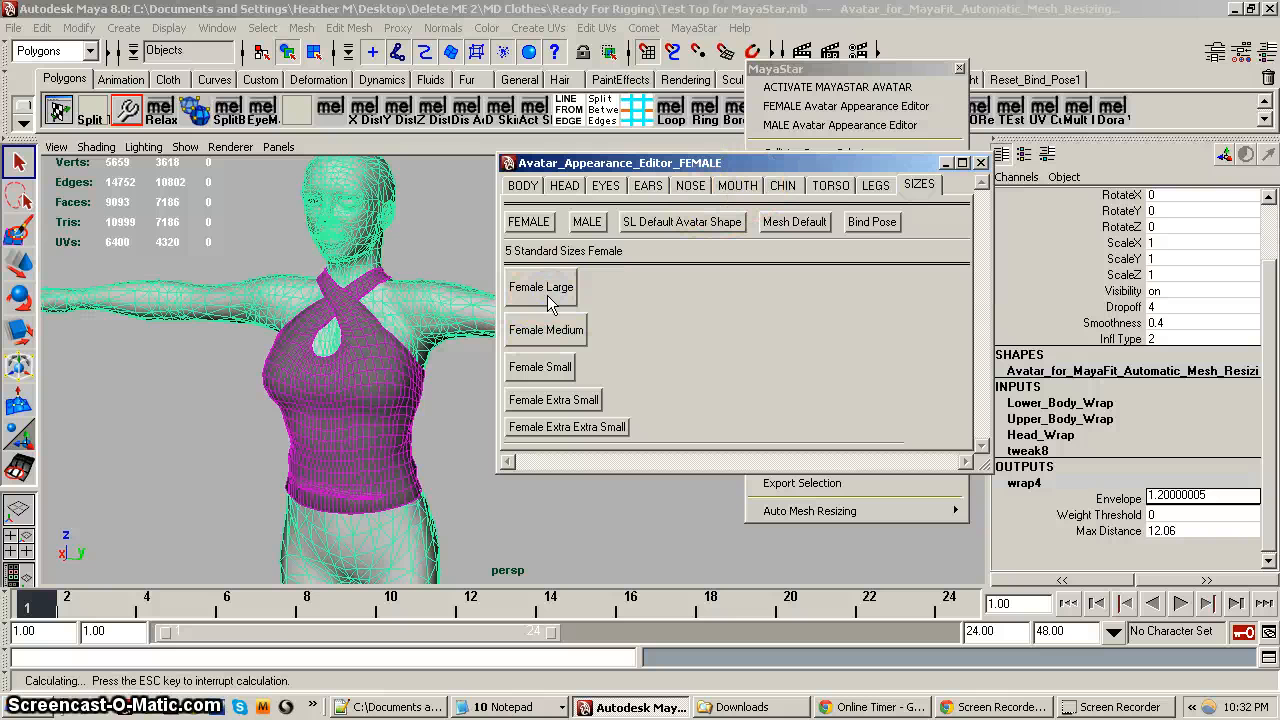
click(540, 288)
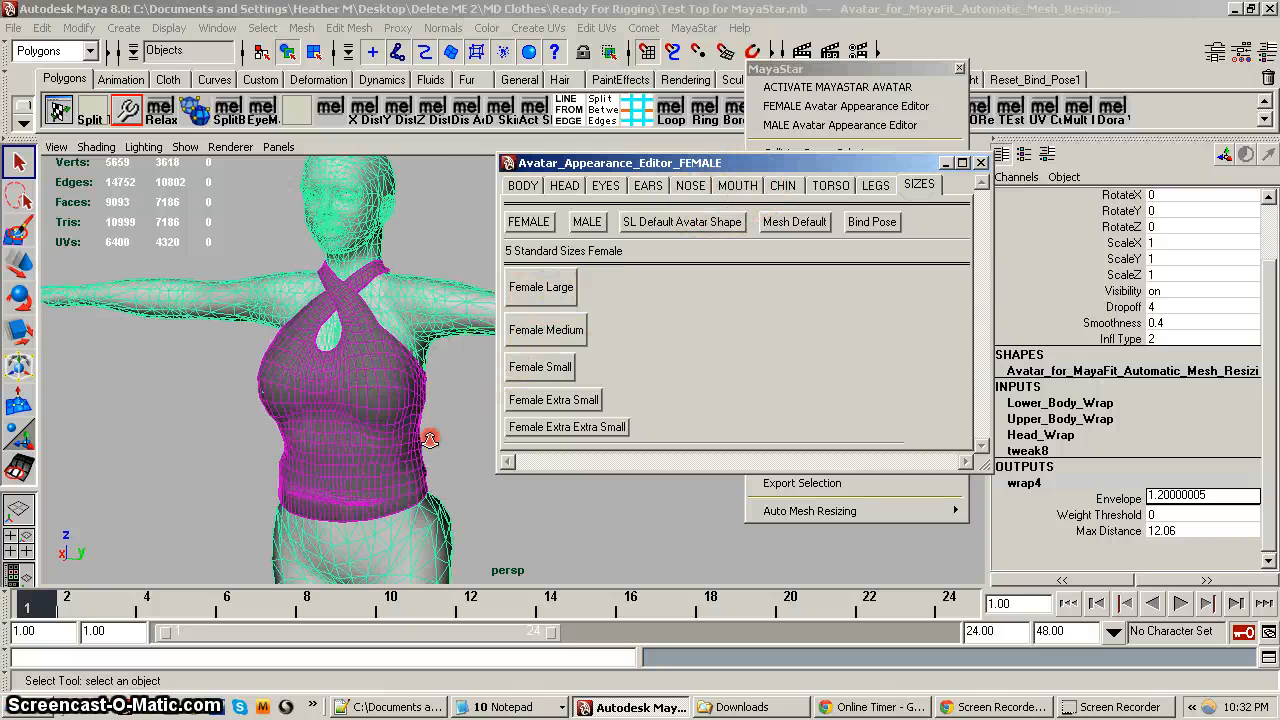
drag(430, 440, 234, 464)
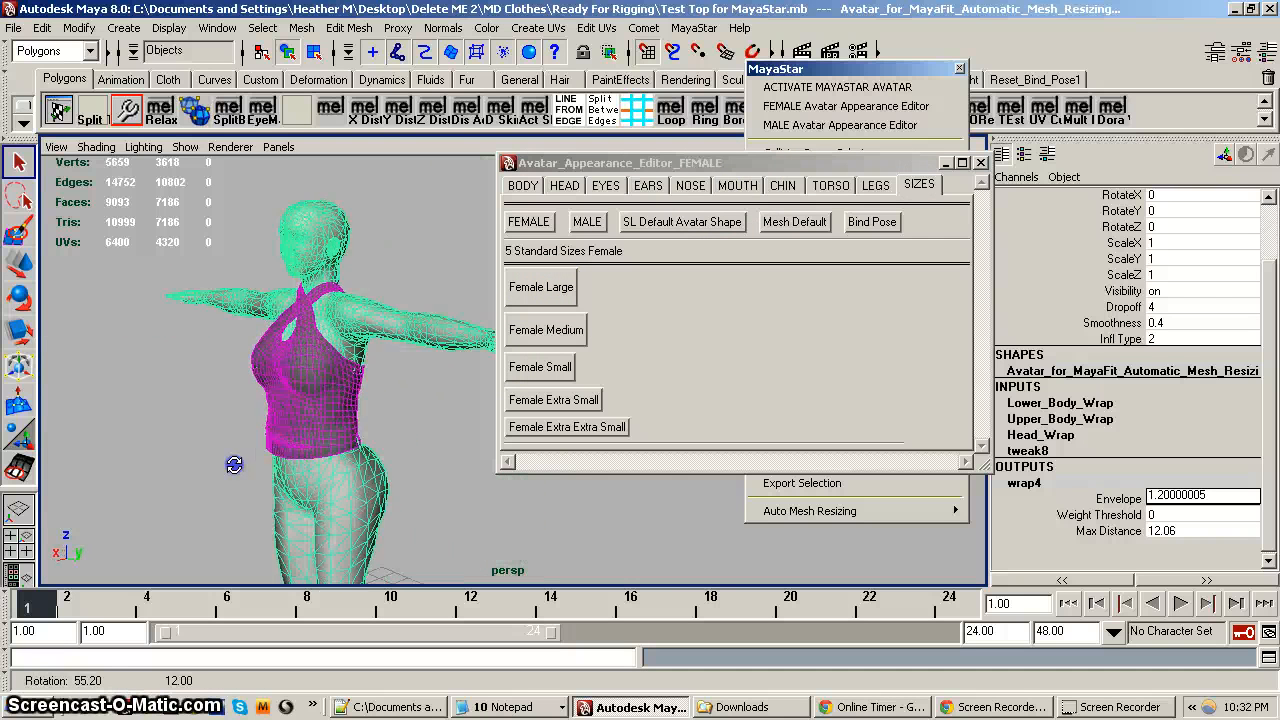
click(554, 400)
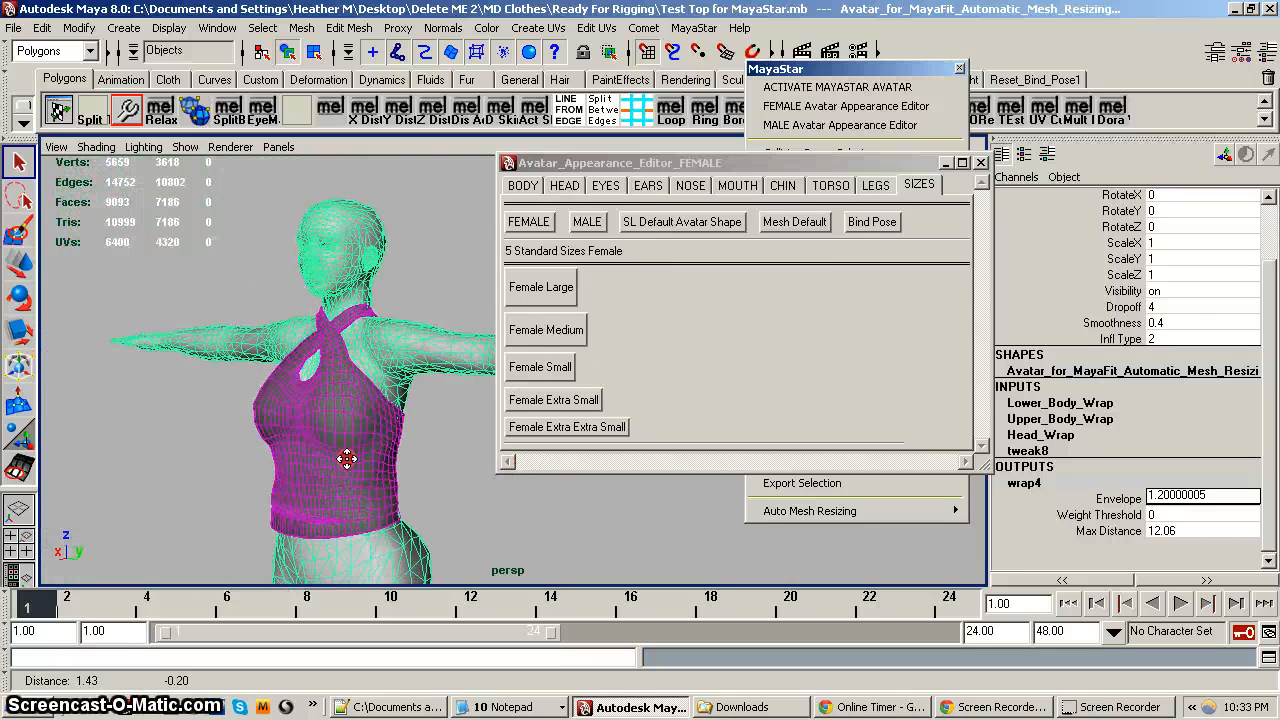
click(546, 330)
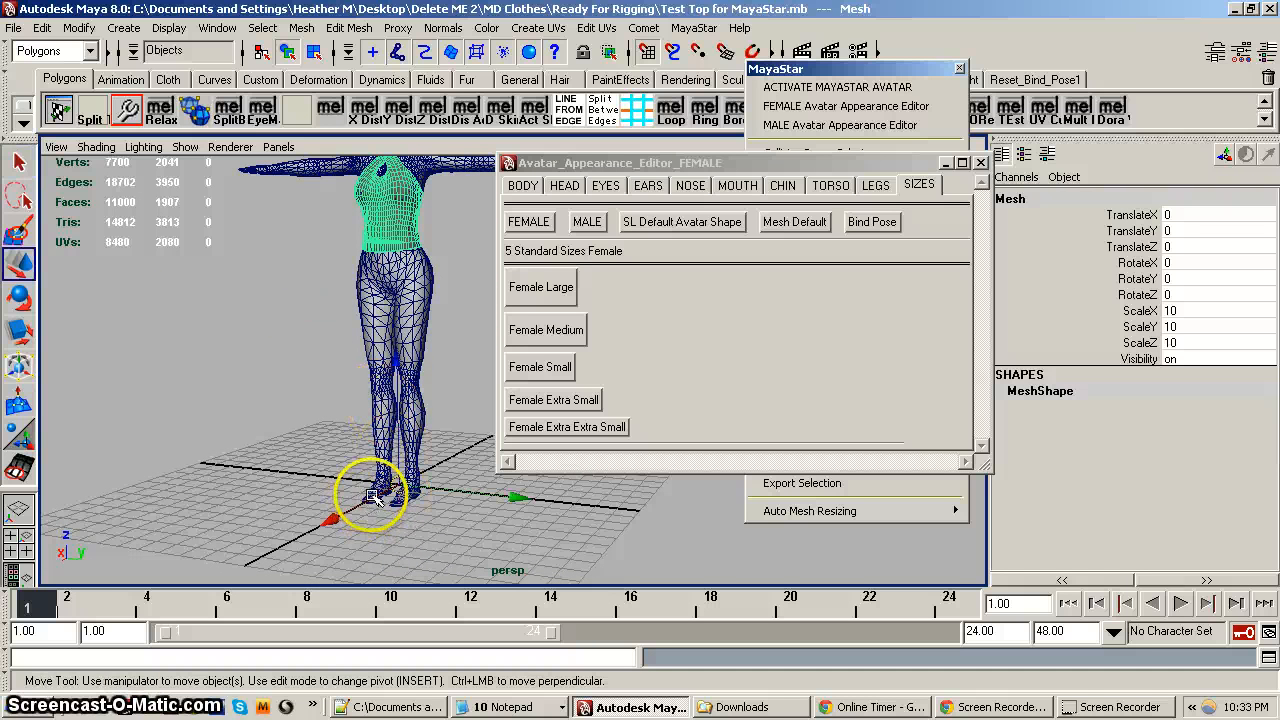
Slide the duplicated top about 6.87 units along X to sit beside the avatar
drag(376, 496, 264, 556)
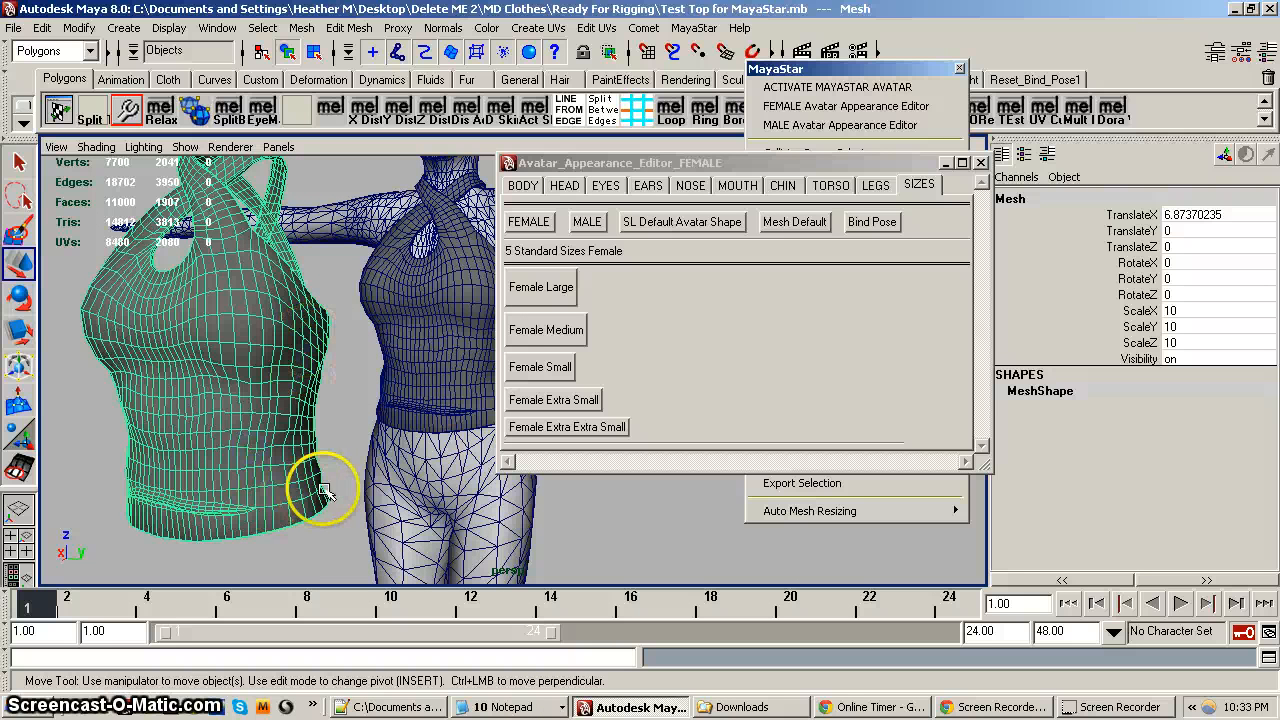
mouse_move(322, 384)
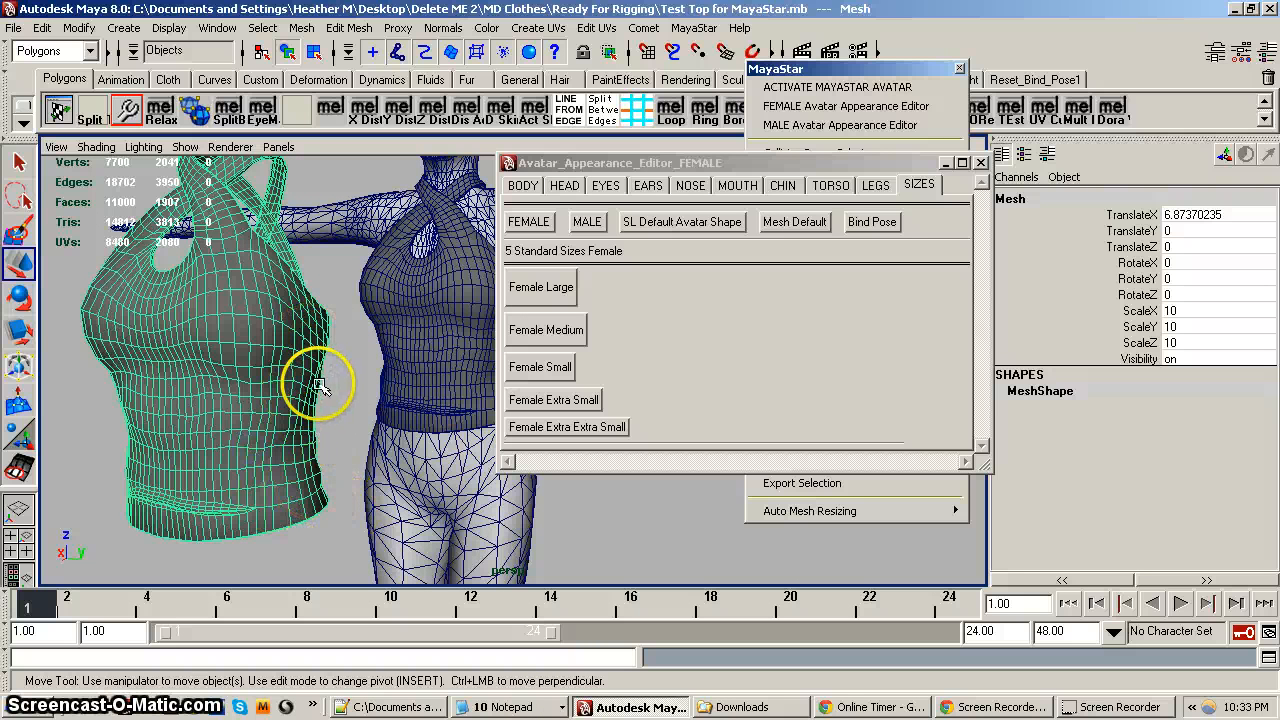
mouse_move(336, 444)
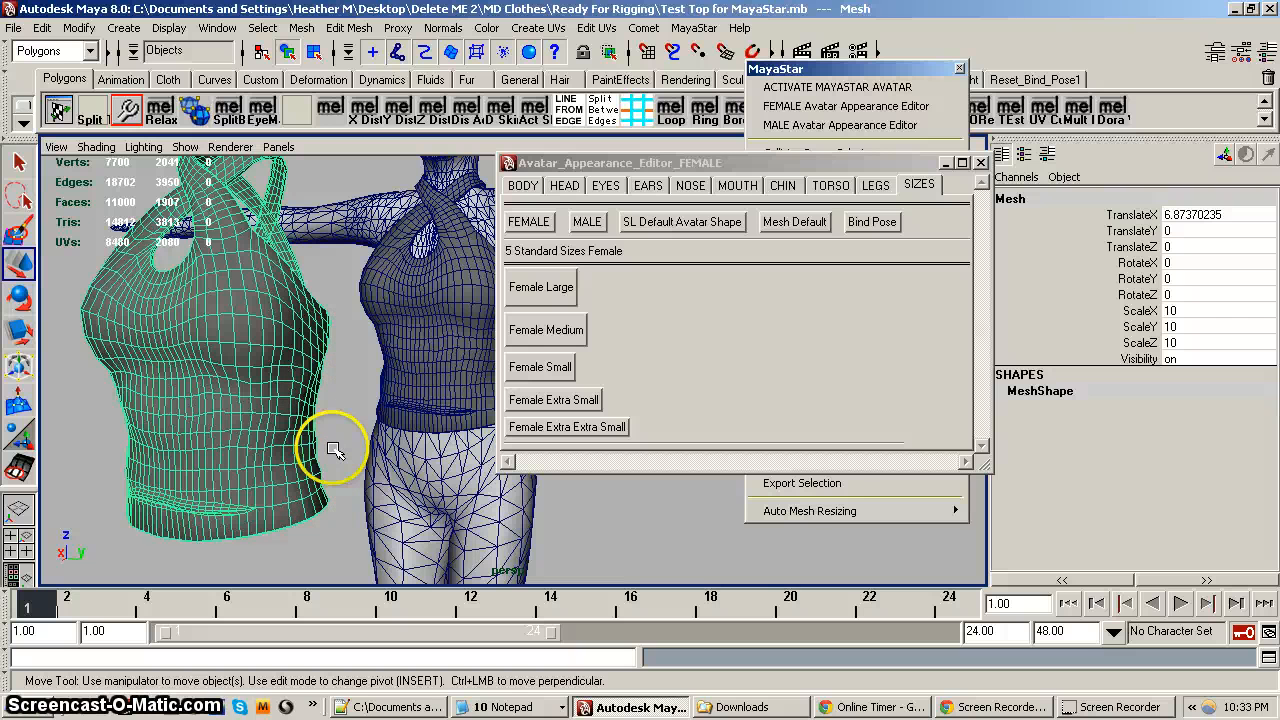